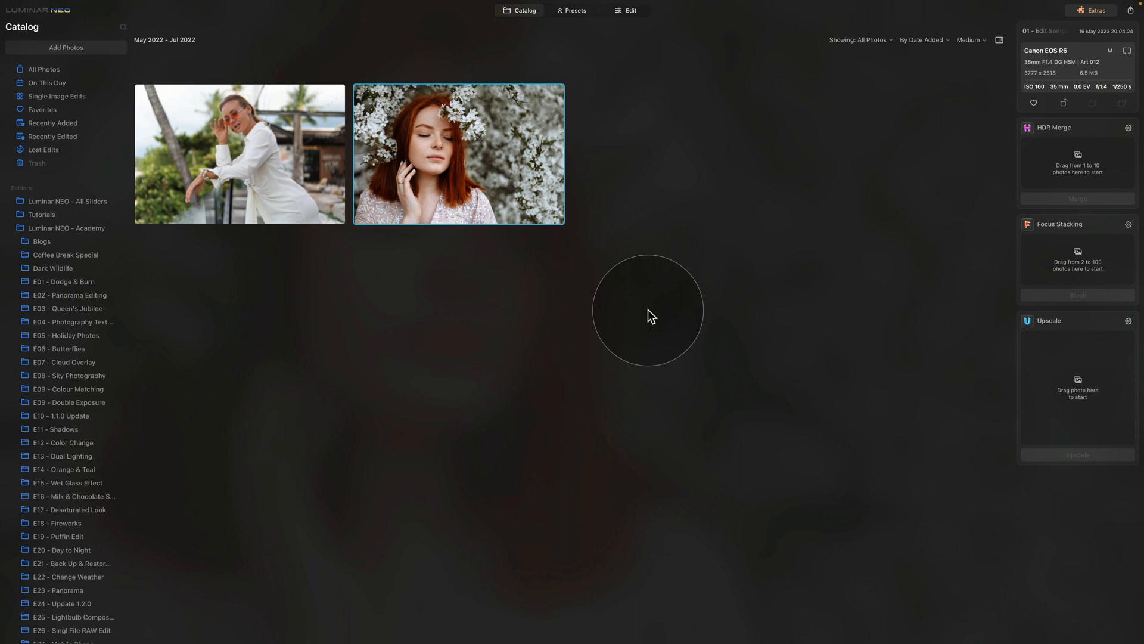
{"action": "mouse_move", "coordinate": [604, 137]}
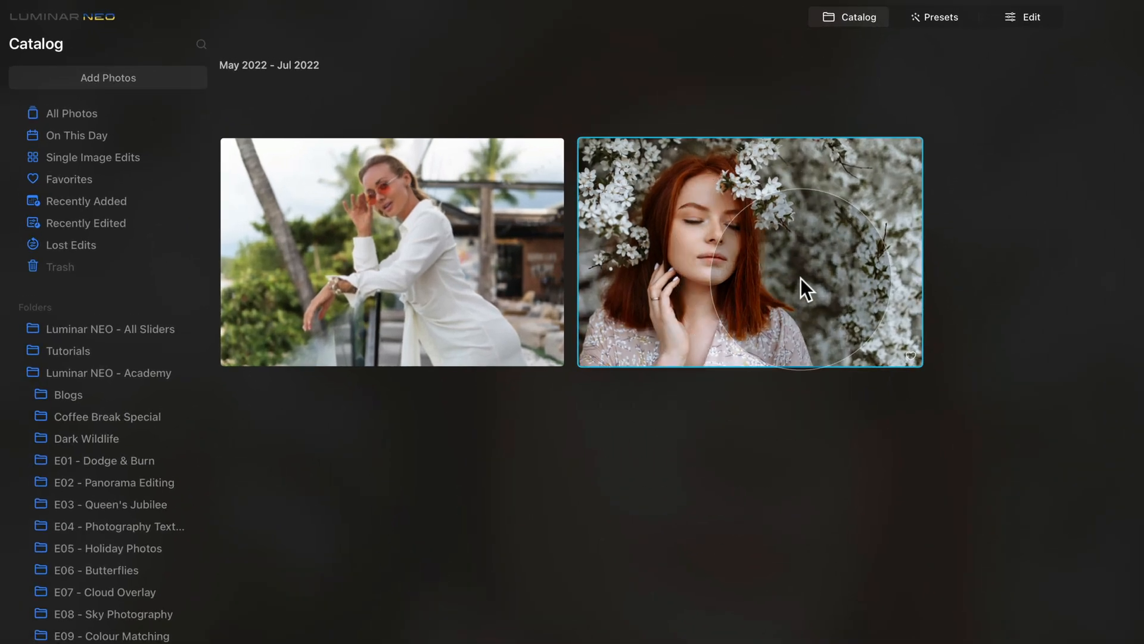
{"action": "mouse_move", "coordinate": [437, 329]}
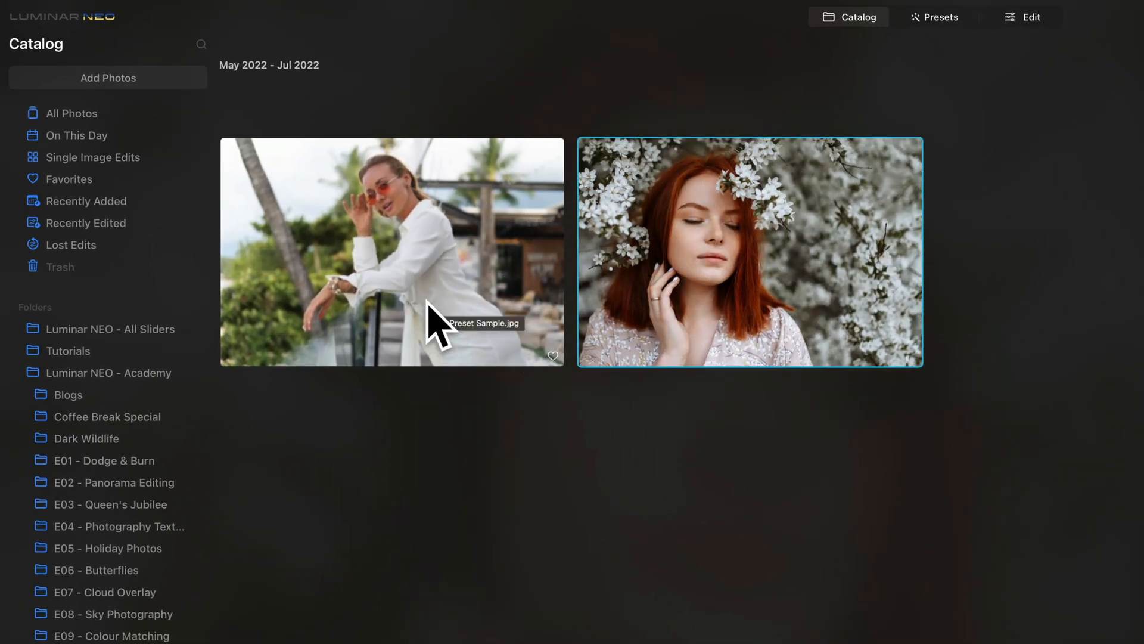
Step: Open the red-haired portrait for editing and show the Develop adjustments
{"action": "left_click", "coordinate": [392, 251]}
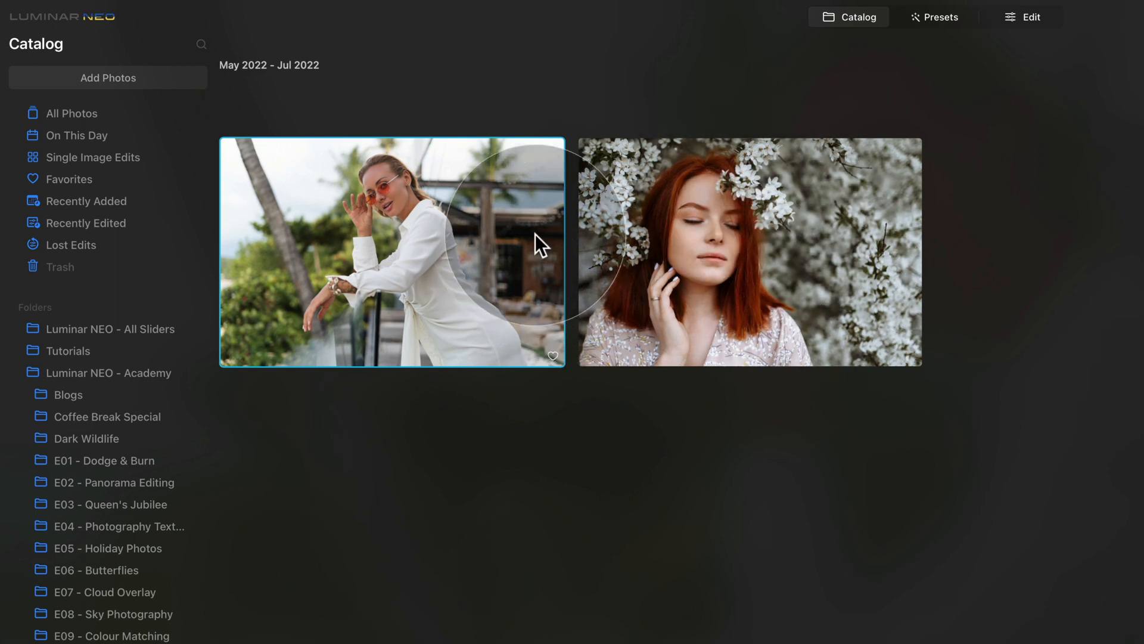
{"action": "mouse_move", "coordinate": [456, 275]}
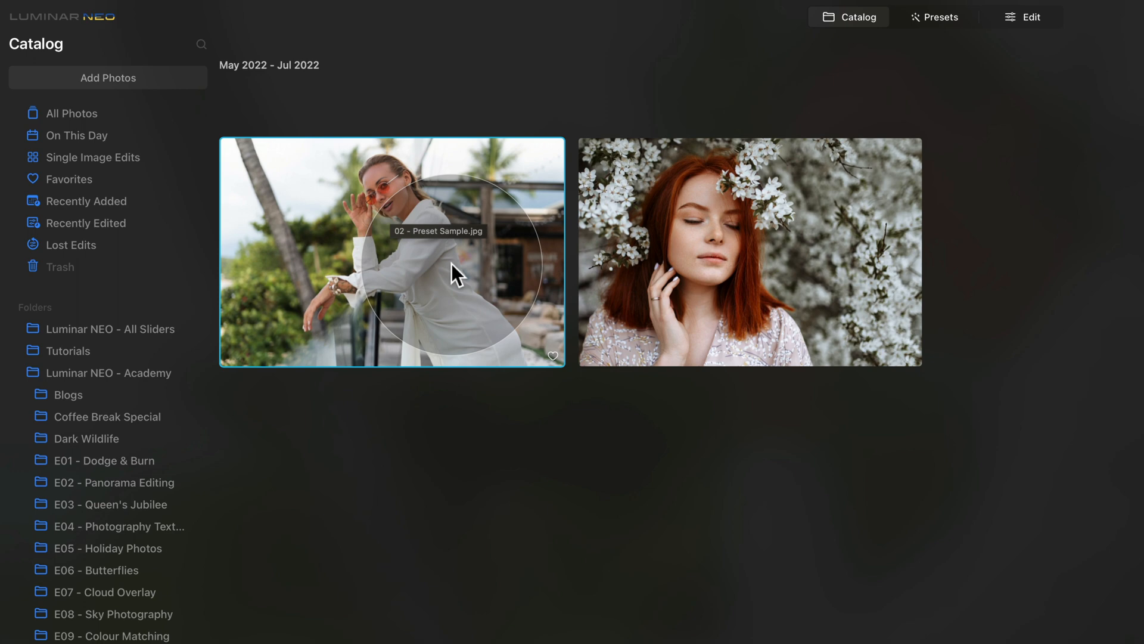
{"action": "mouse_move", "coordinate": [507, 348]}
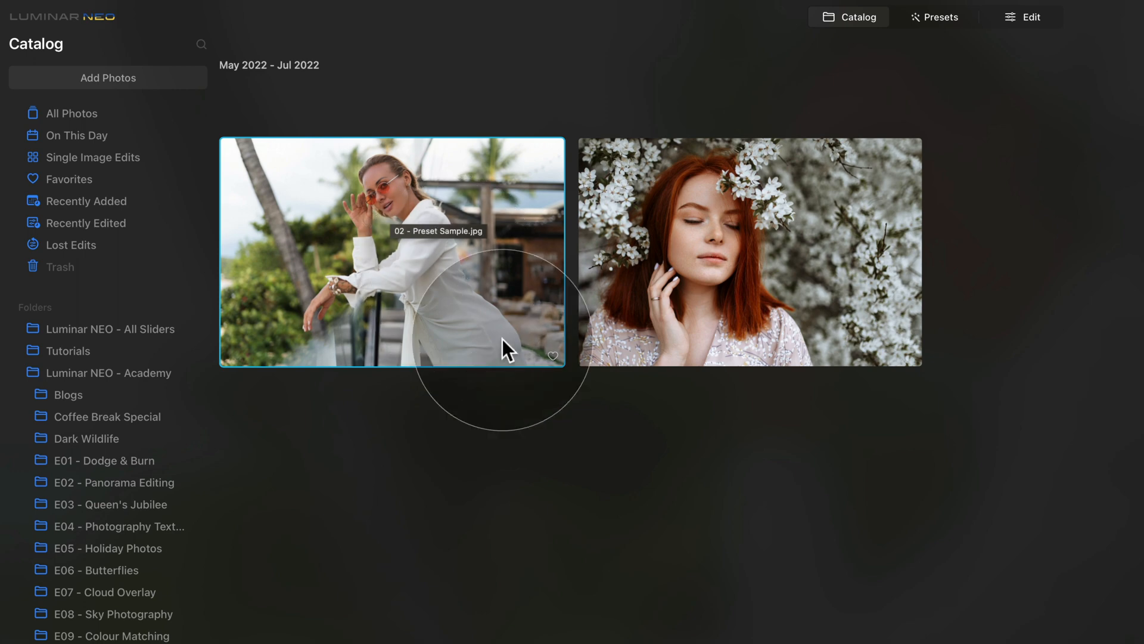
{"action": "mouse_move", "coordinate": [770, 230]}
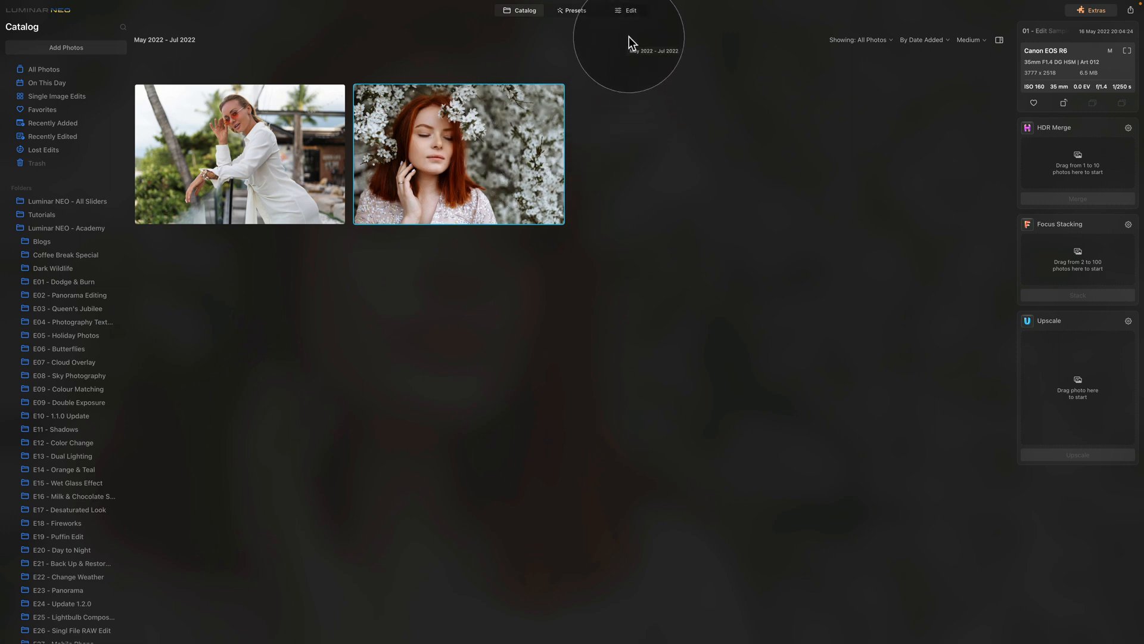
{"action": "left_click", "coordinate": [625, 11]}
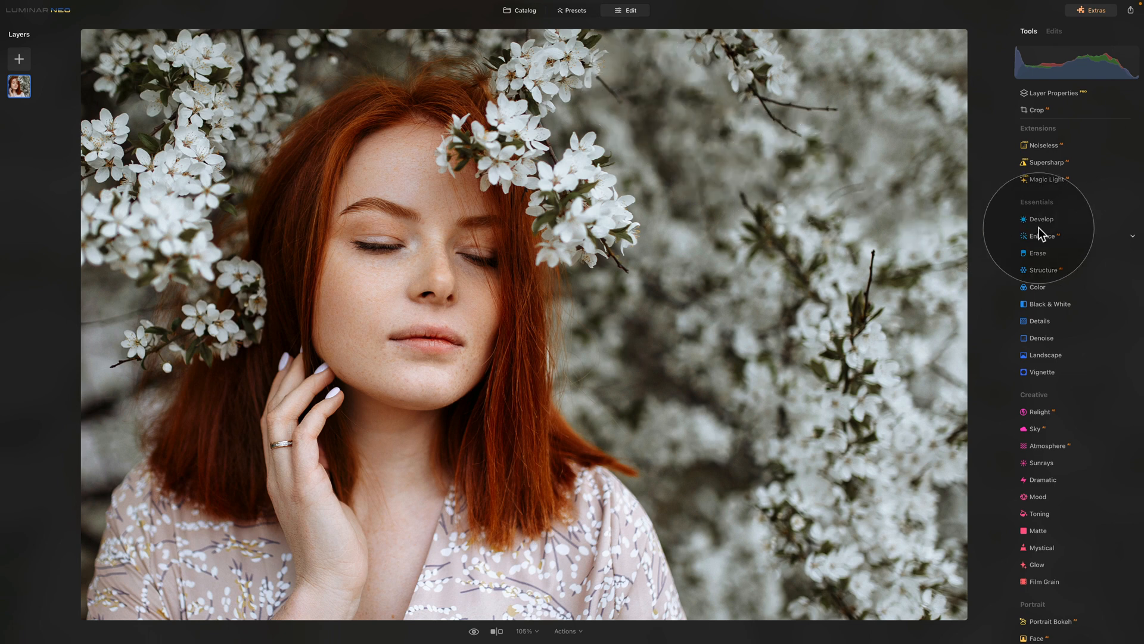
{"action": "mouse_move", "coordinate": [1044, 230]}
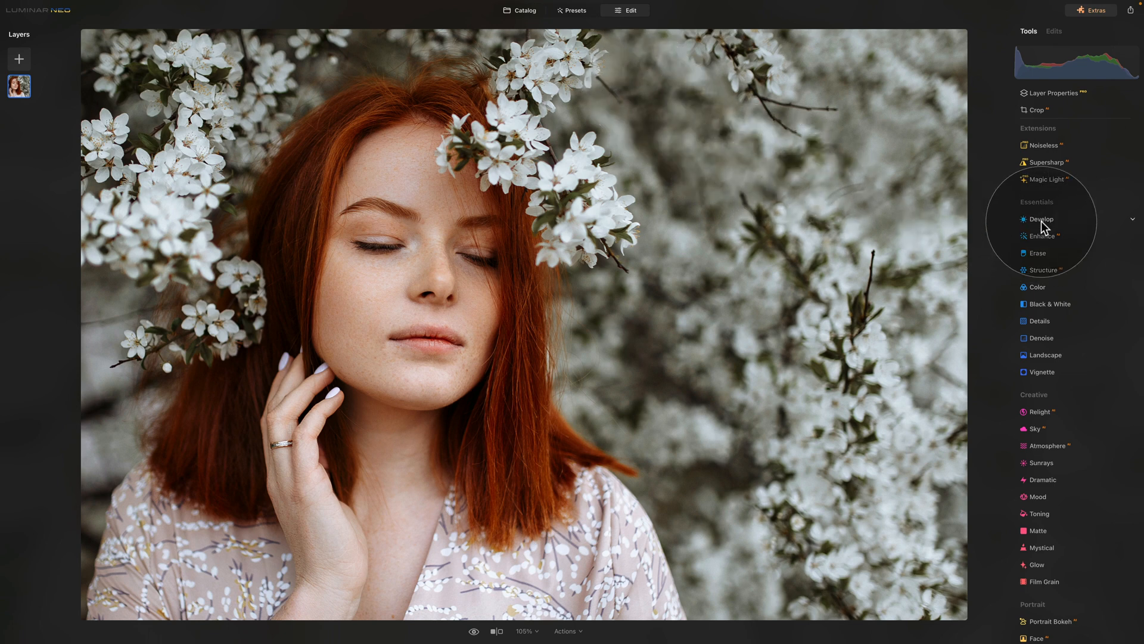
{"action": "left_click", "coordinate": [1040, 220]}
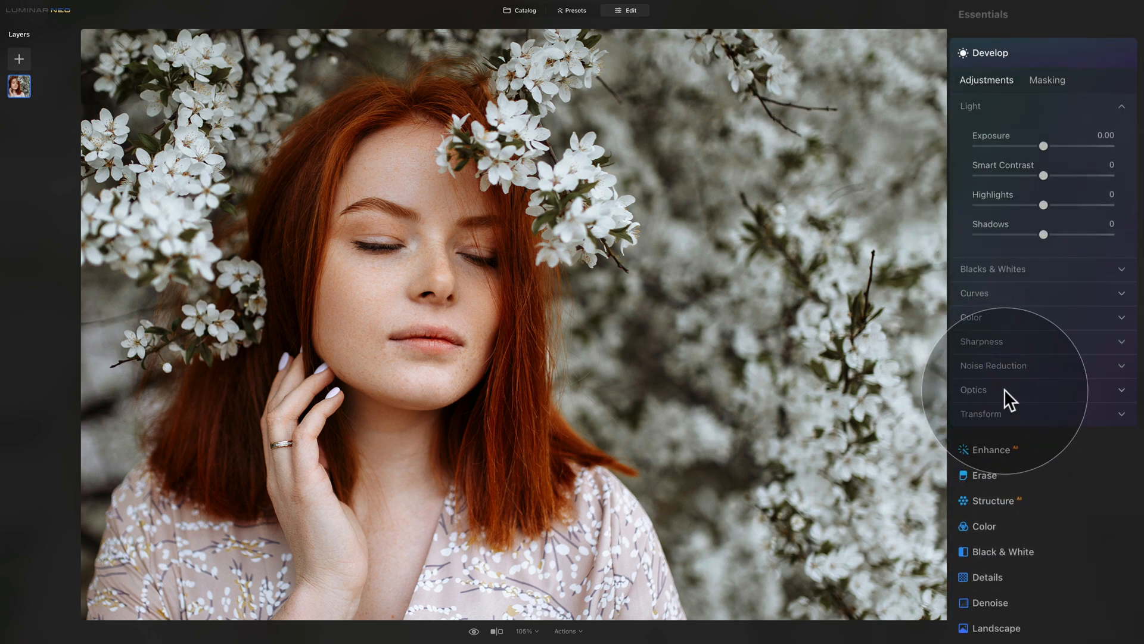
Step: Set luminosity noise reduction to 15 in Develop's Noise Reduction section
{"action": "left_click", "coordinate": [974, 388]}
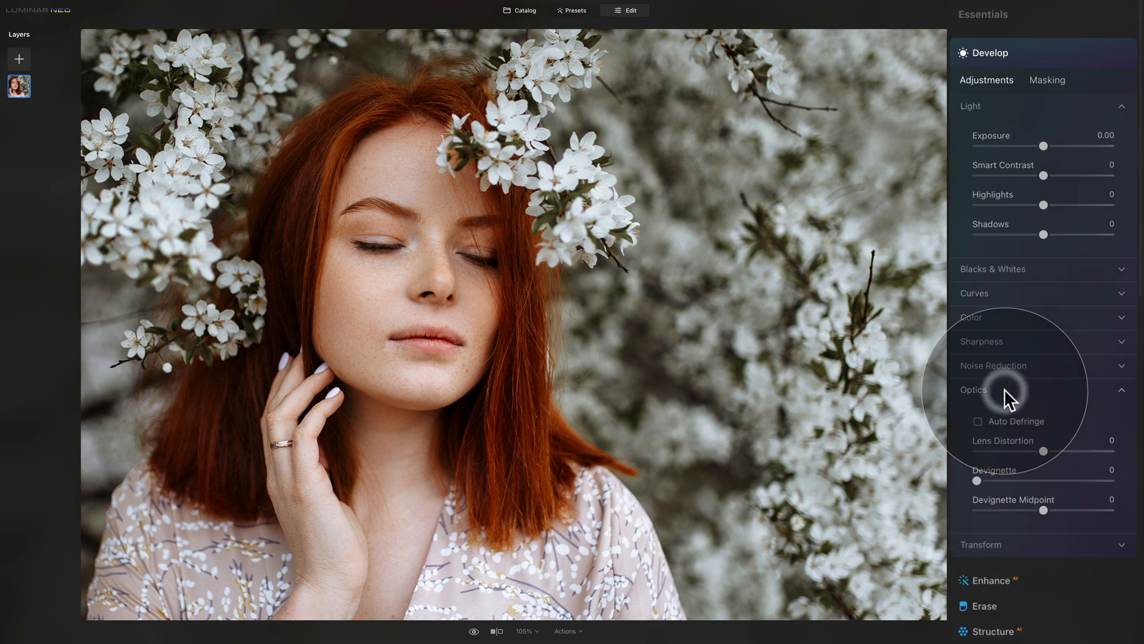
{"action": "left_click", "coordinate": [978, 421]}
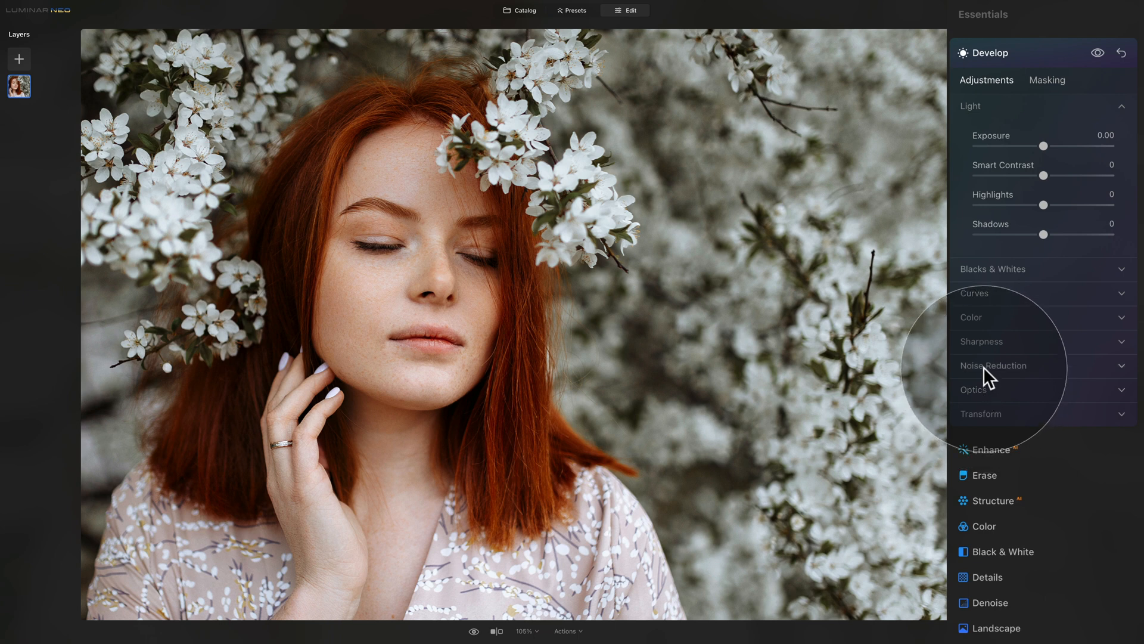
{"action": "left_click", "coordinate": [993, 365]}
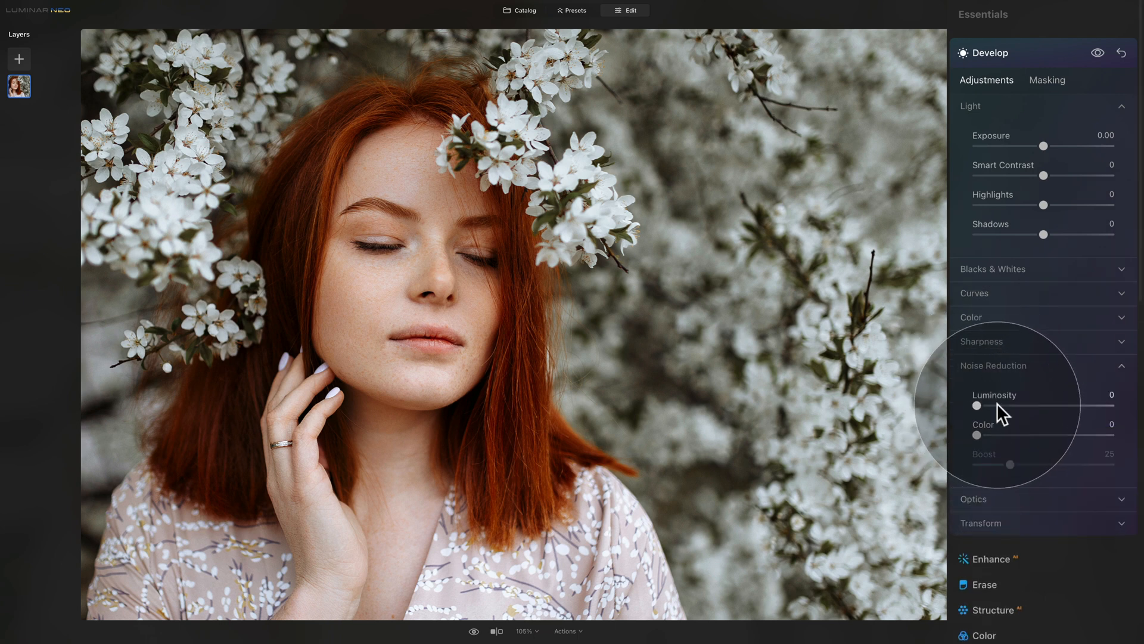
{"action": "left_click_drag", "start_coordinate": [978, 405], "coordinate": [990, 405]}
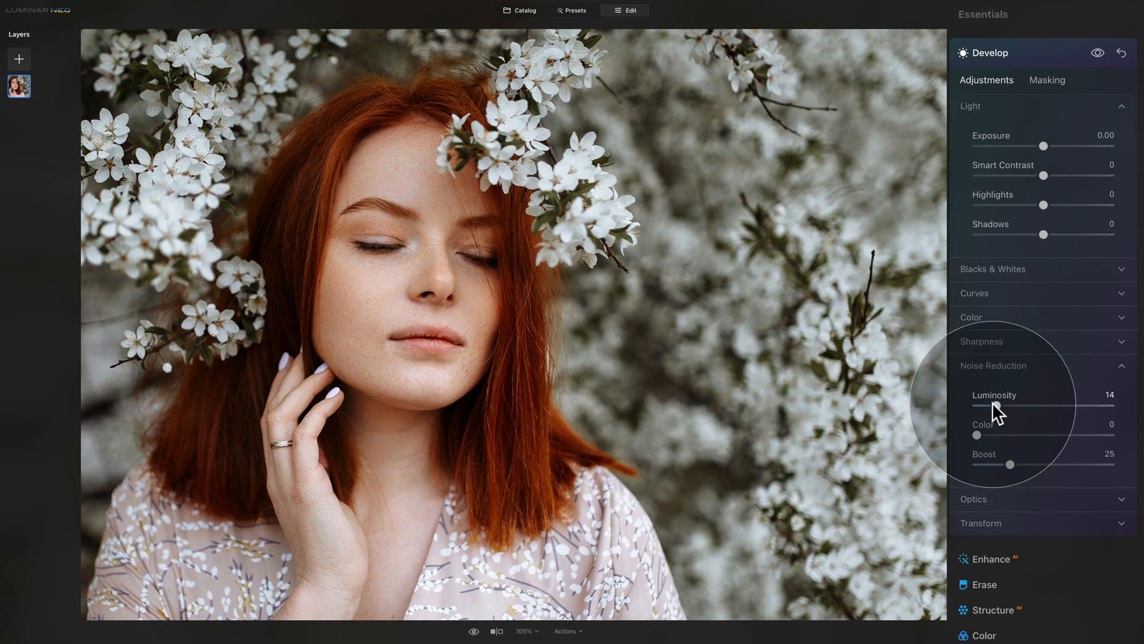
{"action": "left_click_drag", "start_coordinate": [993, 408], "coordinate": [996, 407]}
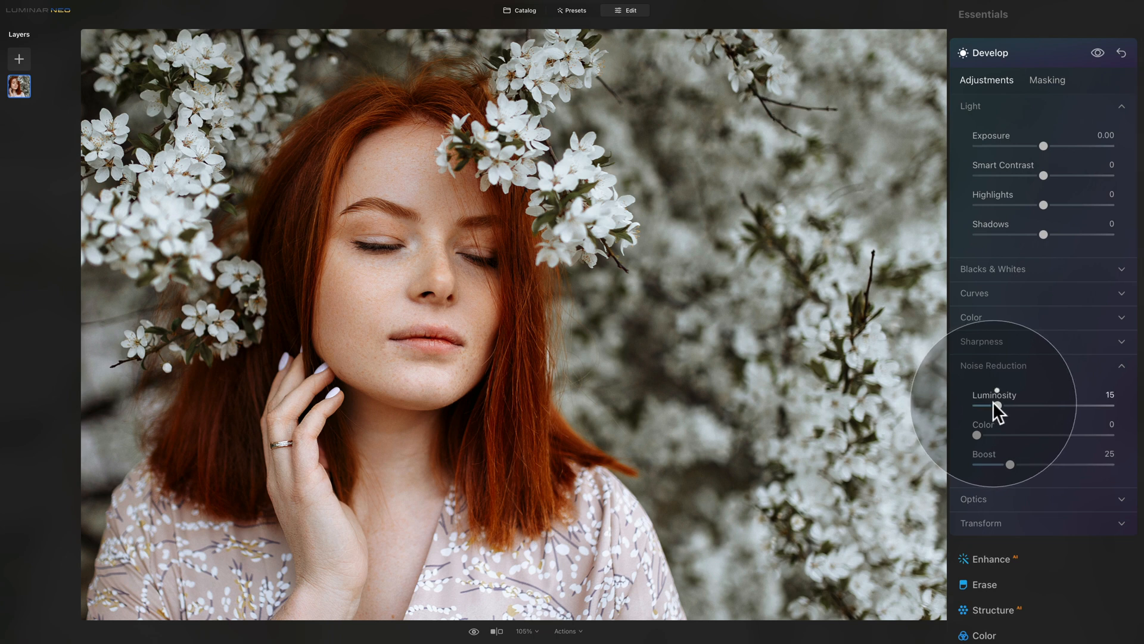
{"action": "left_click", "coordinate": [993, 364]}
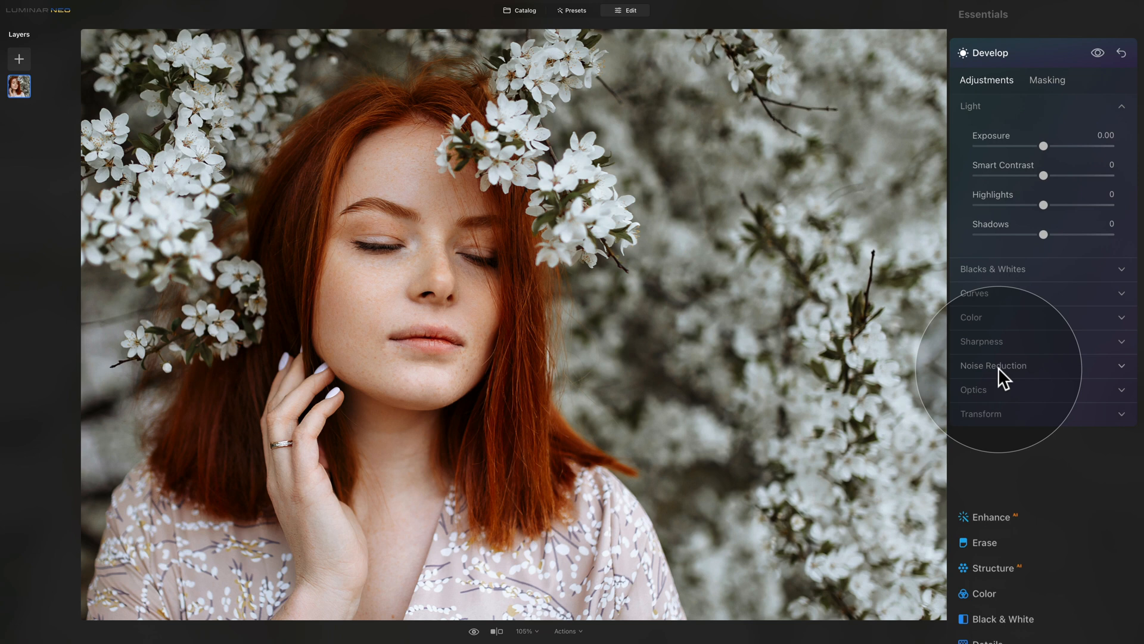
Step: Set sharpening to 40 with masking 70 in the Sharpness section
{"action": "left_click", "coordinate": [981, 341]}
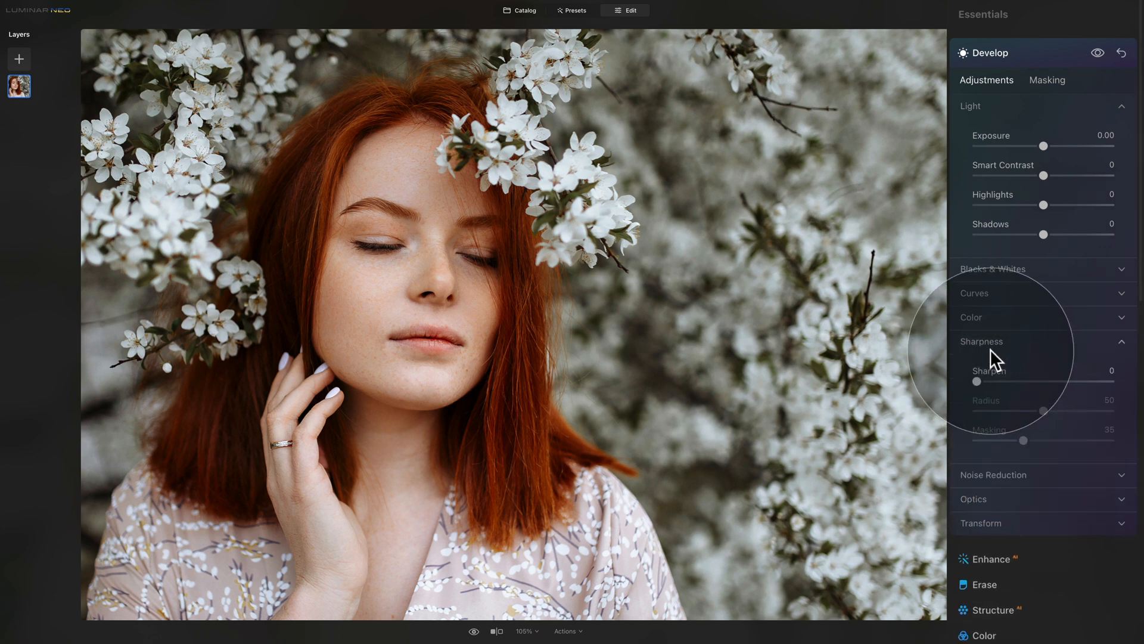
{"action": "mouse_move", "coordinate": [1020, 386]}
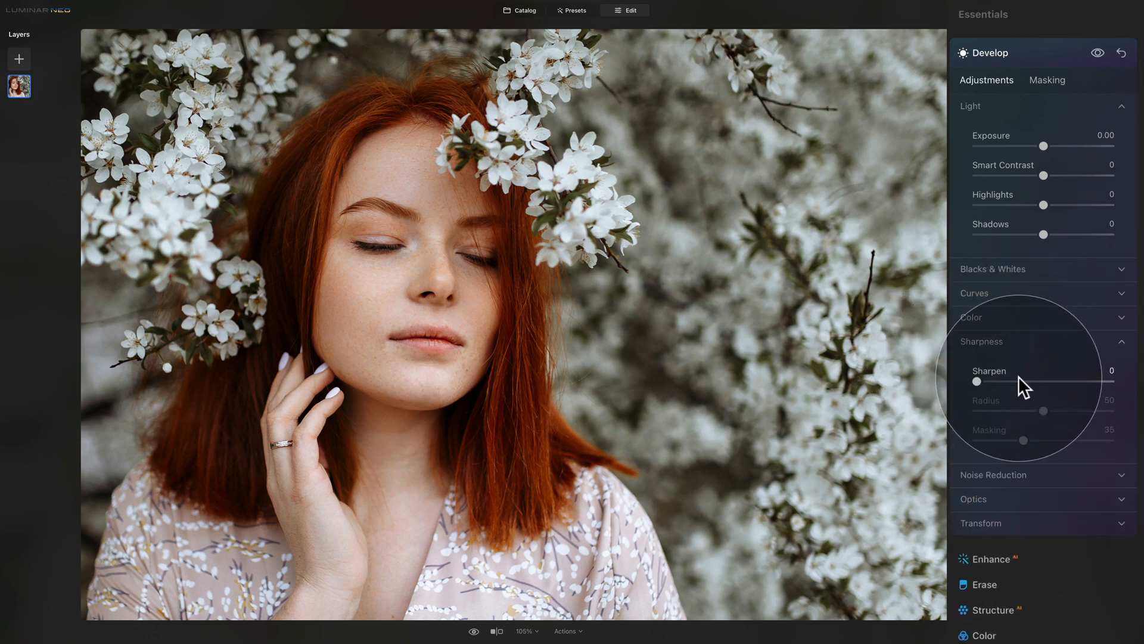
{"action": "left_click_drag", "start_coordinate": [977, 381], "coordinate": [1032, 382]}
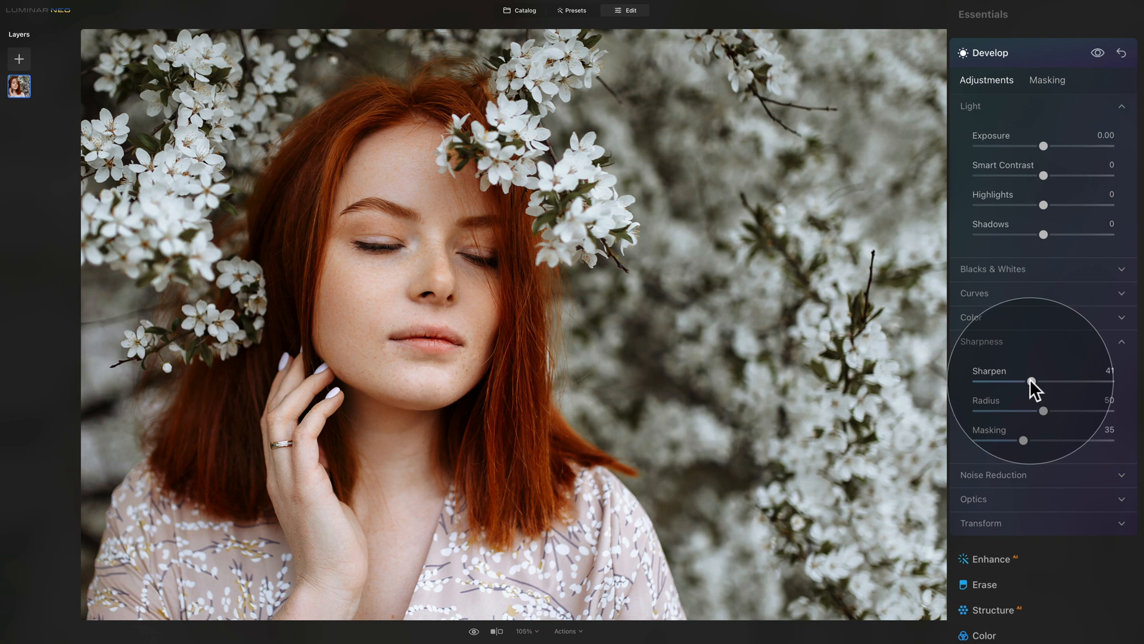
{"action": "left_click_drag", "start_coordinate": [1033, 373], "coordinate": [1031, 373]}
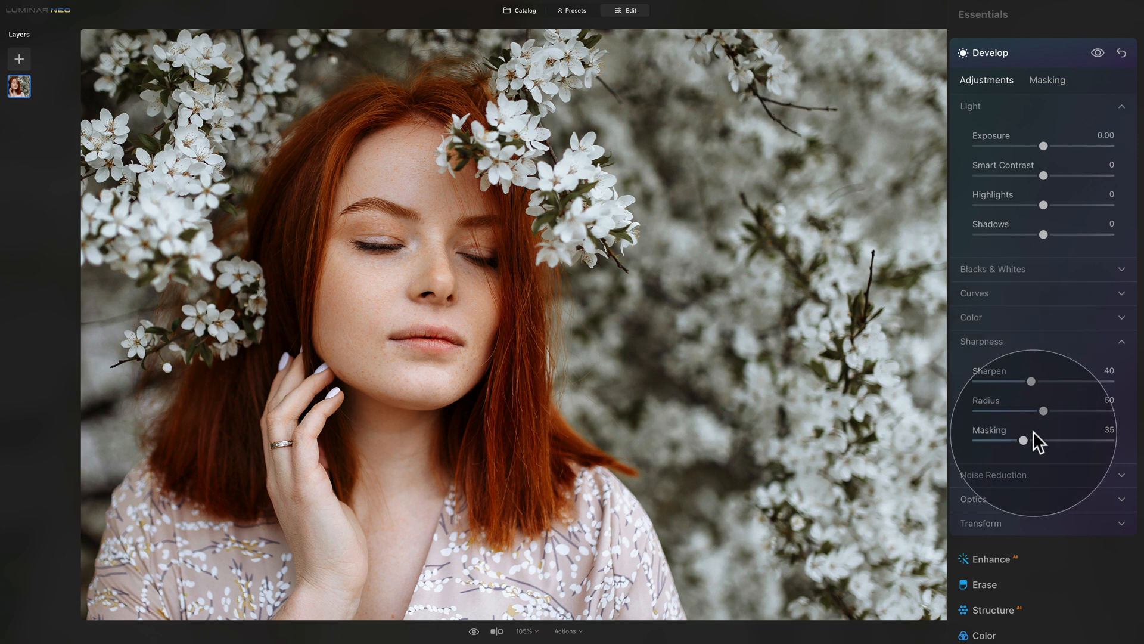
{"action": "left_click_drag", "start_coordinate": [1022, 440], "coordinate": [1038, 440]}
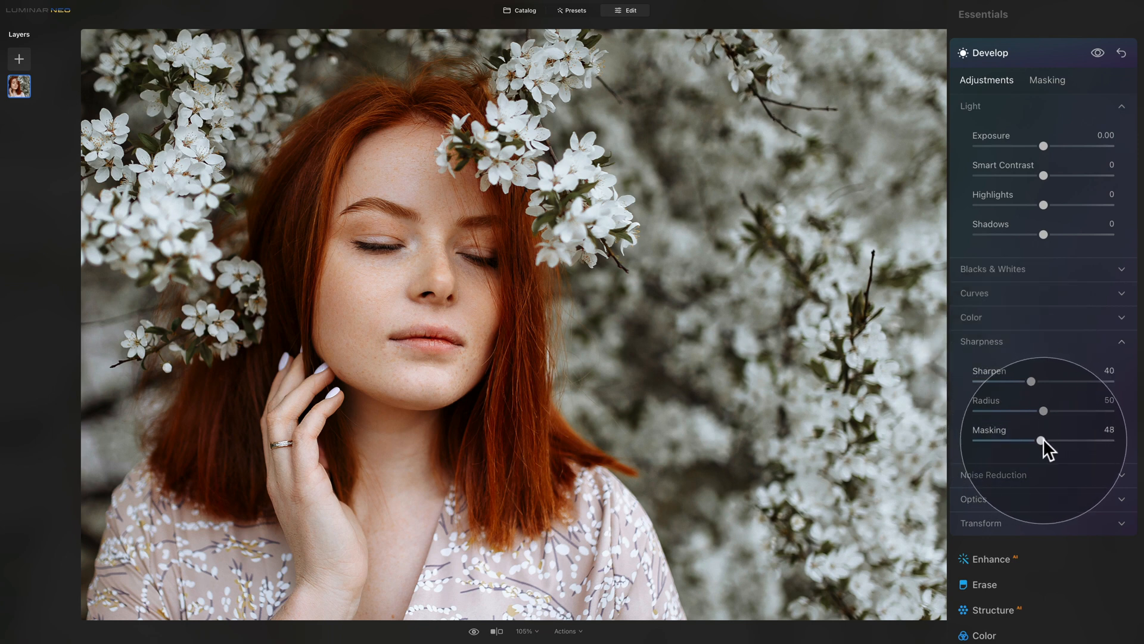
{"action": "left_click_drag", "start_coordinate": [1039, 440], "coordinate": [1069, 440]}
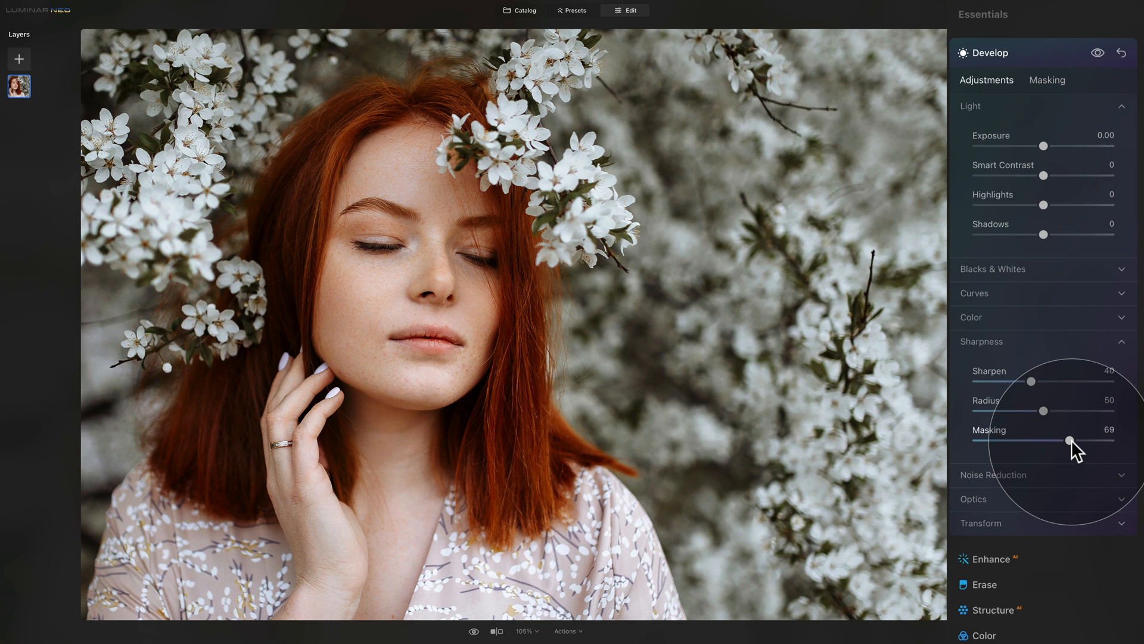
{"action": "left_click_drag", "start_coordinate": [1066, 440], "coordinate": [1070, 440]}
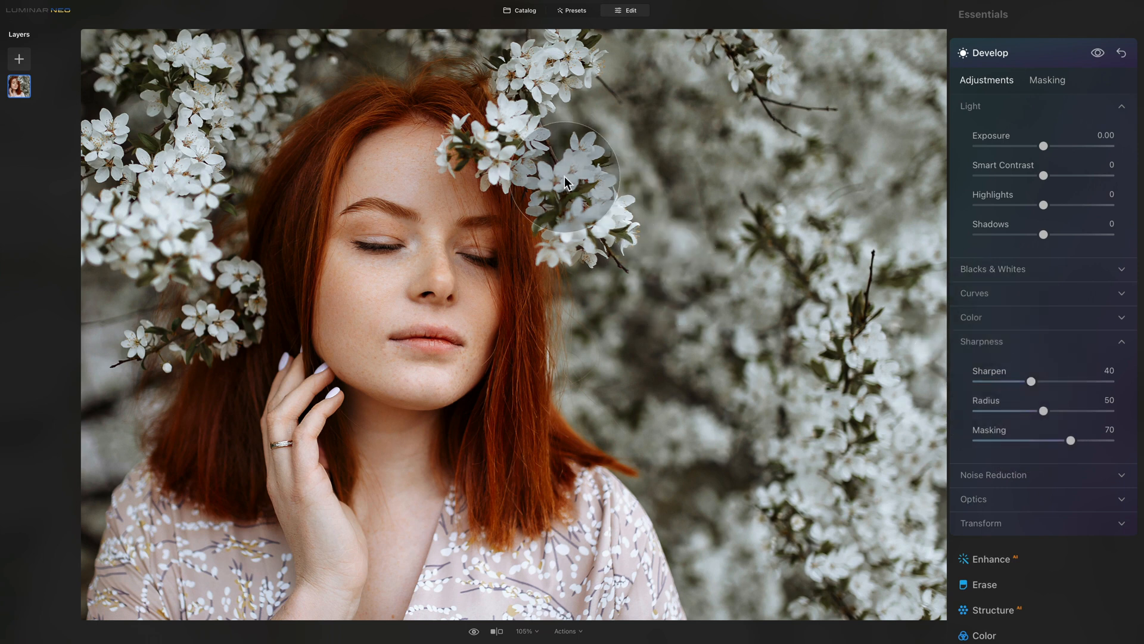
{"action": "mouse_move", "coordinate": [685, 236]}
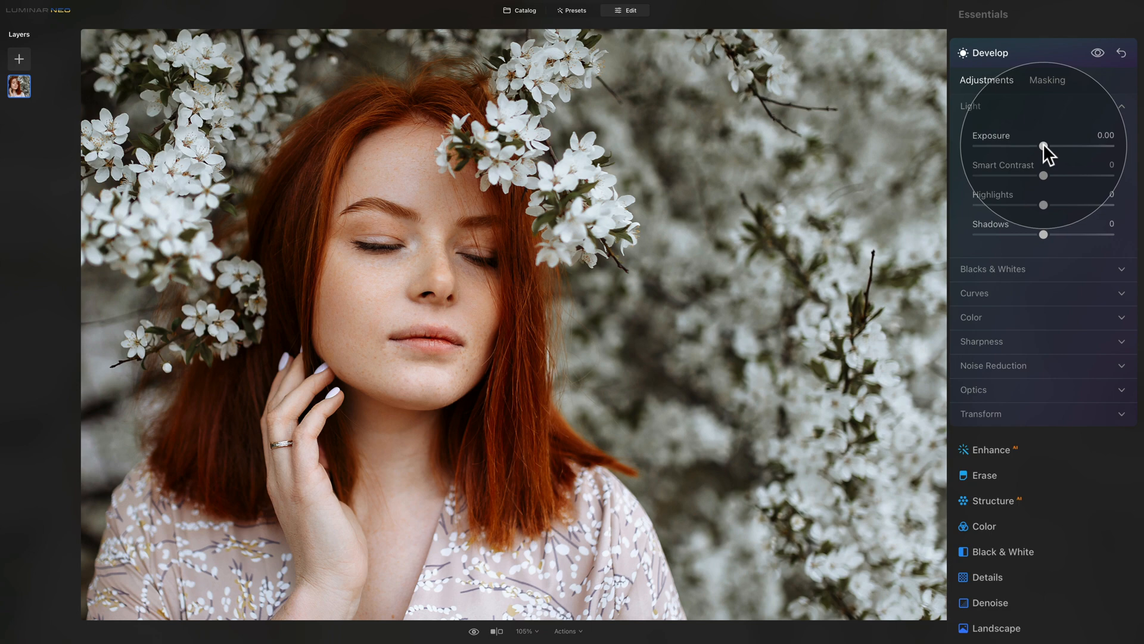
Step: Raise exposure to 0.25 and lower smart contrast to -15
{"action": "left_click_drag", "start_coordinate": [1043, 146], "coordinate": [1046, 145]}
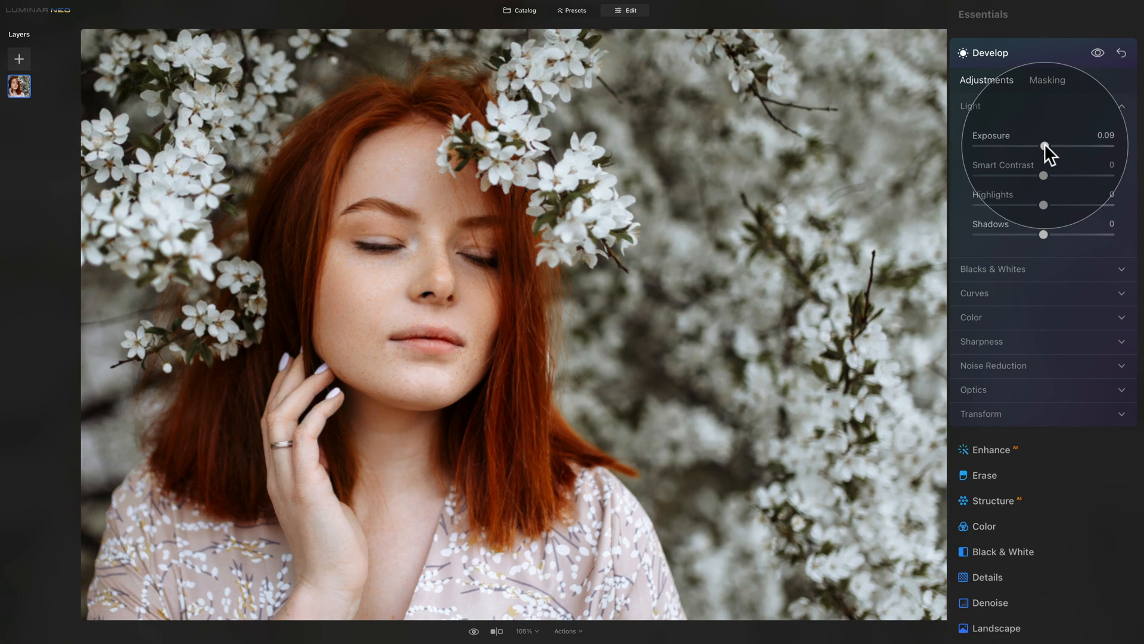
{"action": "left_click_drag", "start_coordinate": [1042, 145], "coordinate": [1047, 145]}
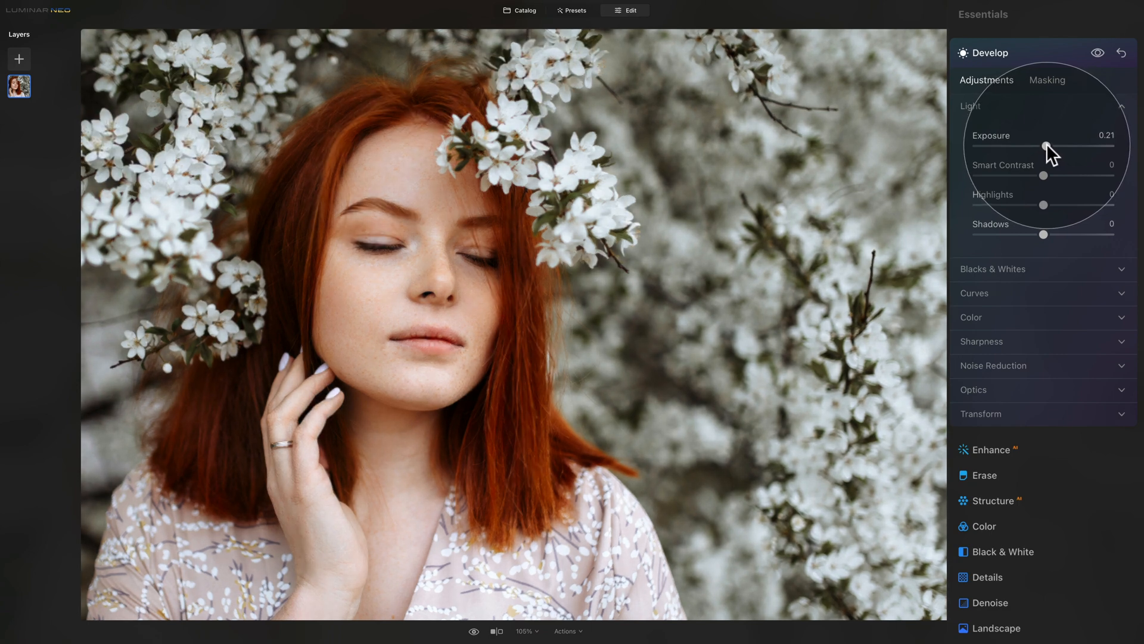
{"action": "left_click_drag", "start_coordinate": [1044, 146], "coordinate": [1049, 147]}
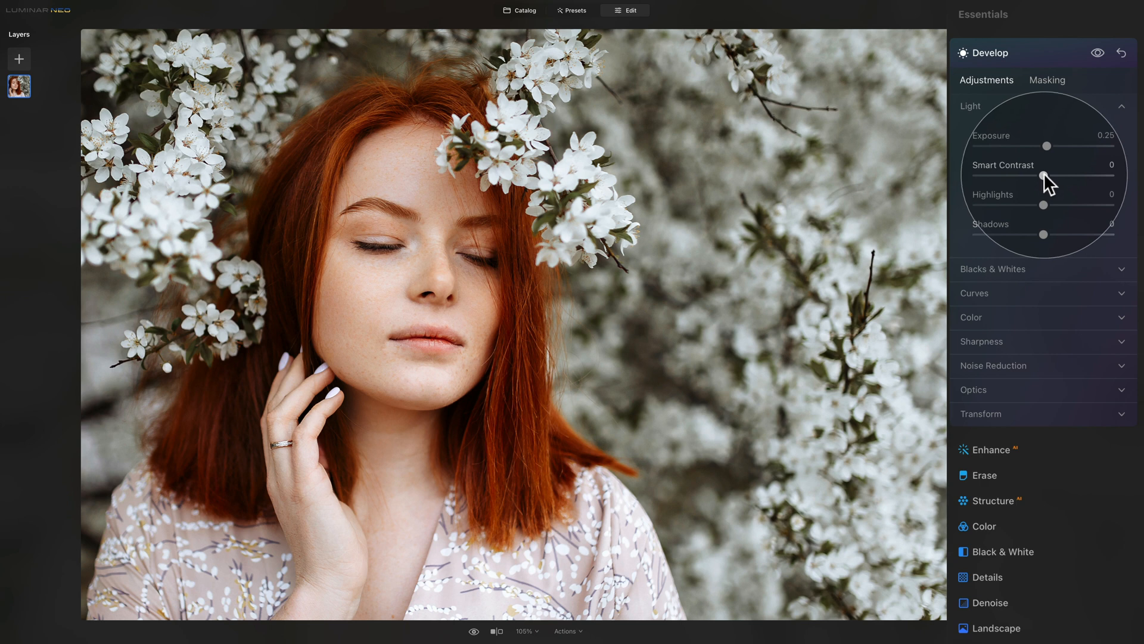
{"action": "left_click_drag", "start_coordinate": [1065, 176], "coordinate": [1036, 177]}
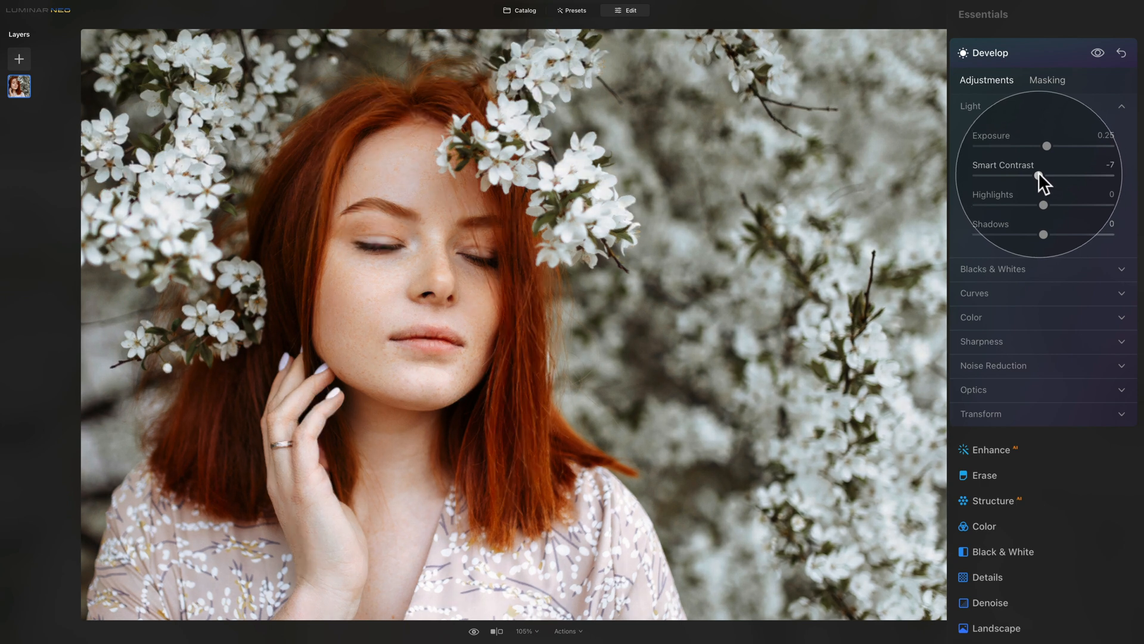
{"action": "left_click_drag", "start_coordinate": [1044, 175], "coordinate": [1032, 179]}
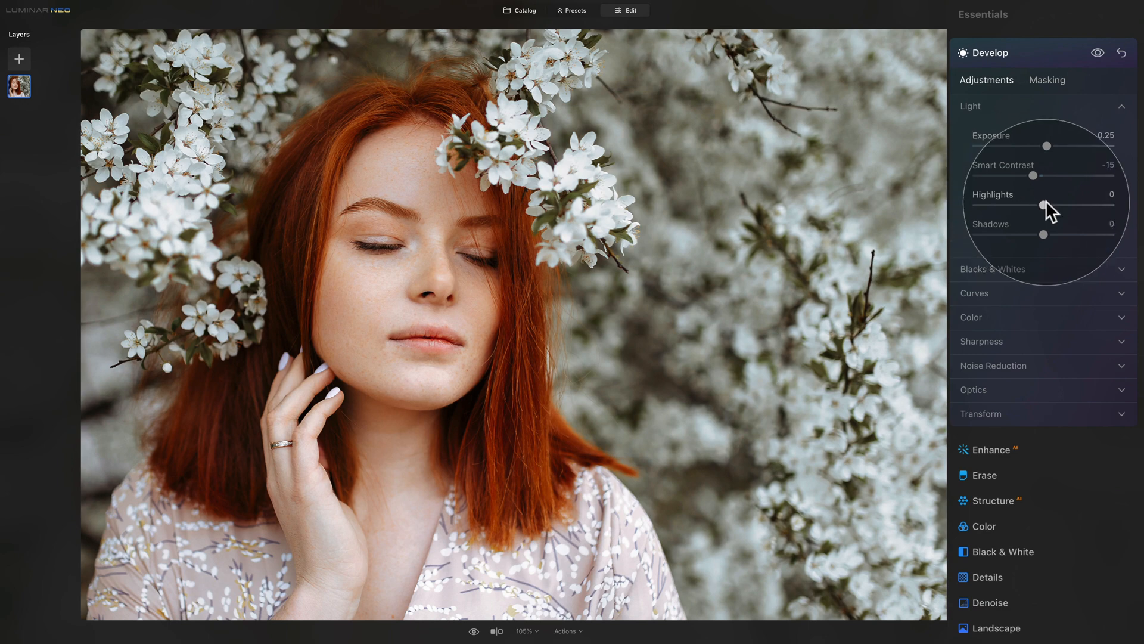
Step: Pull highlights down to -50 and lift shadows to 40
{"action": "left_click_drag", "start_coordinate": [1044, 206], "coordinate": [1018, 206]}
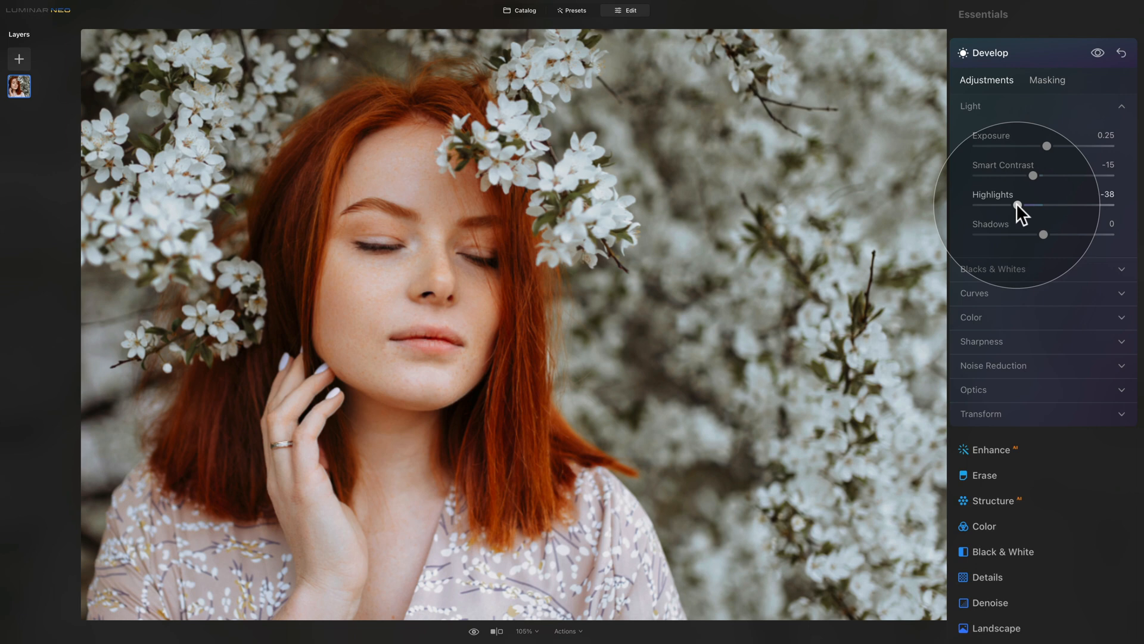
{"action": "left_click_drag", "start_coordinate": [1018, 206], "coordinate": [1007, 207]}
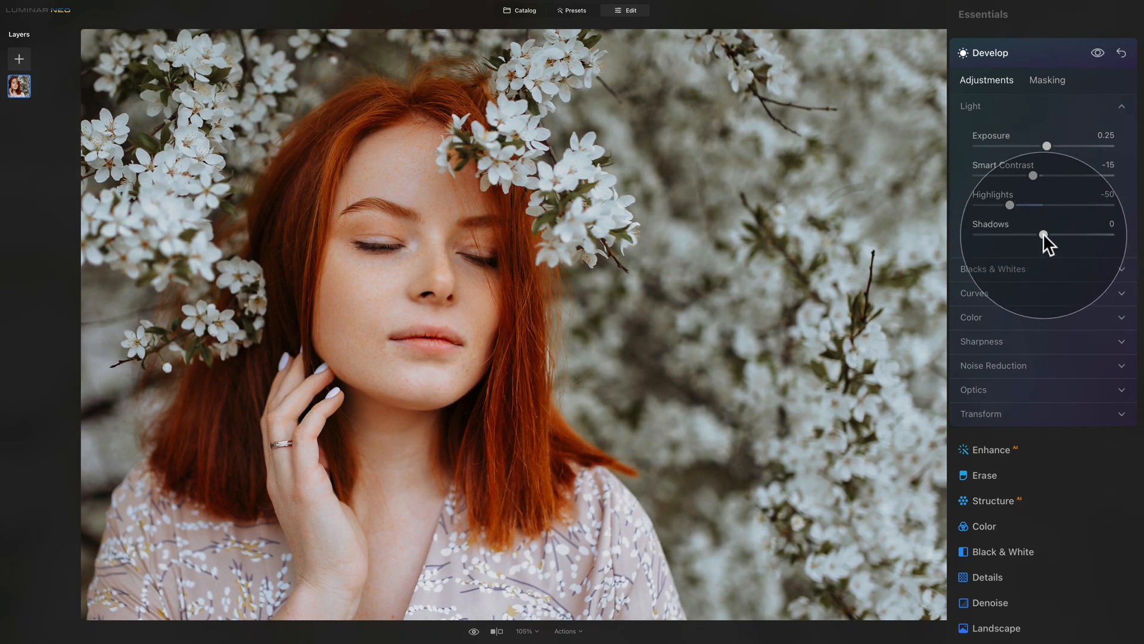
{"action": "left_click_drag", "start_coordinate": [1045, 235], "coordinate": [1072, 235]}
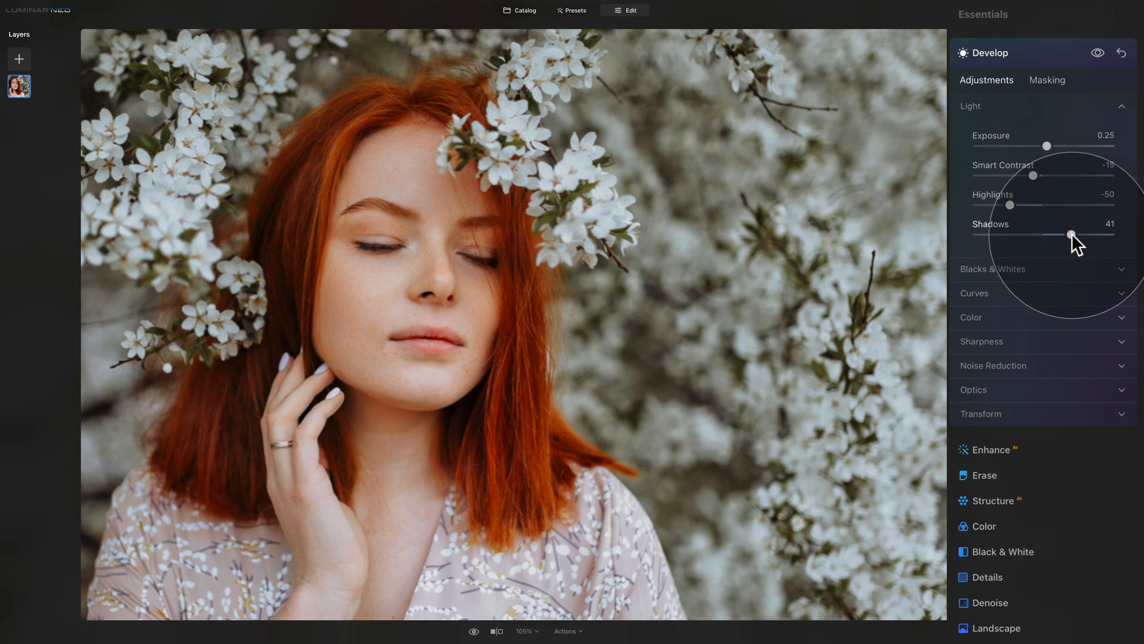
{"action": "left_click_drag", "start_coordinate": [1072, 235], "coordinate": [1067, 234]}
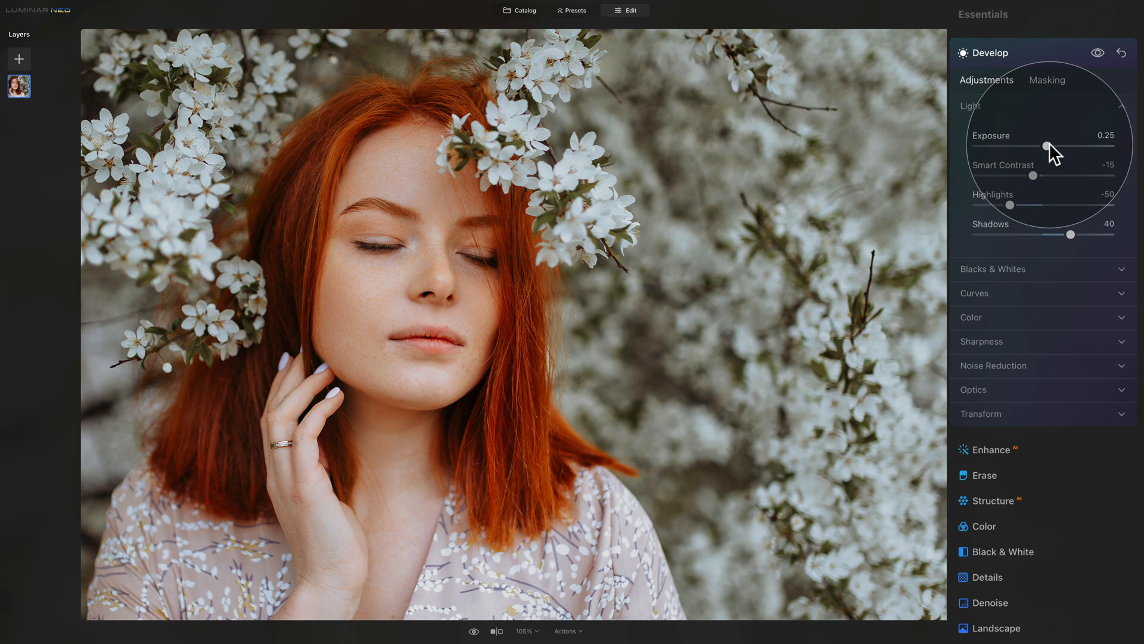
Step: In Blacks & Whites, lift blacks to 30 and whites to 40
{"action": "left_click", "coordinate": [993, 268]}
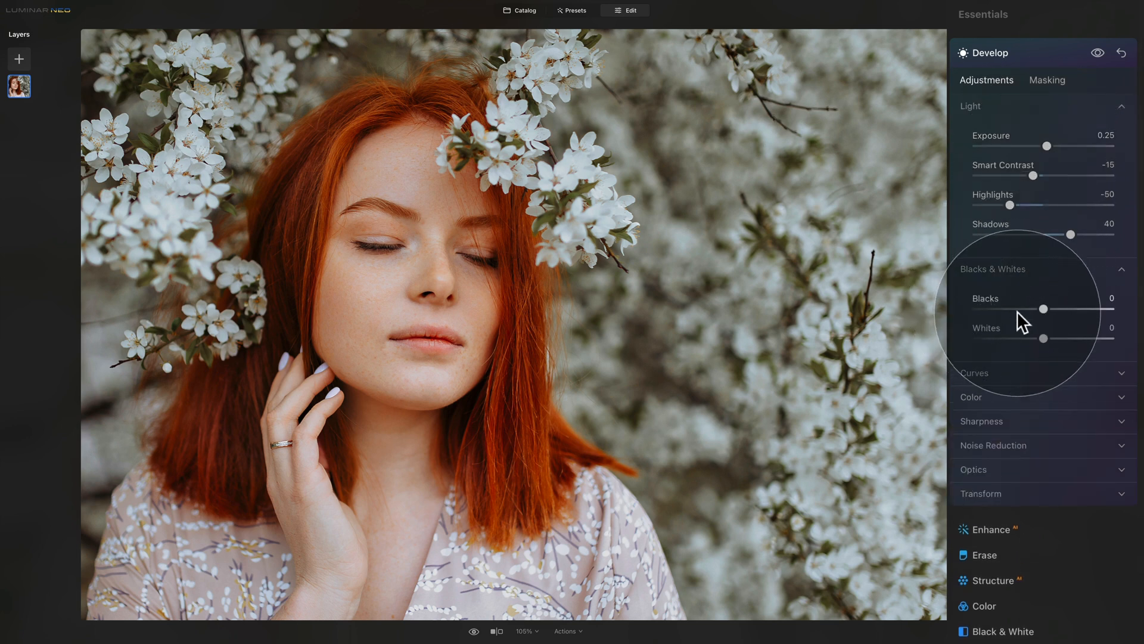
{"action": "left_click_drag", "start_coordinate": [1044, 308], "coordinate": [1028, 307]}
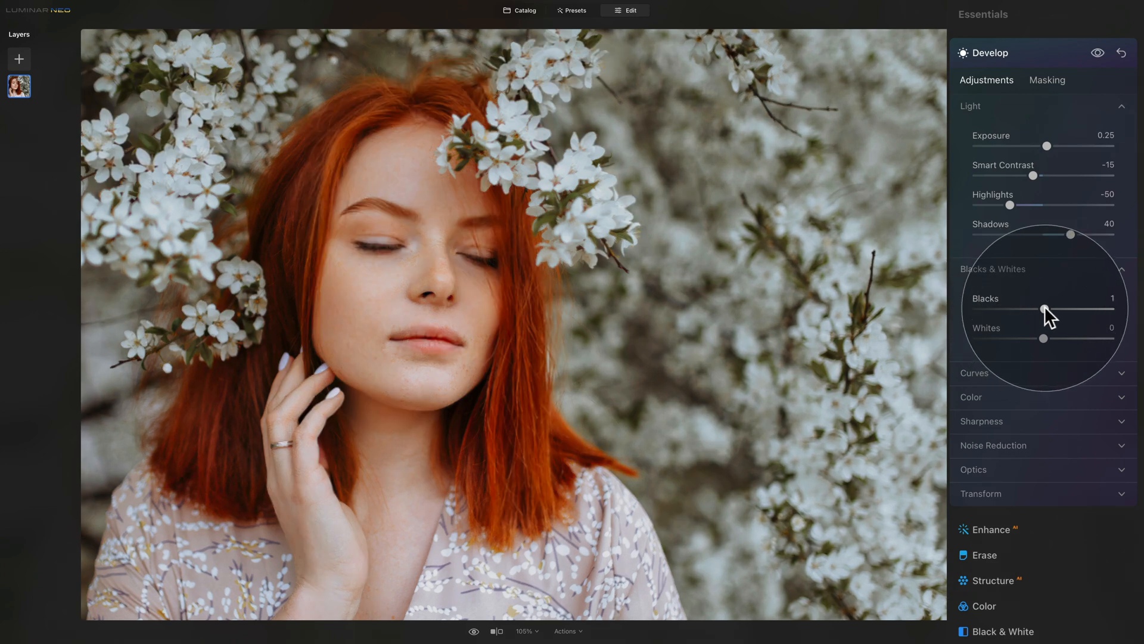
{"action": "left_click_drag", "start_coordinate": [1044, 310], "coordinate": [1062, 310]}
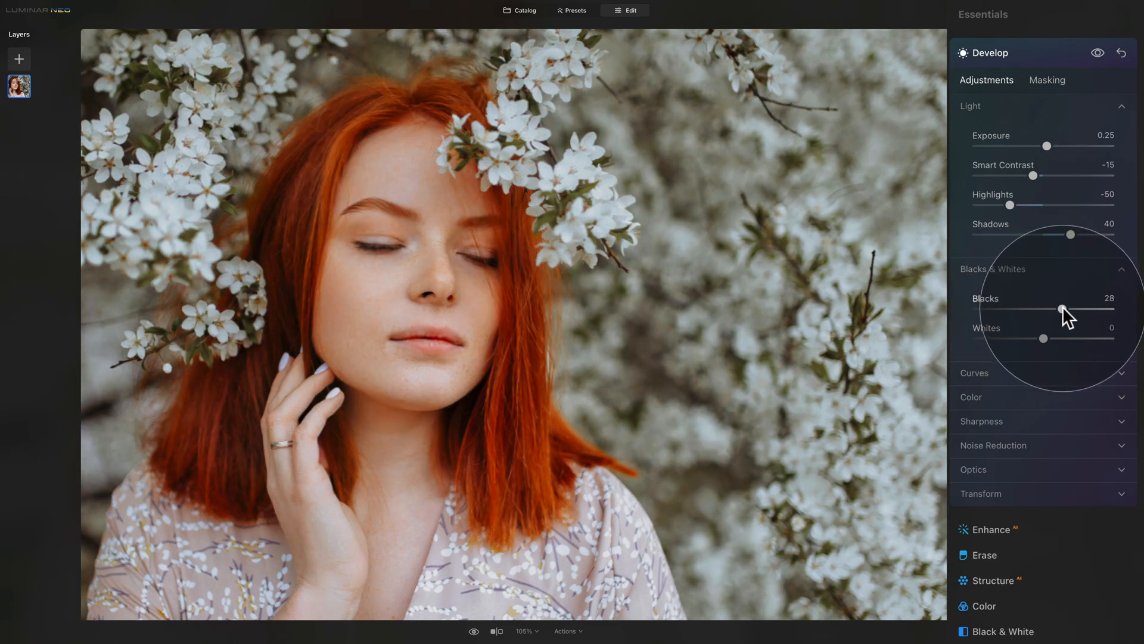
{"action": "left_click_drag", "start_coordinate": [1062, 309], "coordinate": [1064, 310]}
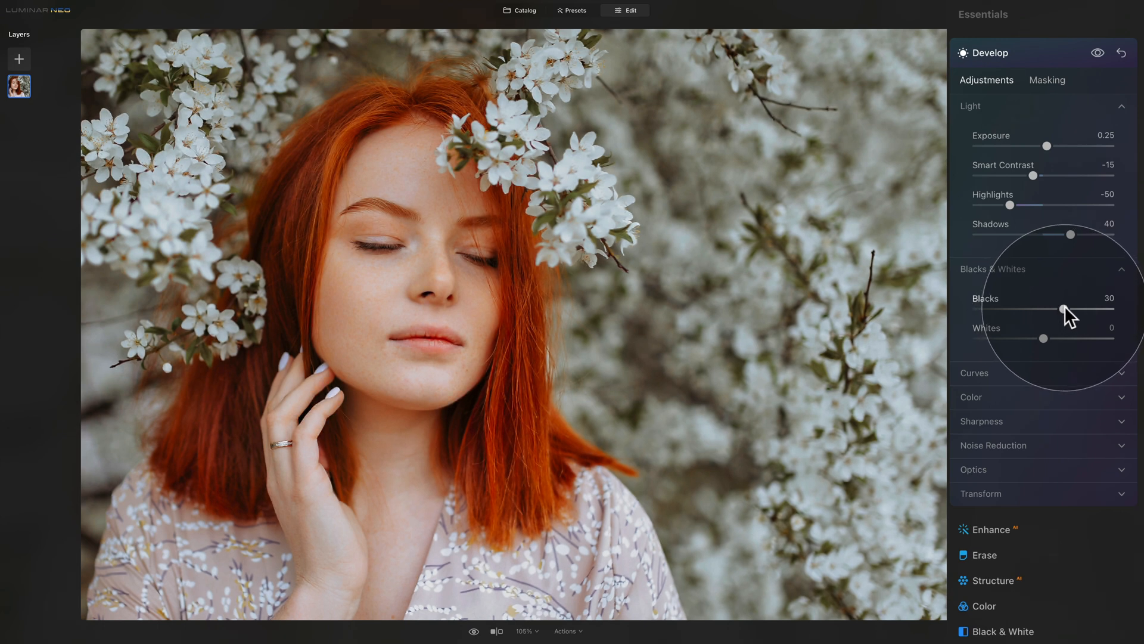
{"action": "mouse_move", "coordinate": [1051, 348]}
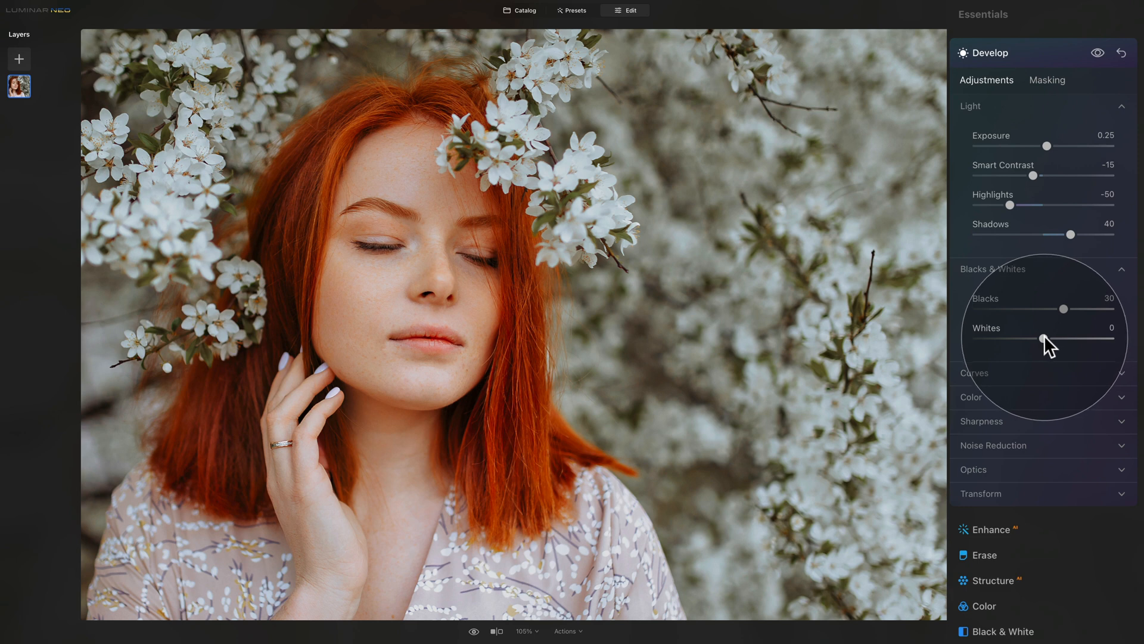
{"action": "left_click_drag", "start_coordinate": [1046, 337], "coordinate": [1070, 337]}
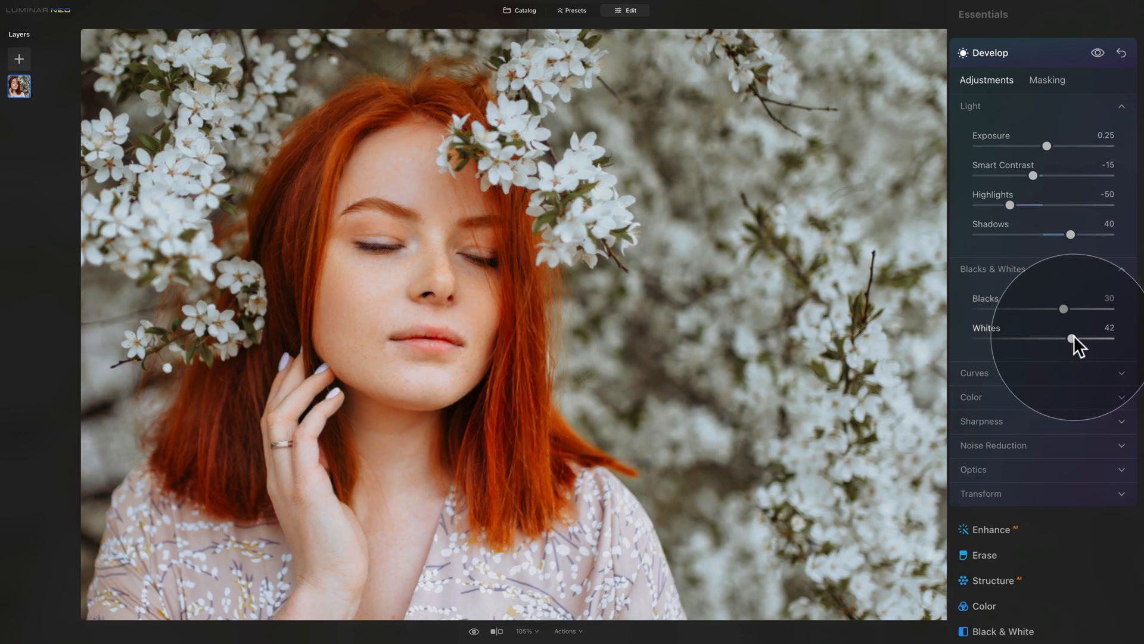
{"action": "left_click_drag", "start_coordinate": [1073, 338], "coordinate": [1070, 337]}
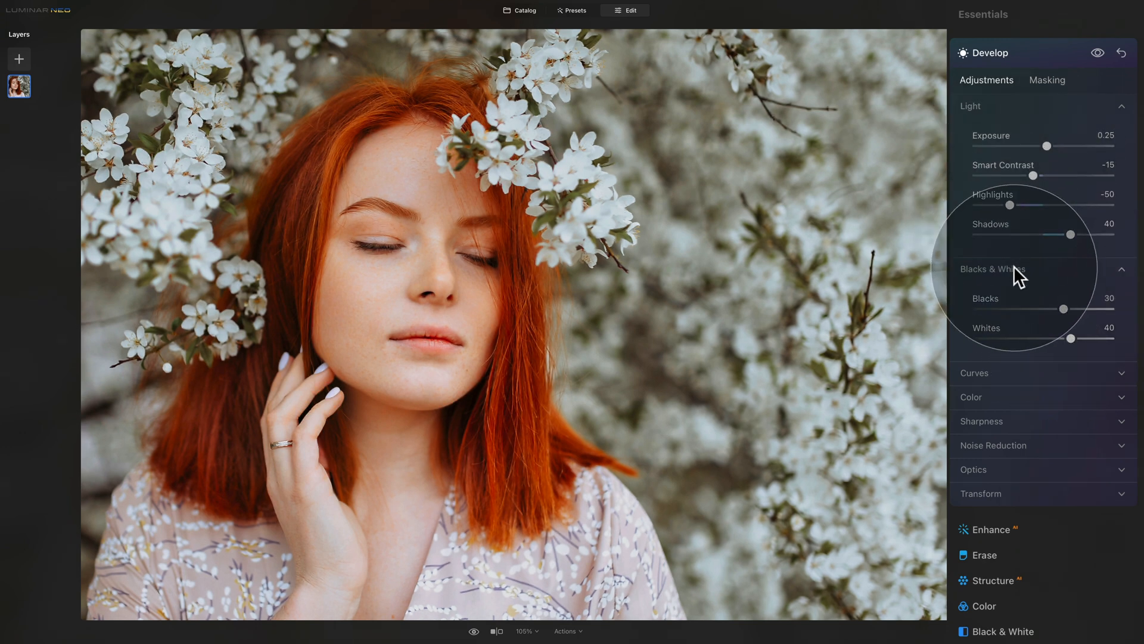
{"action": "left_click", "coordinate": [993, 268]}
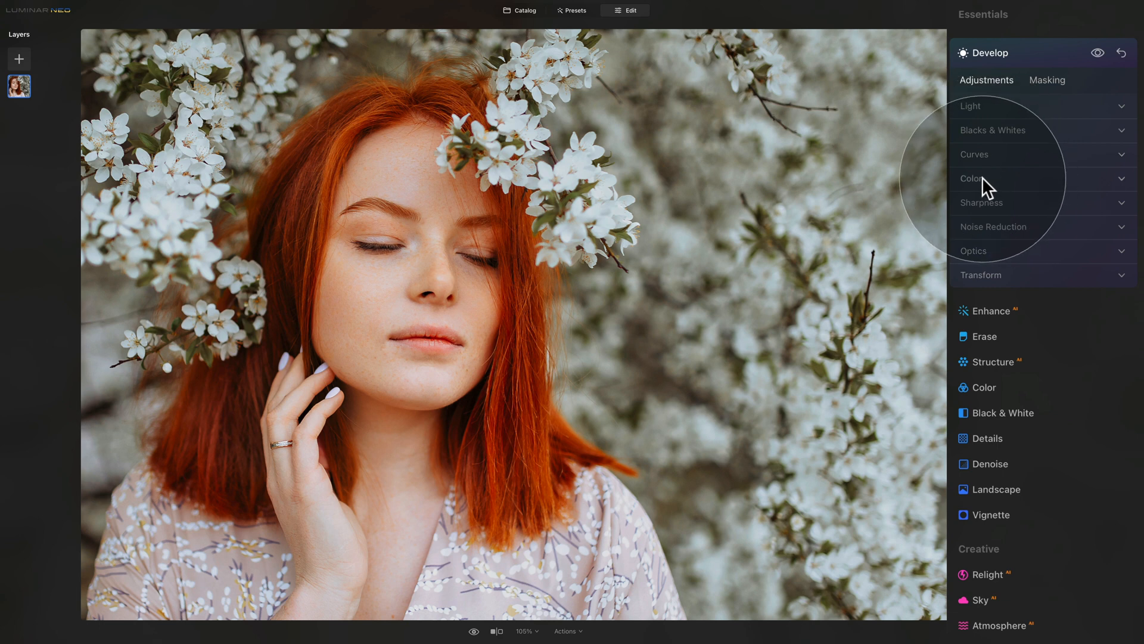
Step: In Color, set temperature 2, saturation 10 and vibrance 6
{"action": "left_click", "coordinate": [973, 179]}
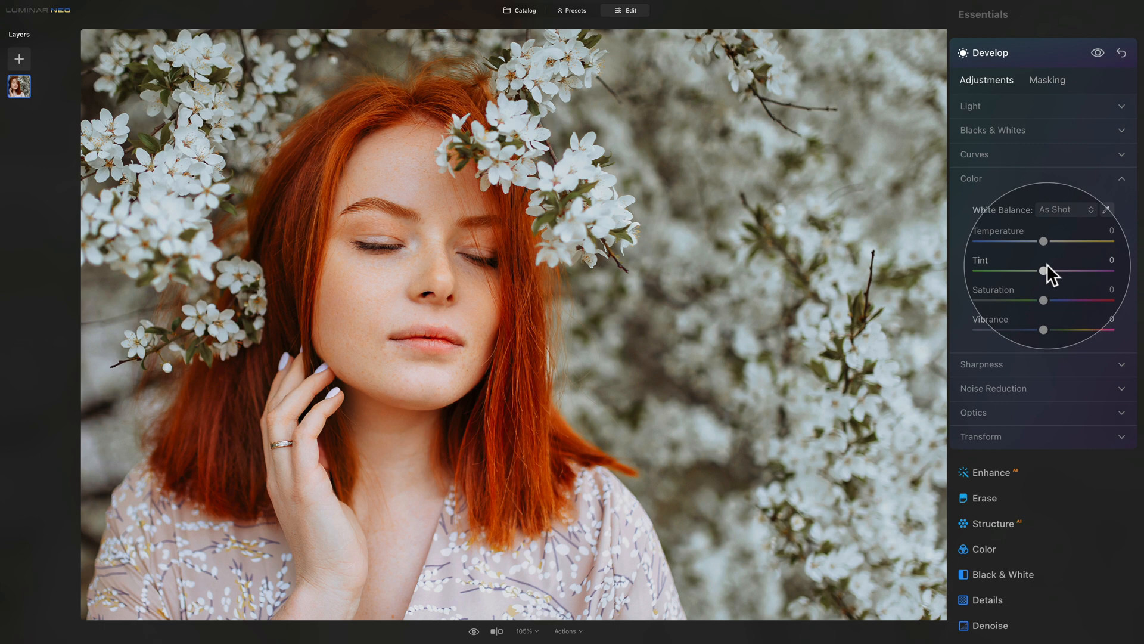
{"action": "mouse_move", "coordinate": [1013, 240]}
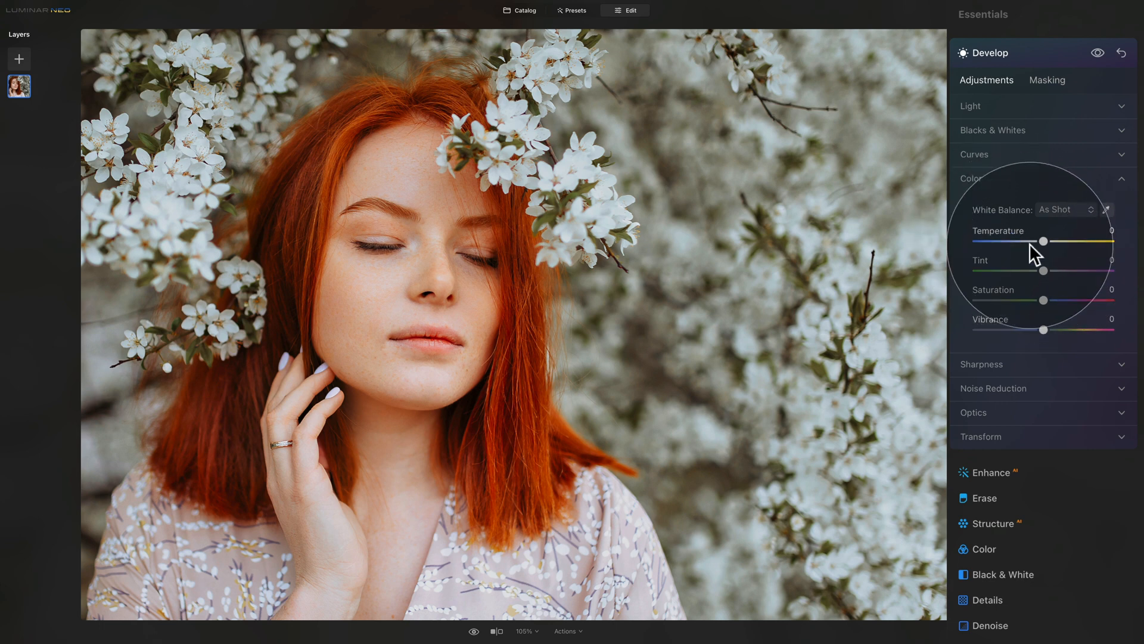
{"action": "left_click_drag", "start_coordinate": [1057, 242], "coordinate": [1044, 242]}
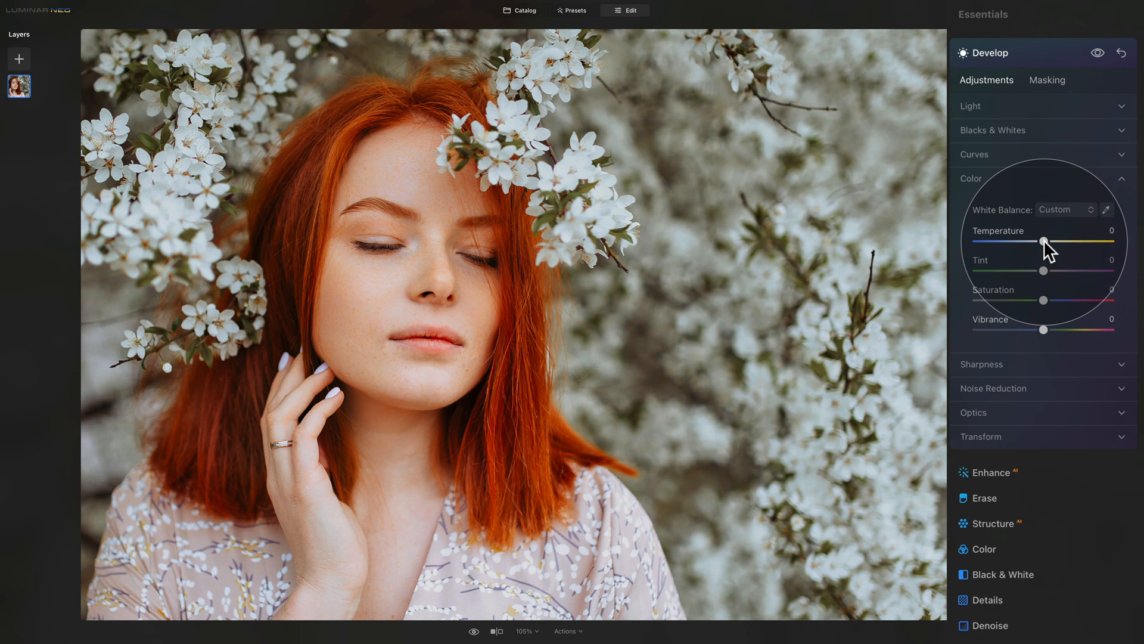
{"action": "left_click_drag", "start_coordinate": [1042, 242], "coordinate": [1045, 242]}
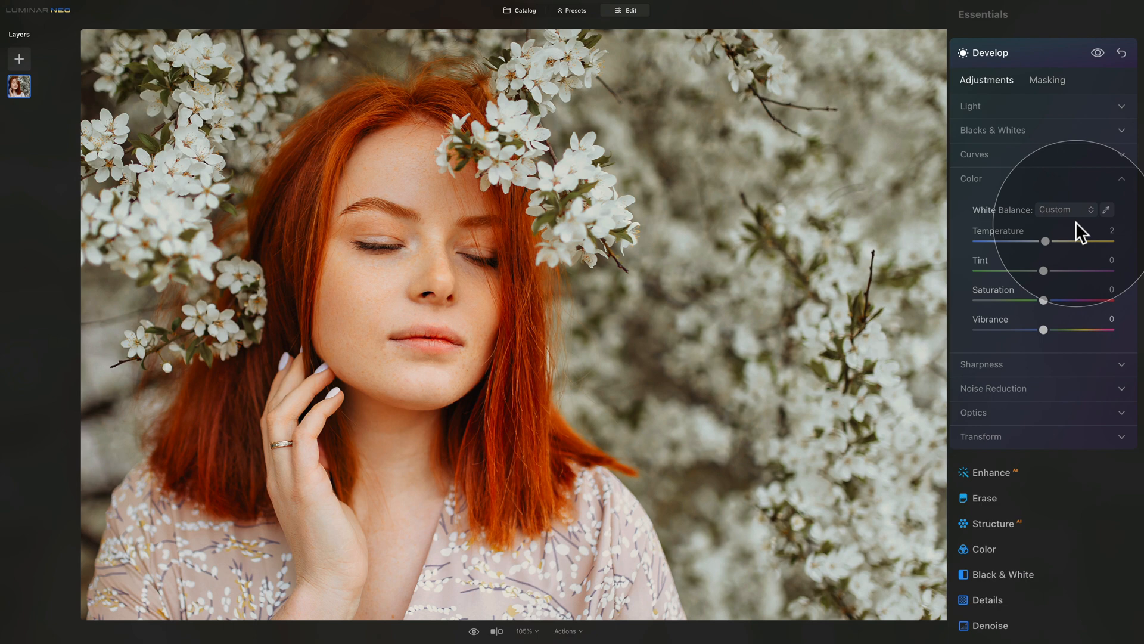
{"action": "left_click_drag", "start_coordinate": [1066, 241], "coordinate": [1043, 242]}
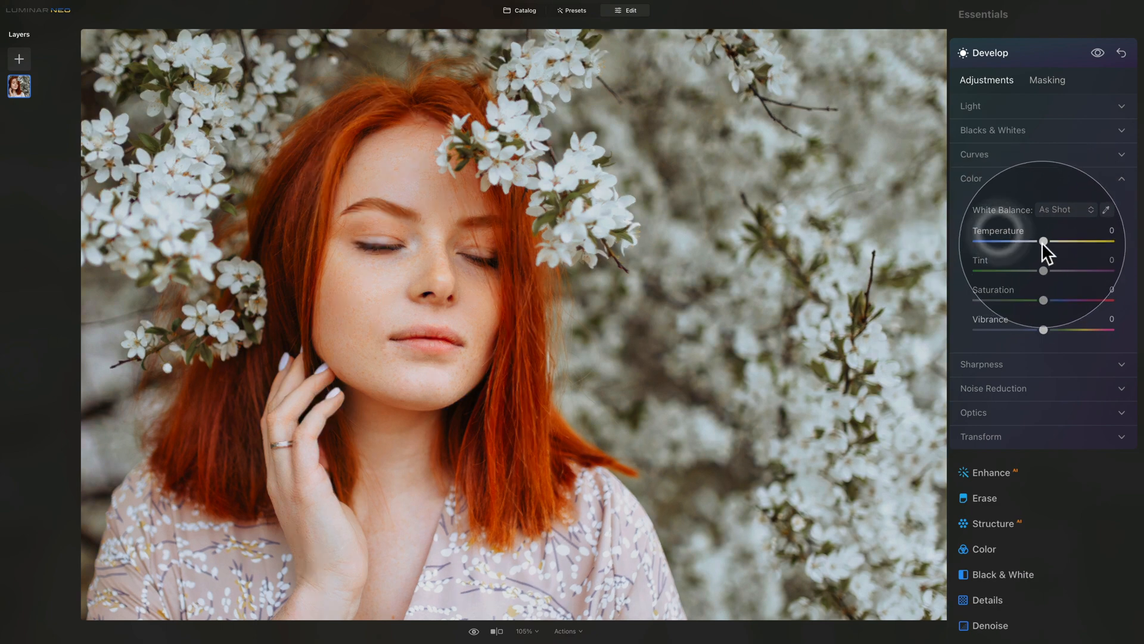
{"action": "left_click_drag", "start_coordinate": [1043, 242], "coordinate": [1047, 242]}
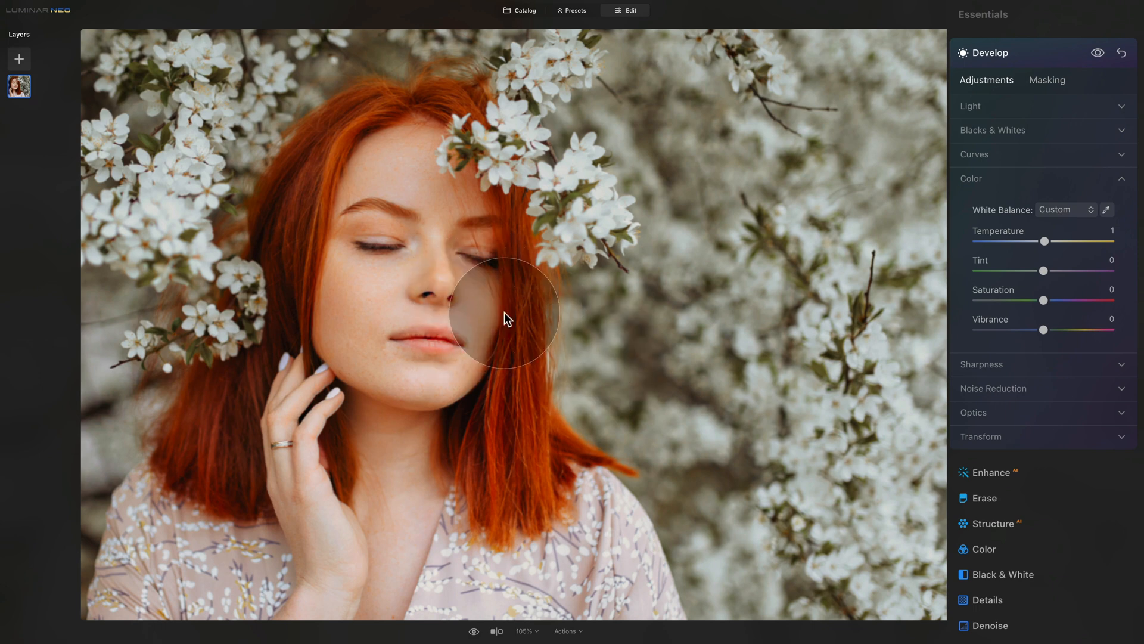
{"action": "left_click_drag", "start_coordinate": [1045, 241], "coordinate": [1047, 240]}
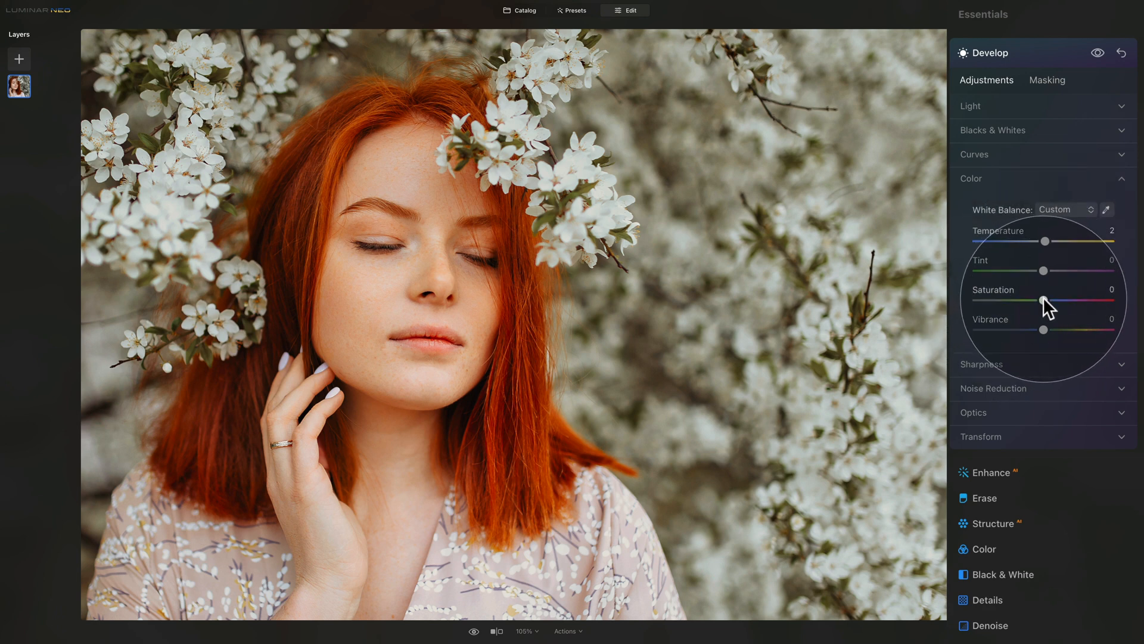
{"action": "left_click_drag", "start_coordinate": [1044, 300], "coordinate": [1055, 300]}
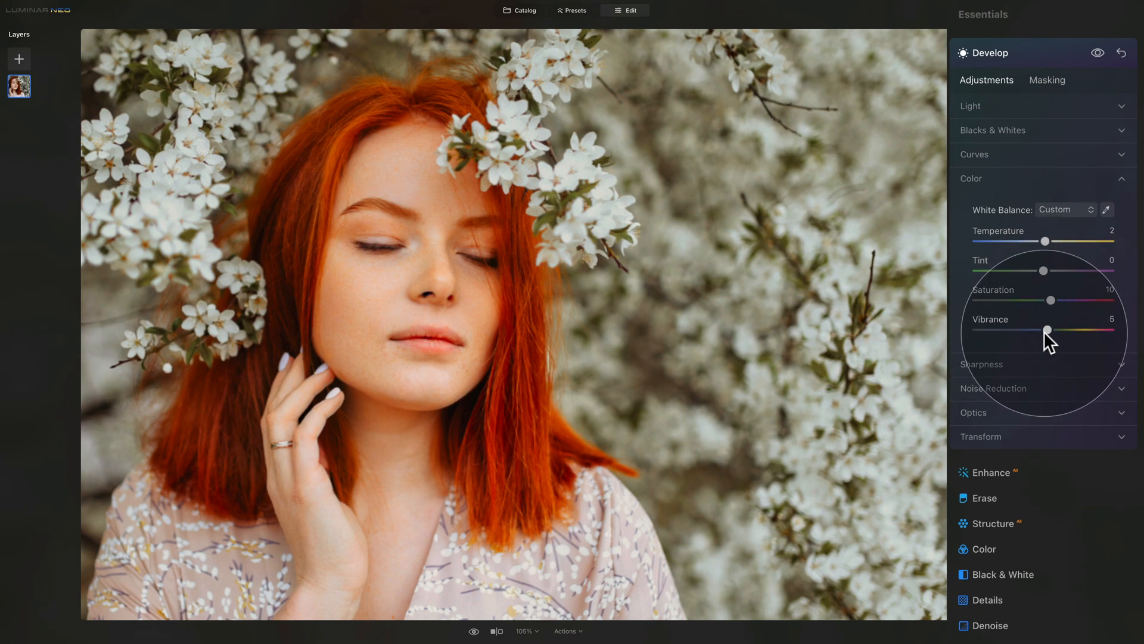
{"action": "left_click_drag", "start_coordinate": [1044, 329], "coordinate": [1049, 329]}
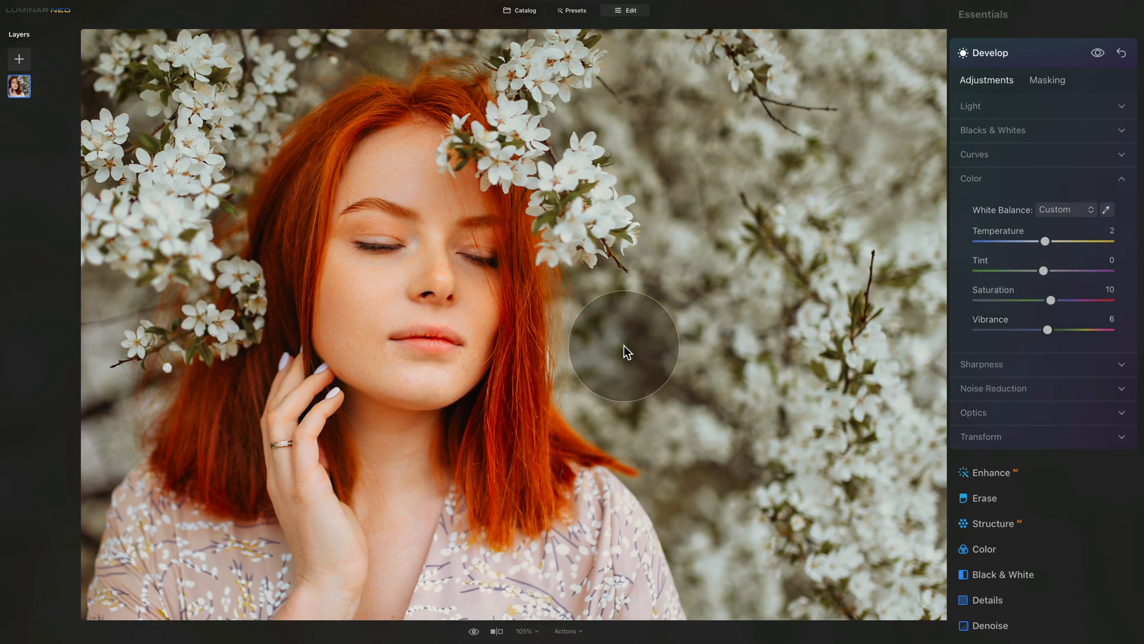
{"action": "mouse_move", "coordinate": [584, 367]}
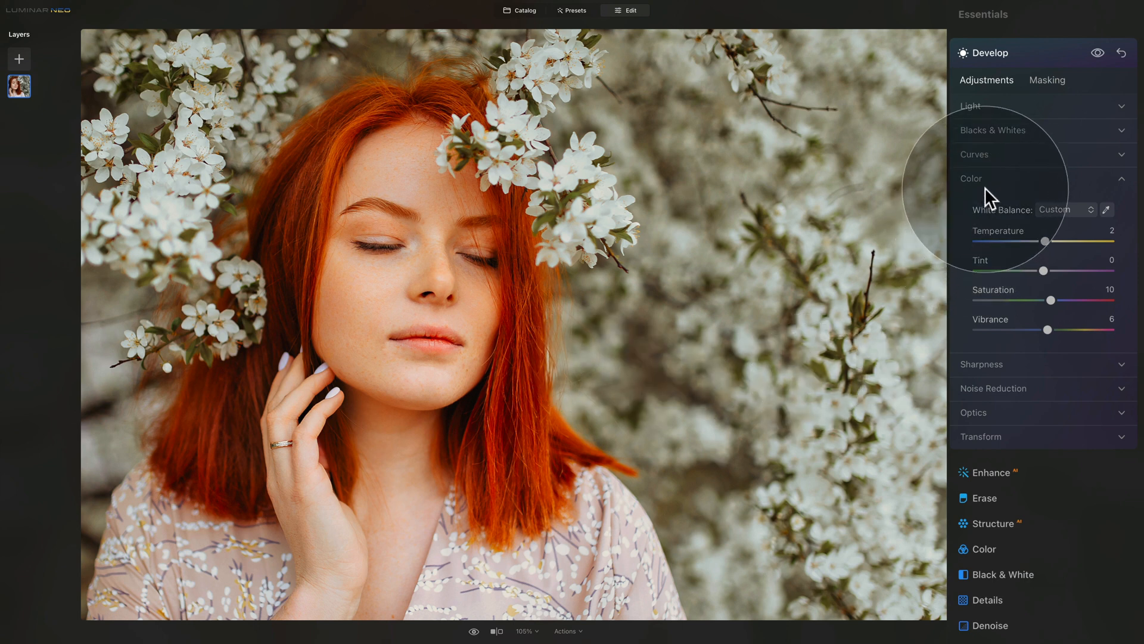
{"action": "left_click", "coordinate": [971, 178]}
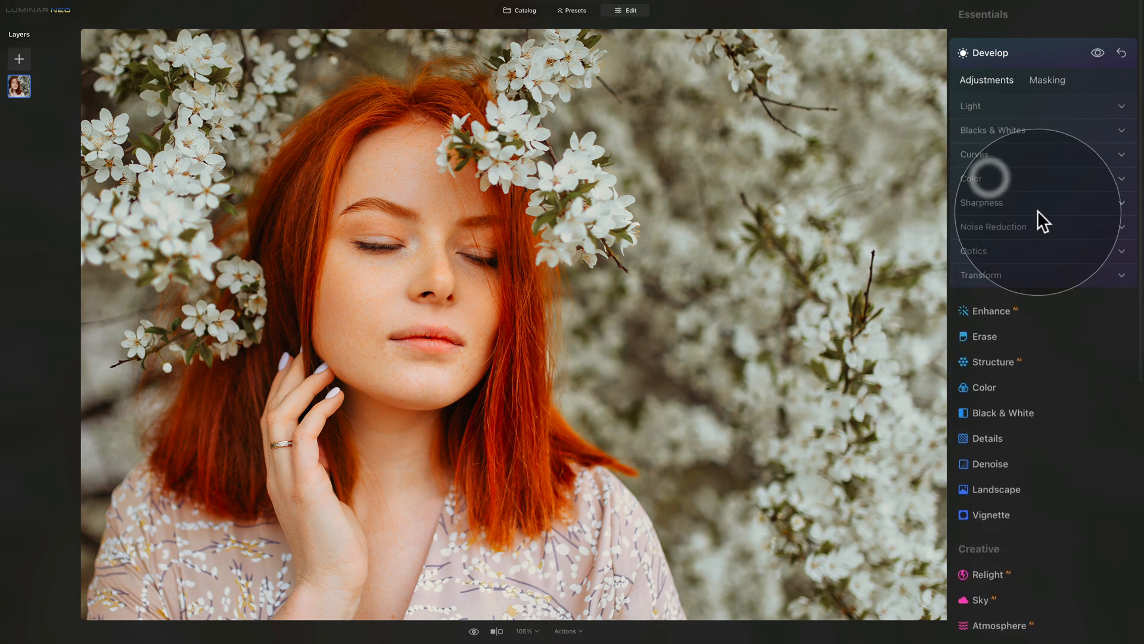
Step: Lift the curve's black point, add a shadow point and brighten the midtones for a matte look
{"action": "left_click", "coordinate": [973, 153]}
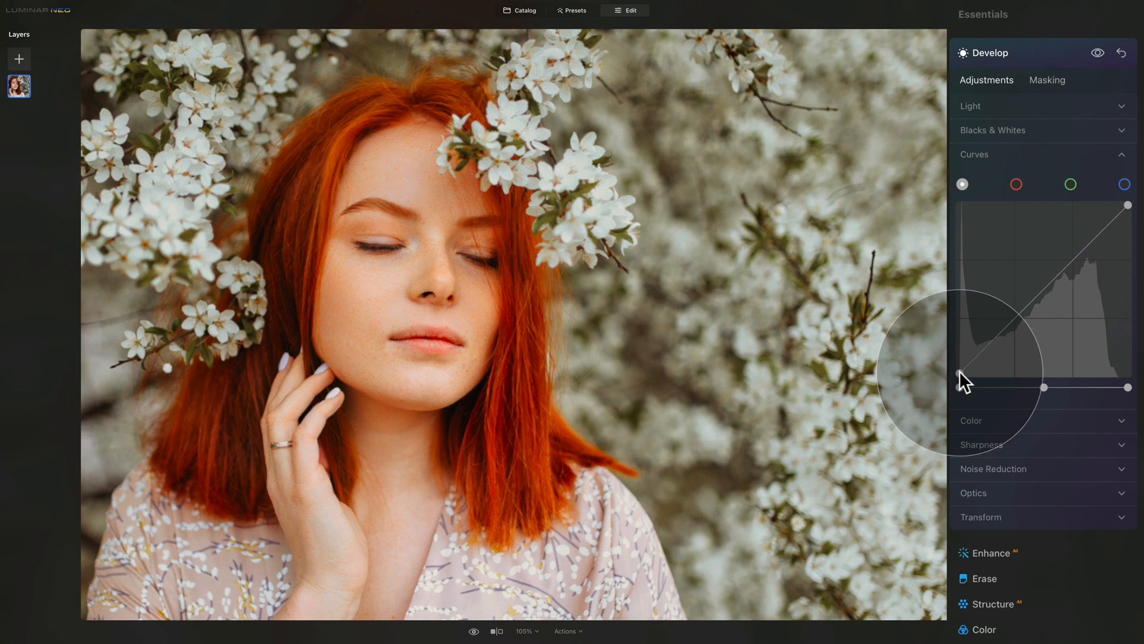
{"action": "left_click_drag", "start_coordinate": [962, 379], "coordinate": [962, 369]}
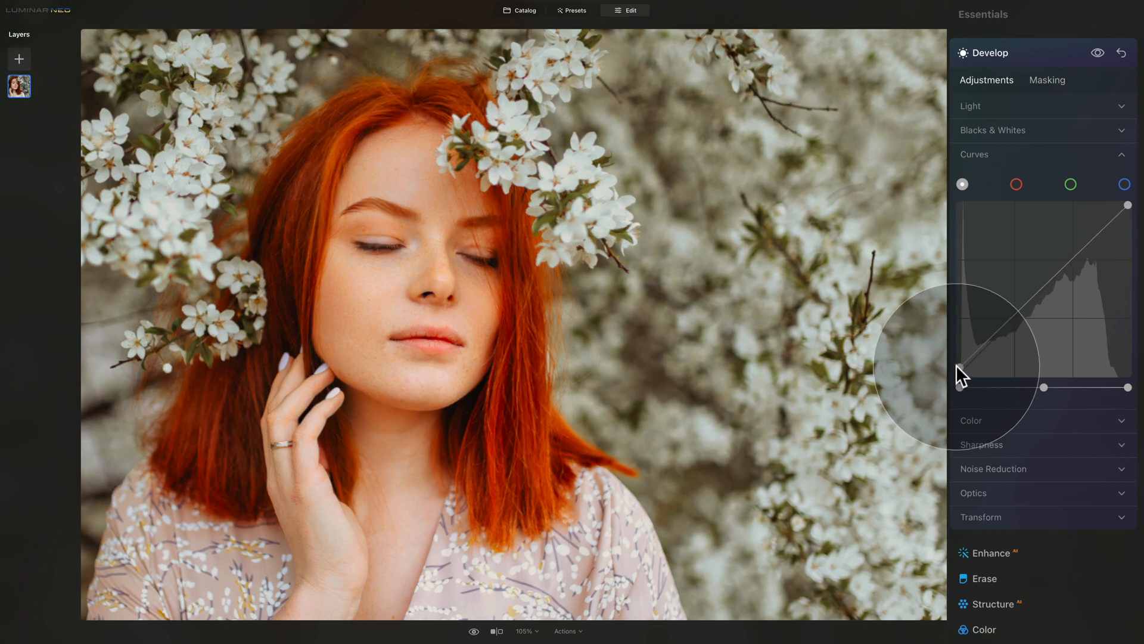
{"action": "left_click_drag", "start_coordinate": [961, 388], "coordinate": [961, 368]}
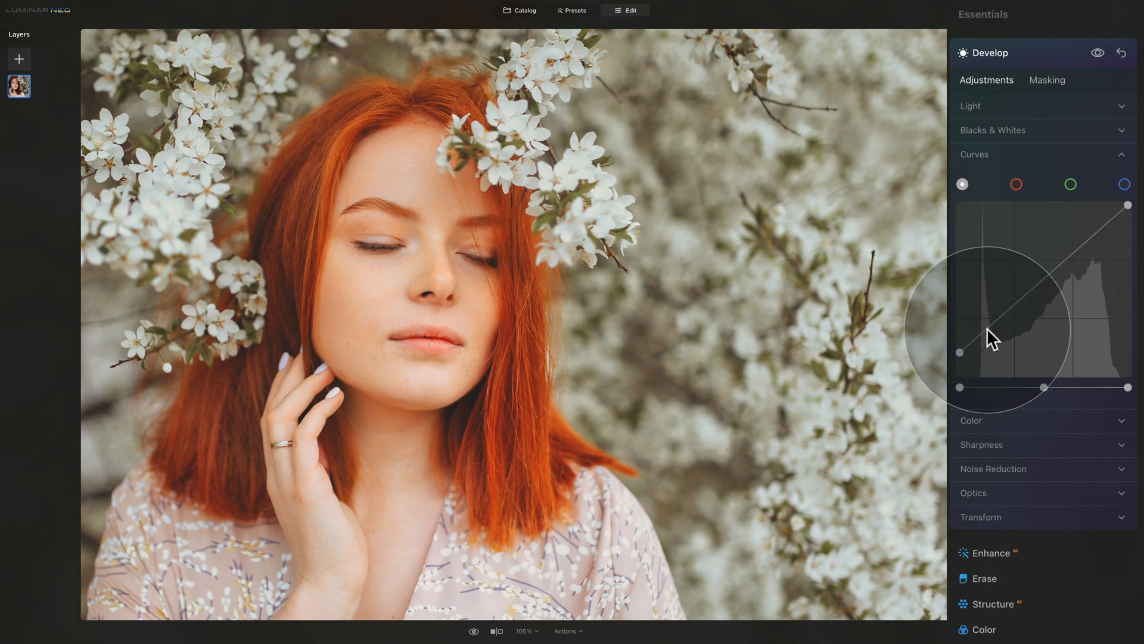
{"action": "left_click_drag", "start_coordinate": [993, 339], "coordinate": [985, 330]}
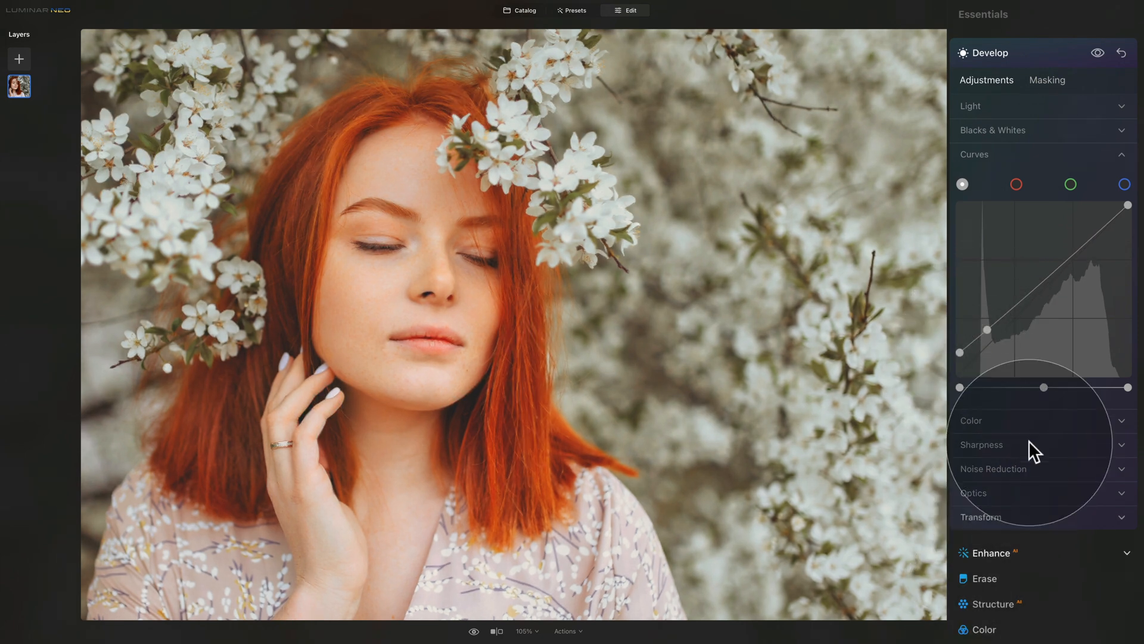
{"action": "left_click_drag", "start_coordinate": [985, 330], "coordinate": [959, 351]}
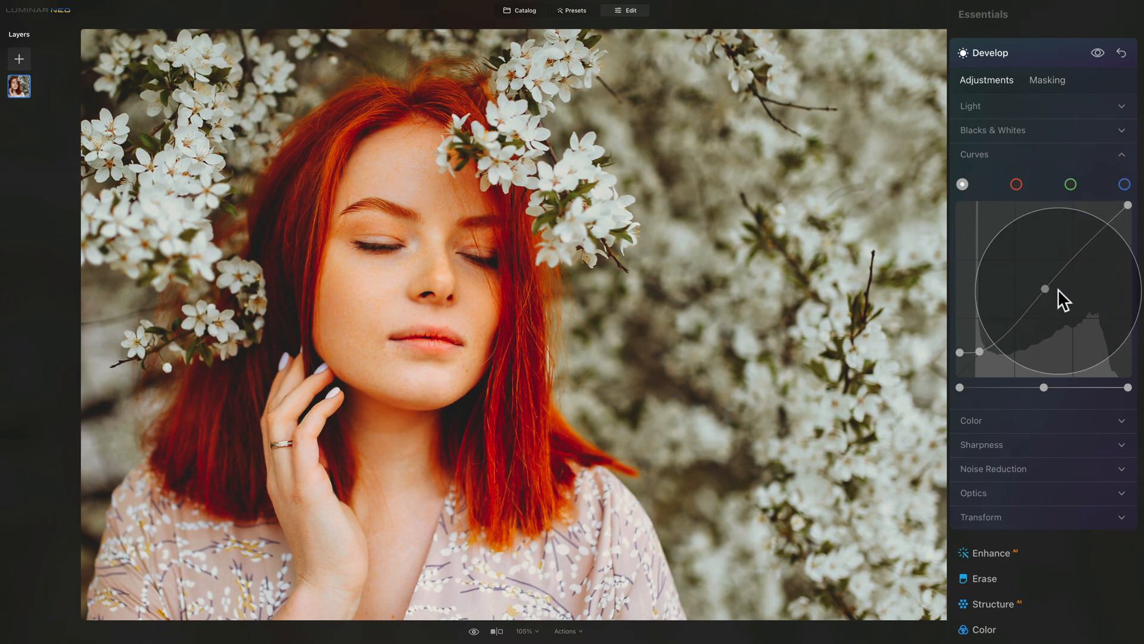
{"action": "left_click_drag", "start_coordinate": [1062, 299], "coordinate": [1007, 336]}
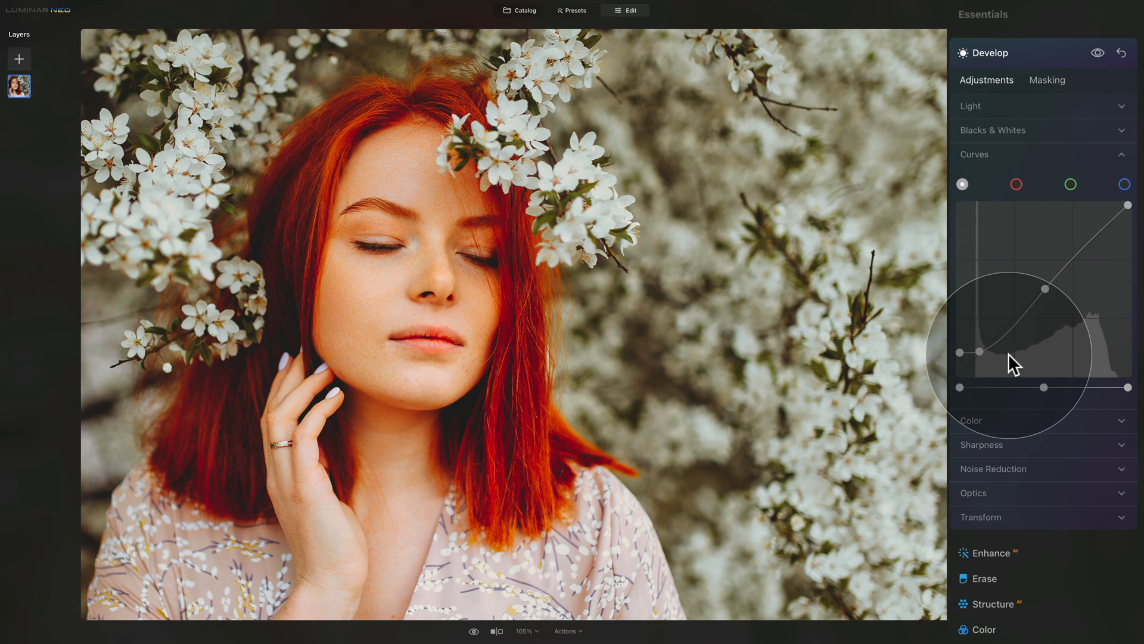
{"action": "mouse_move", "coordinate": [1013, 362]}
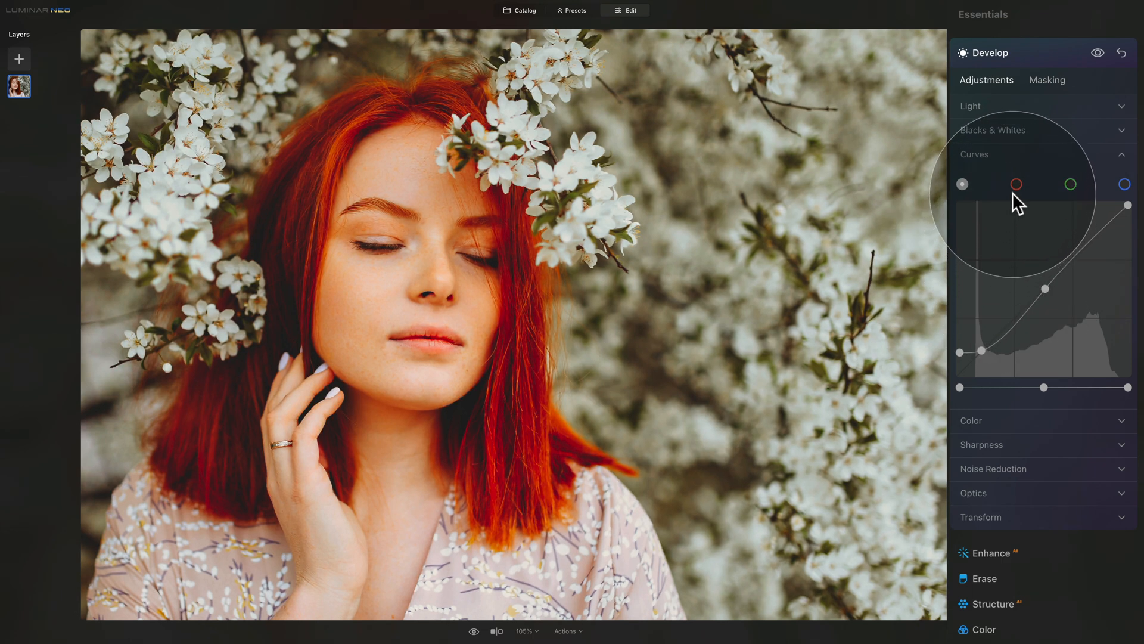
Step: On the red channel curve, pull shadows down and raise highlights into an S shape
{"action": "left_click", "coordinate": [1124, 184]}
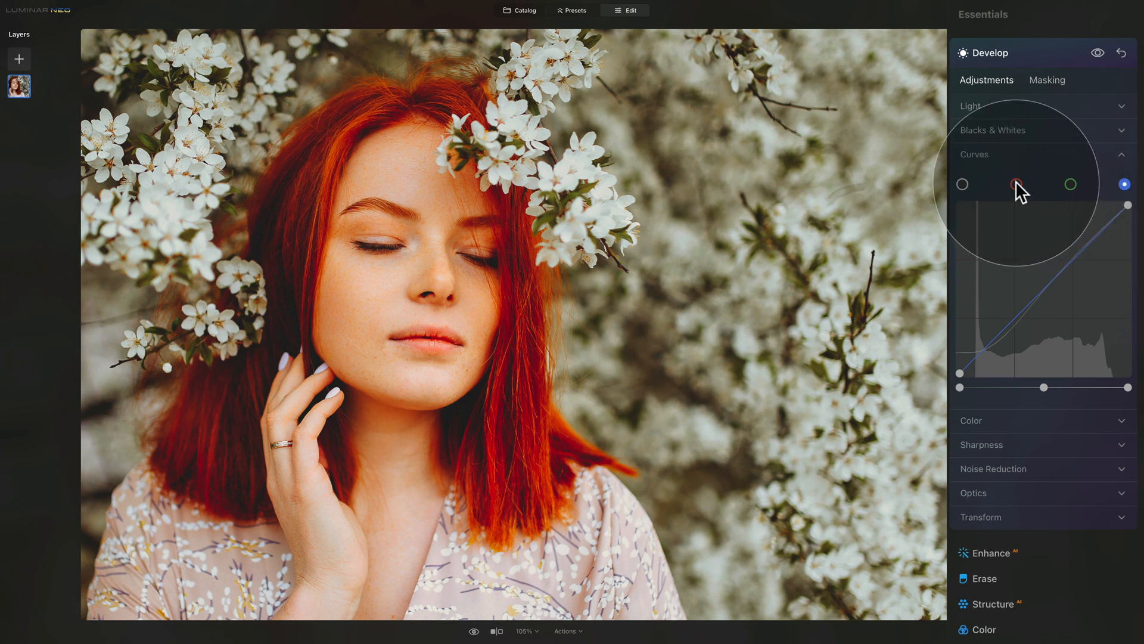
{"action": "left_click", "coordinate": [1016, 184]}
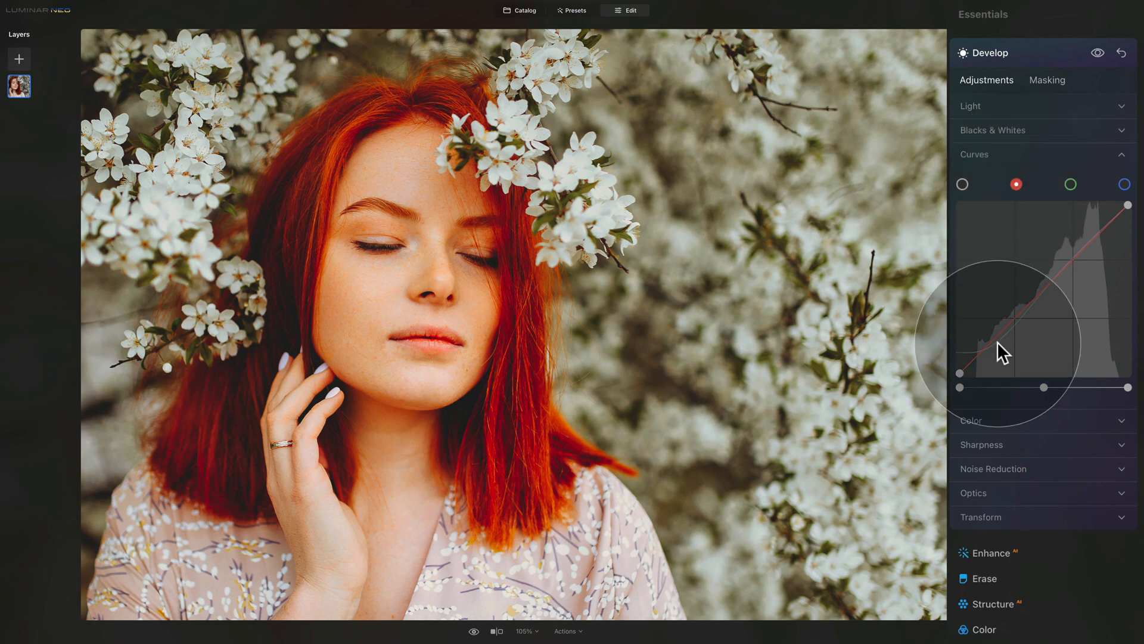
{"action": "left_click_drag", "start_coordinate": [1011, 358], "coordinate": [1014, 317]}
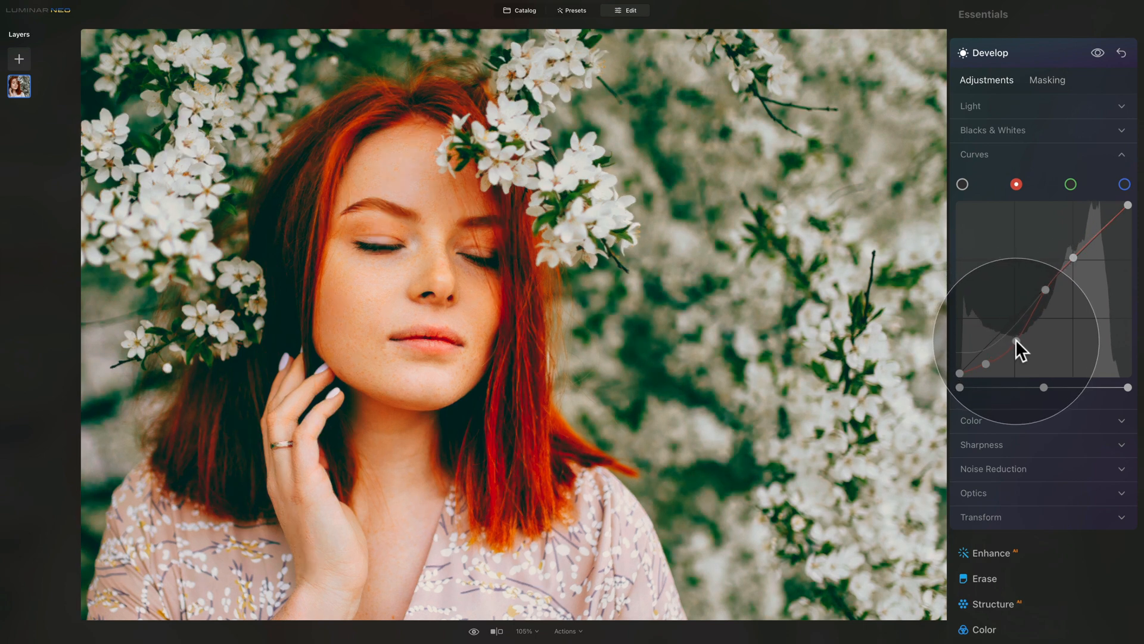
{"action": "left_click_drag", "start_coordinate": [1021, 350], "coordinate": [1047, 301]}
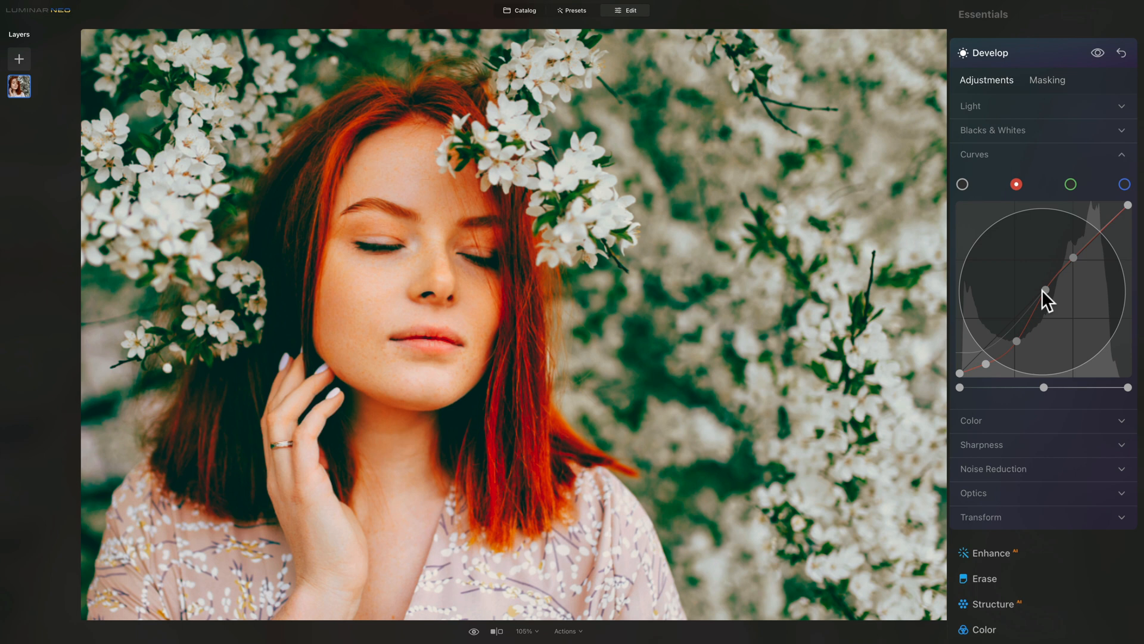
{"action": "left_click", "coordinate": [1041, 290]}
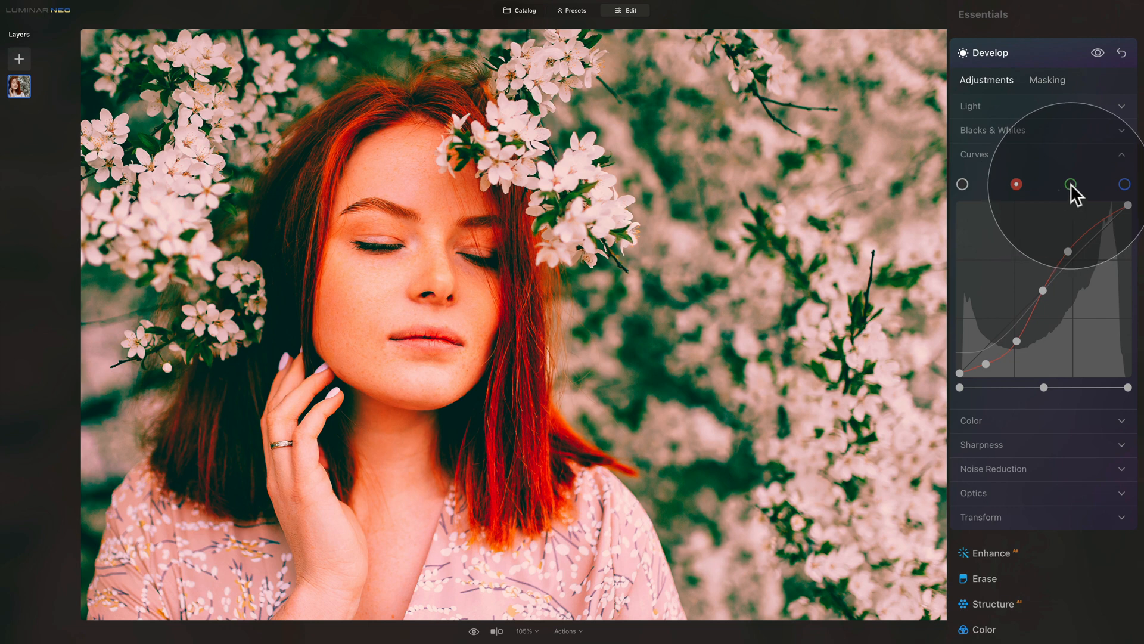
Step: On the green channel curve, lower shadows and lift highlights into an S shape
{"action": "left_click", "coordinate": [1070, 184]}
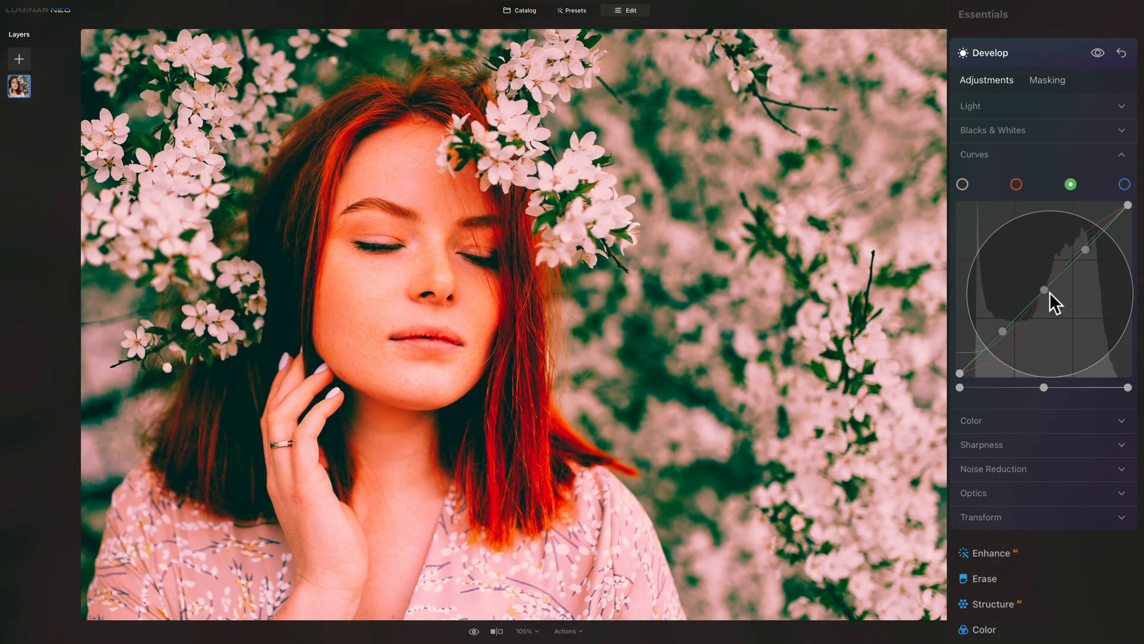
{"action": "left_click_drag", "start_coordinate": [1044, 288], "coordinate": [1044, 292]}
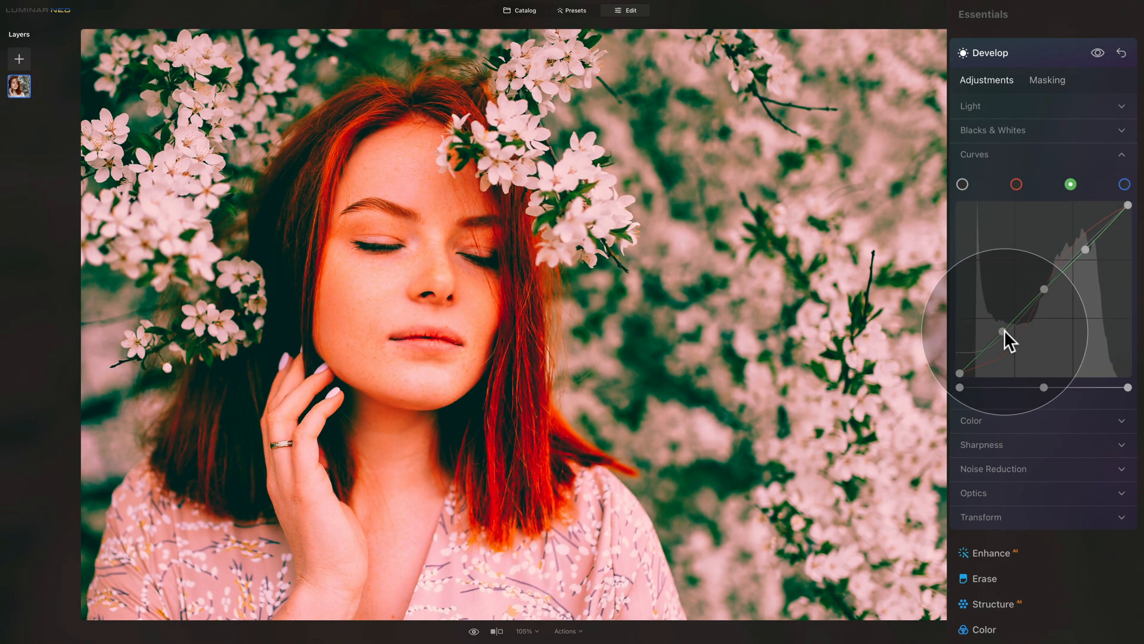
{"action": "left_click_drag", "start_coordinate": [1011, 340], "coordinate": [1017, 350]}
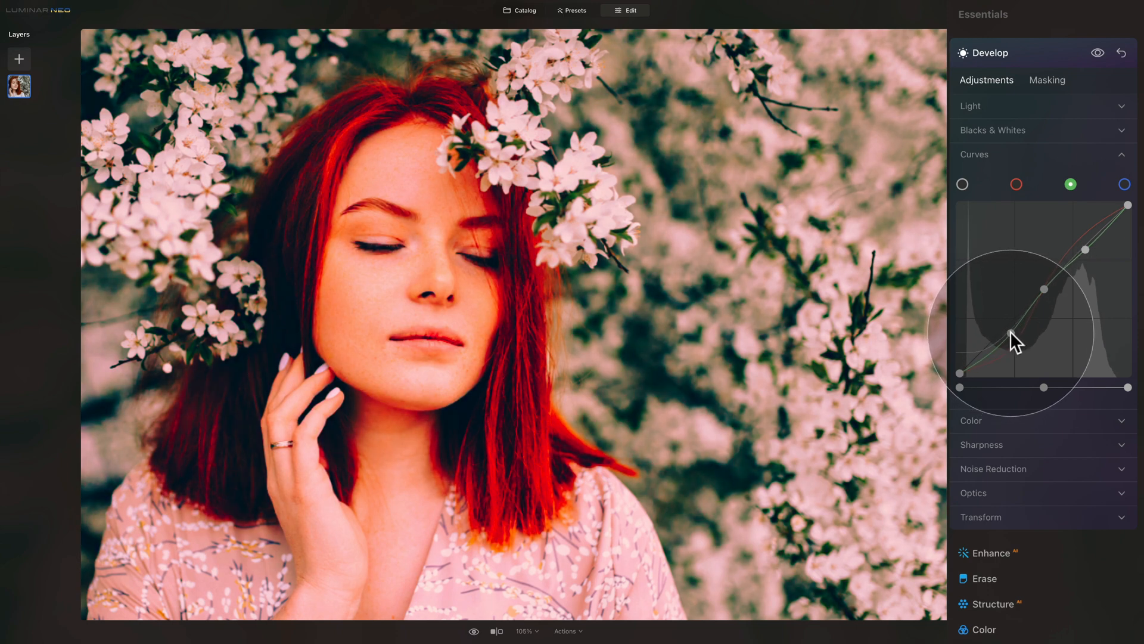
{"action": "left_click_drag", "start_coordinate": [1044, 334], "coordinate": [1087, 249]}
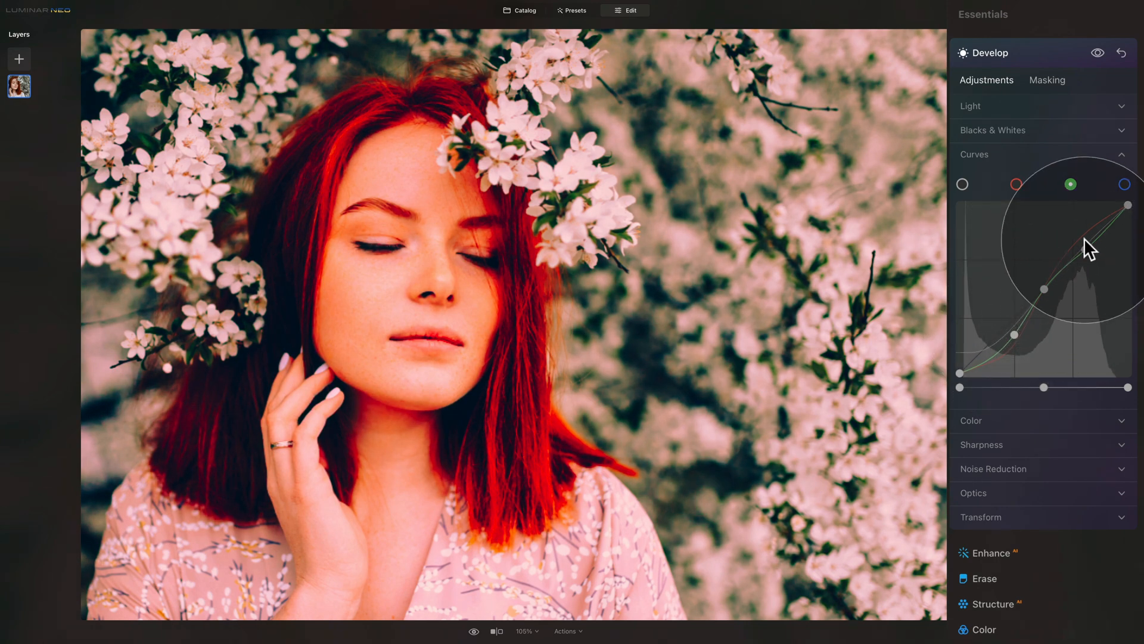
{"action": "left_click_drag", "start_coordinate": [1087, 245], "coordinate": [1073, 243]}
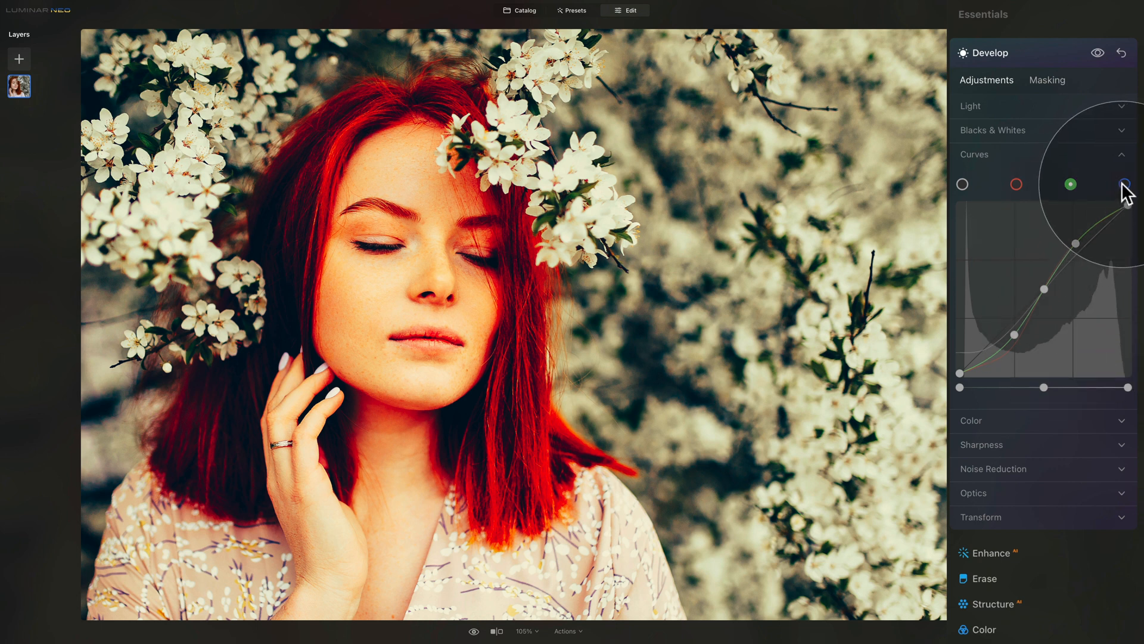
Step: On the blue channel curve, raise highlights and lower shadows into an S shape
{"action": "left_click", "coordinate": [1124, 184]}
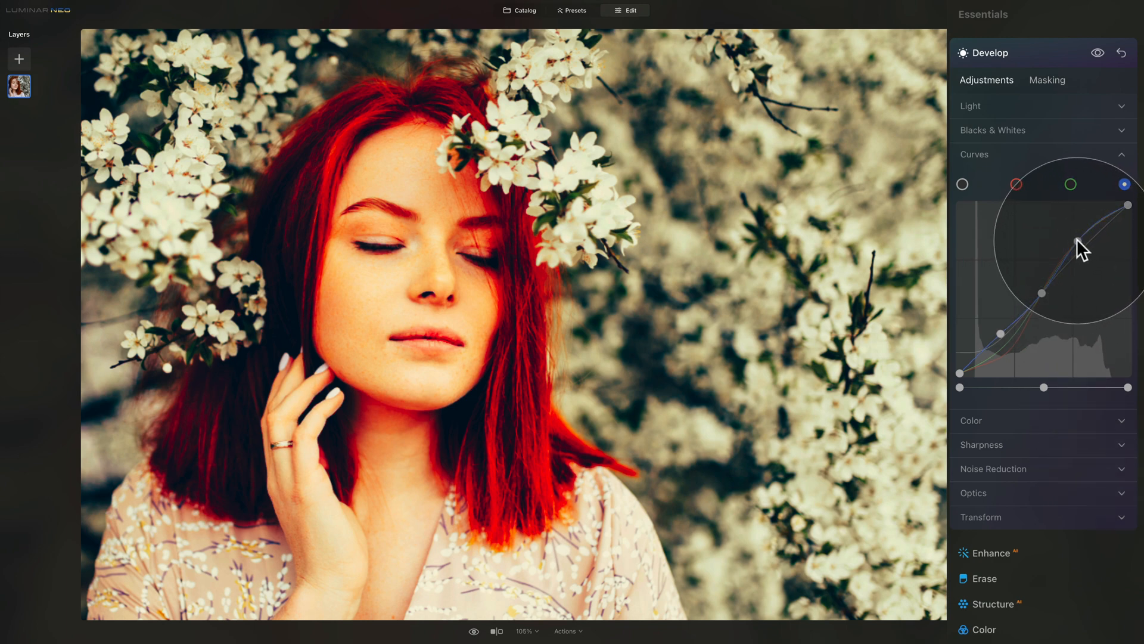
{"action": "left_click_drag", "start_coordinate": [1082, 248], "coordinate": [1002, 345]}
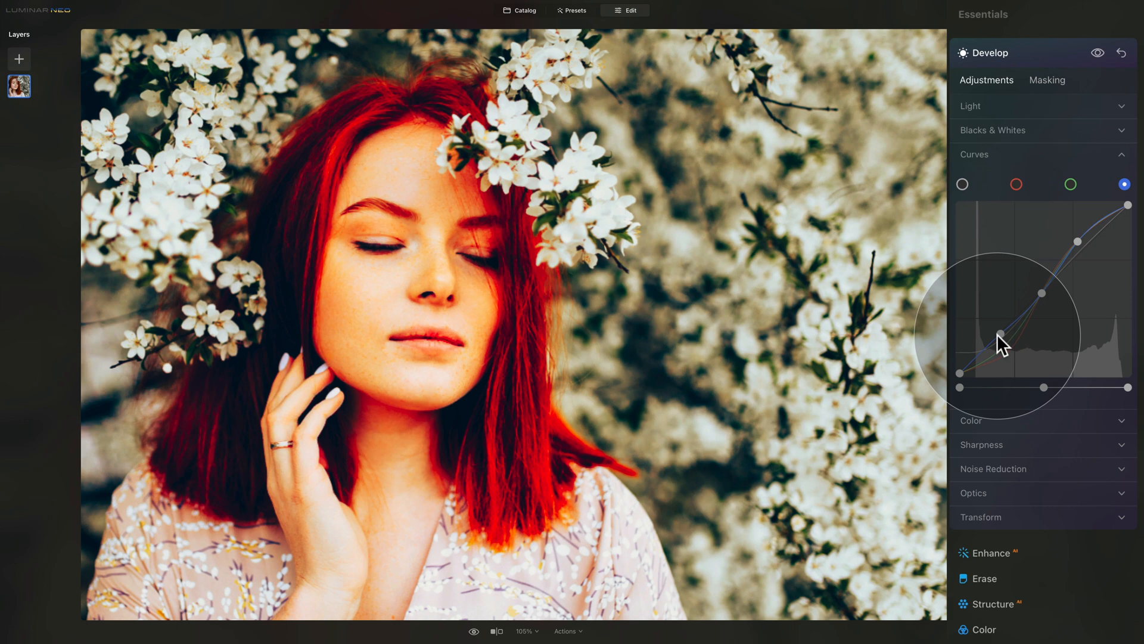
{"action": "left_click_drag", "start_coordinate": [1000, 343], "coordinate": [1007, 357]}
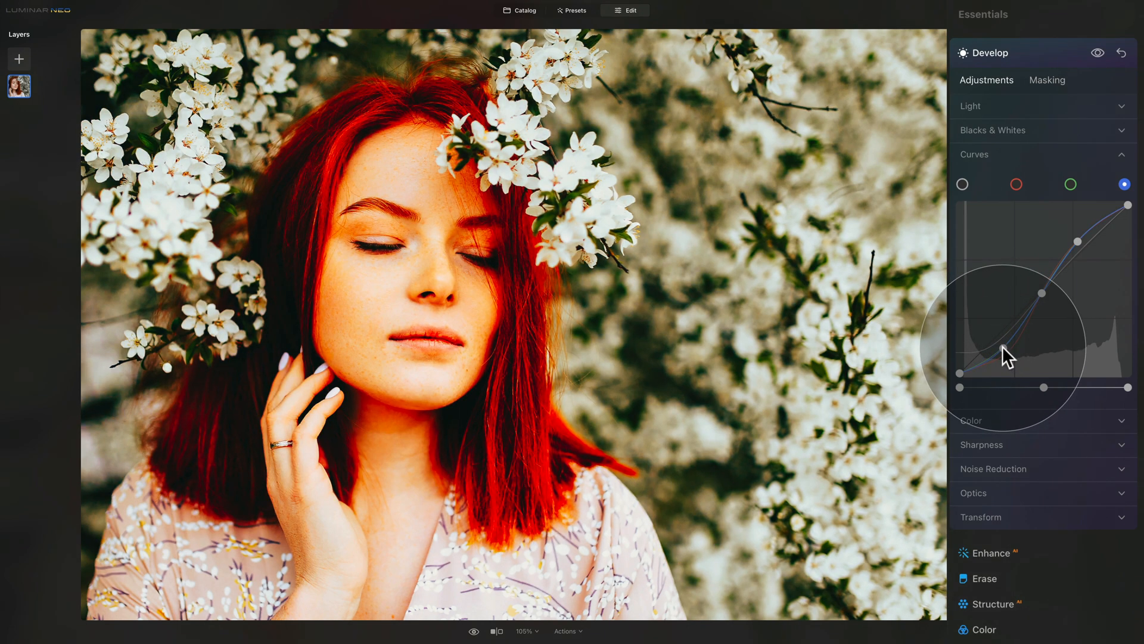
{"action": "left_click_drag", "start_coordinate": [1001, 350], "coordinate": [1077, 242]}
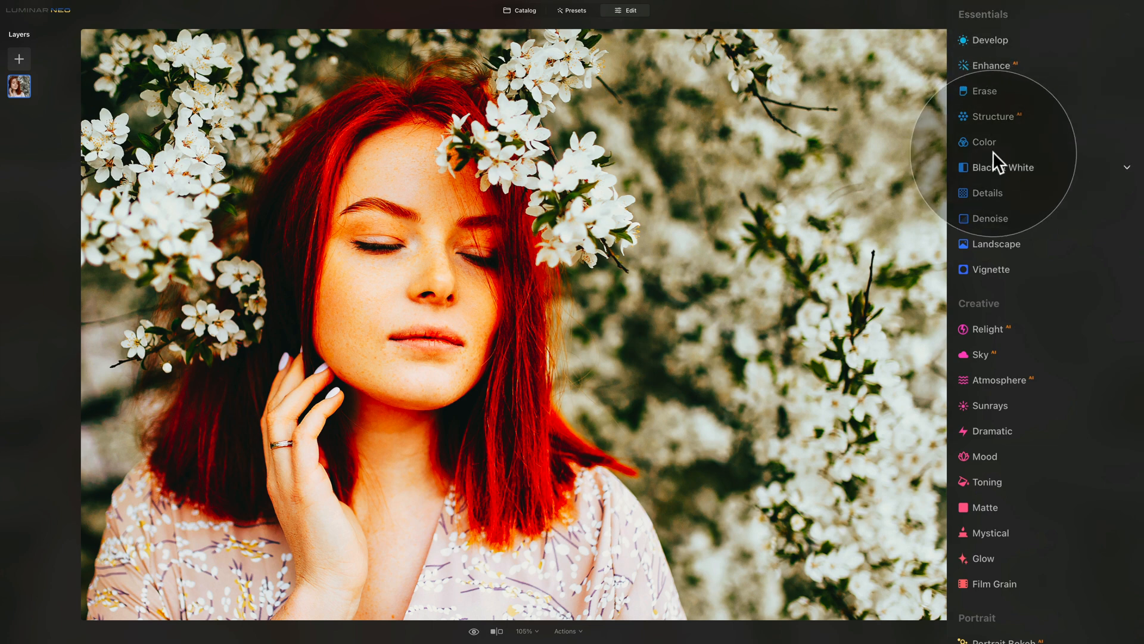
Step: In HSL Hue, shift Red and Orange to -10
{"action": "left_click", "coordinate": [983, 142]}
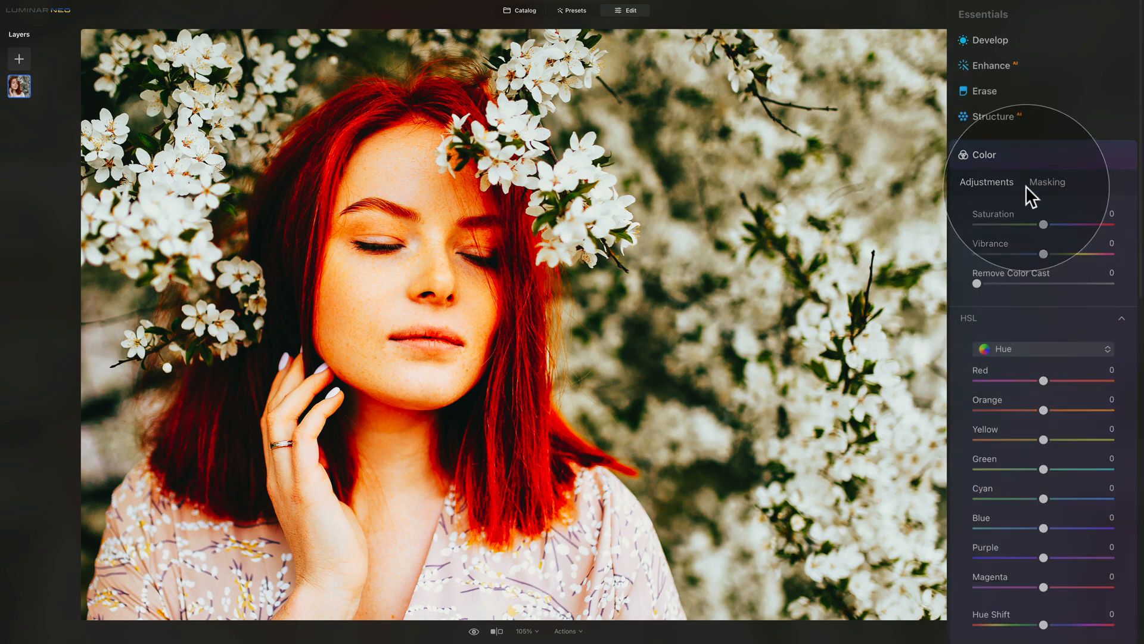
{"action": "scroll", "scroll_direction": "down", "scroll_amount": 3}
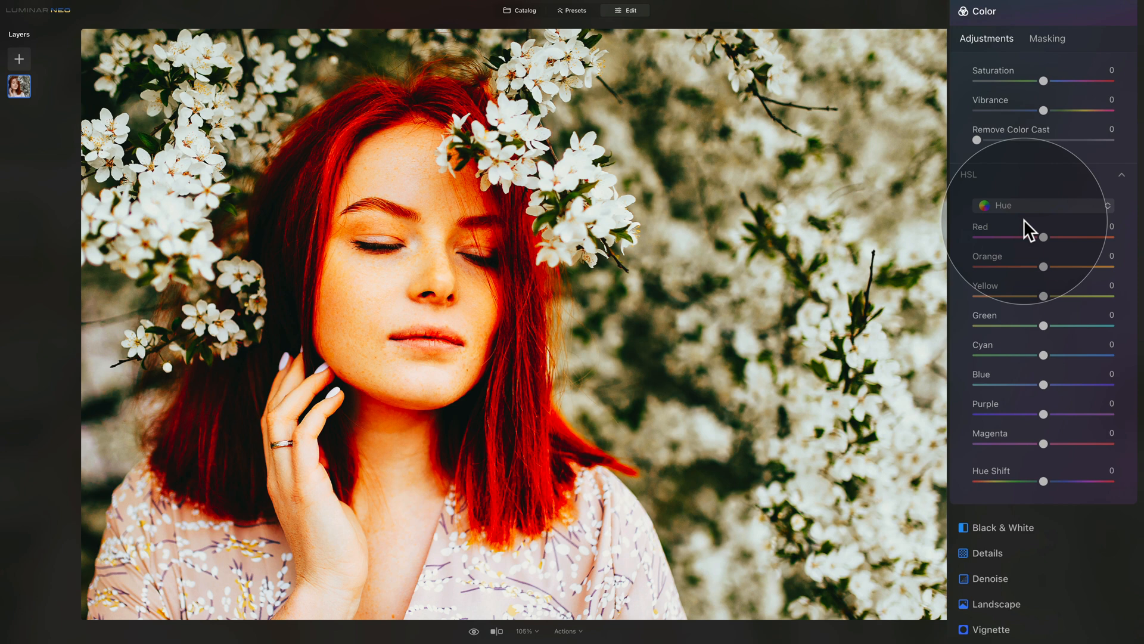
{"action": "mouse_move", "coordinate": [1014, 288]}
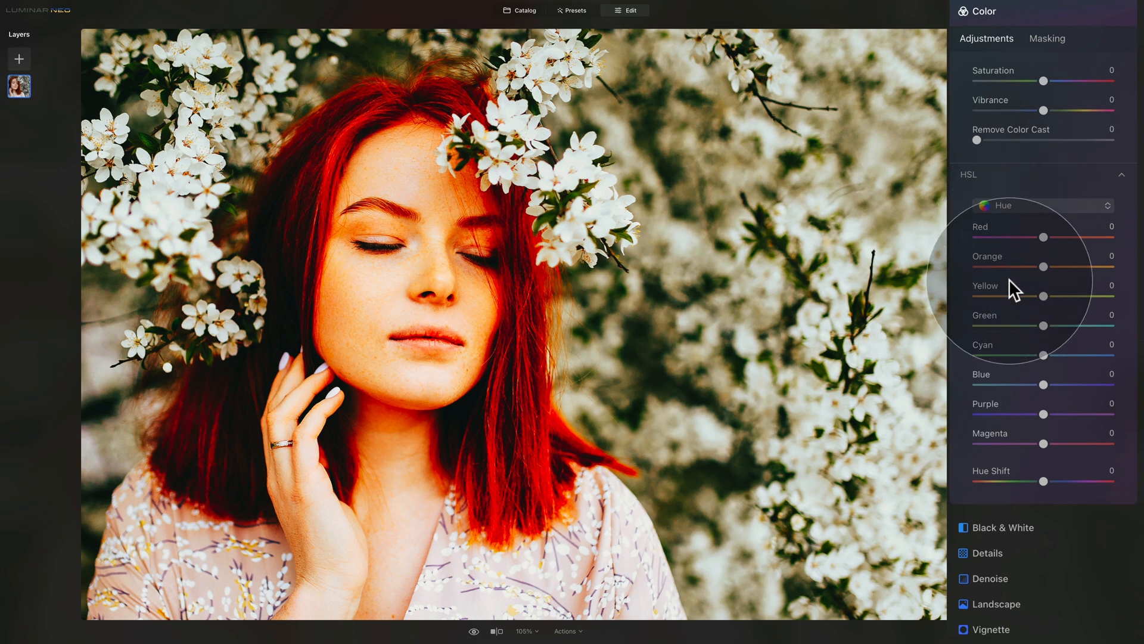
{"action": "mouse_move", "coordinate": [1054, 255]}
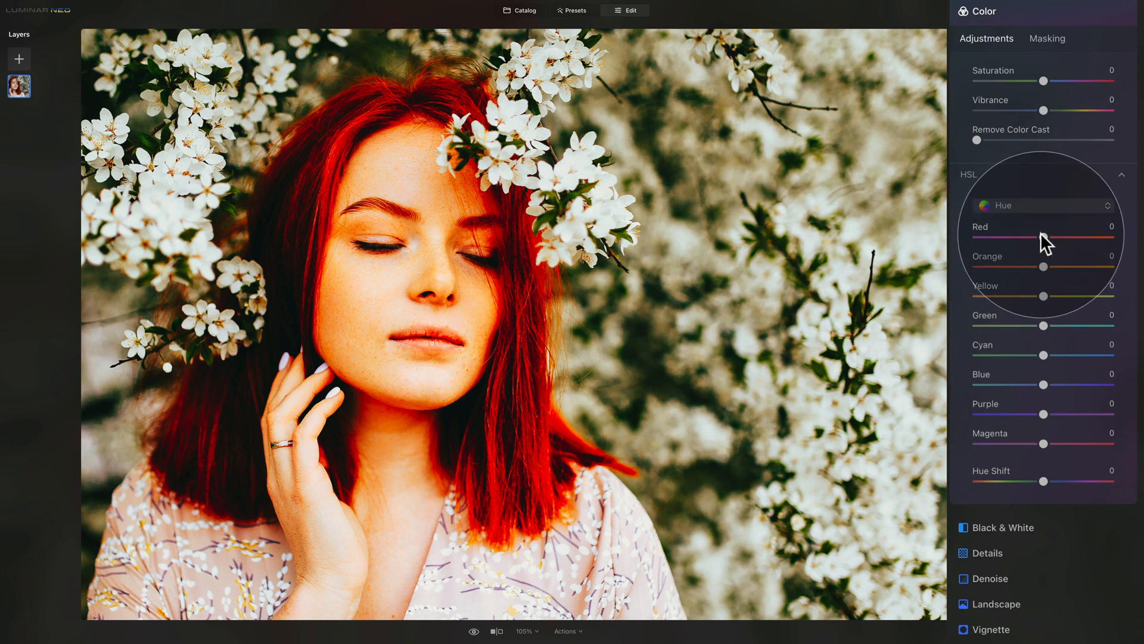
{"action": "left_click_drag", "start_coordinate": [1044, 239], "coordinate": [1039, 239]}
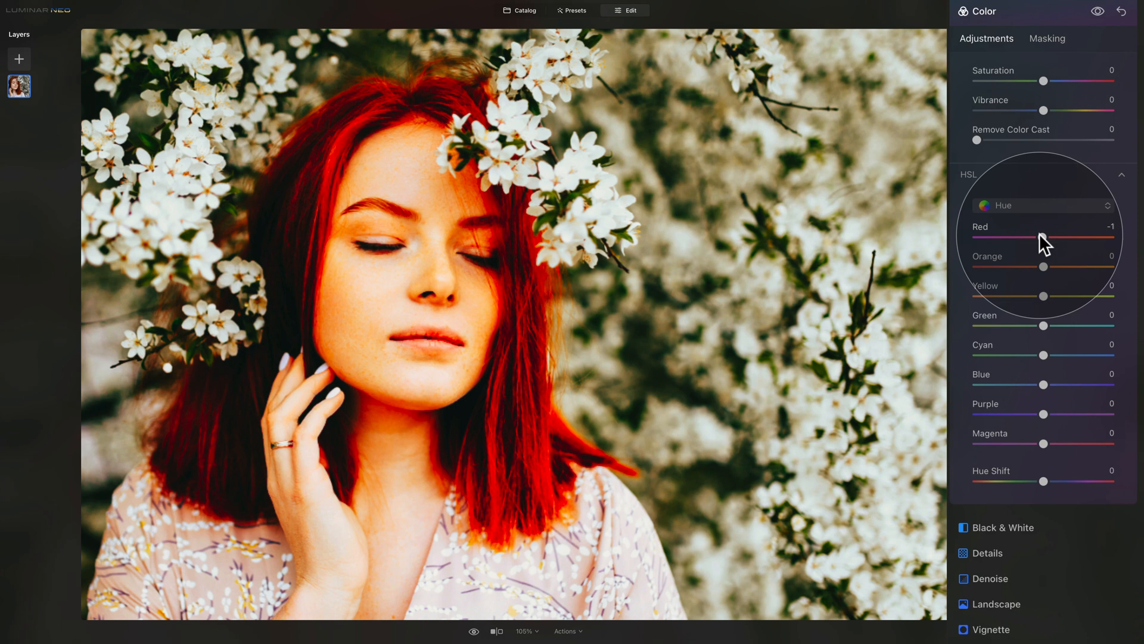
{"action": "left_click_drag", "start_coordinate": [1044, 237], "coordinate": [1036, 240]}
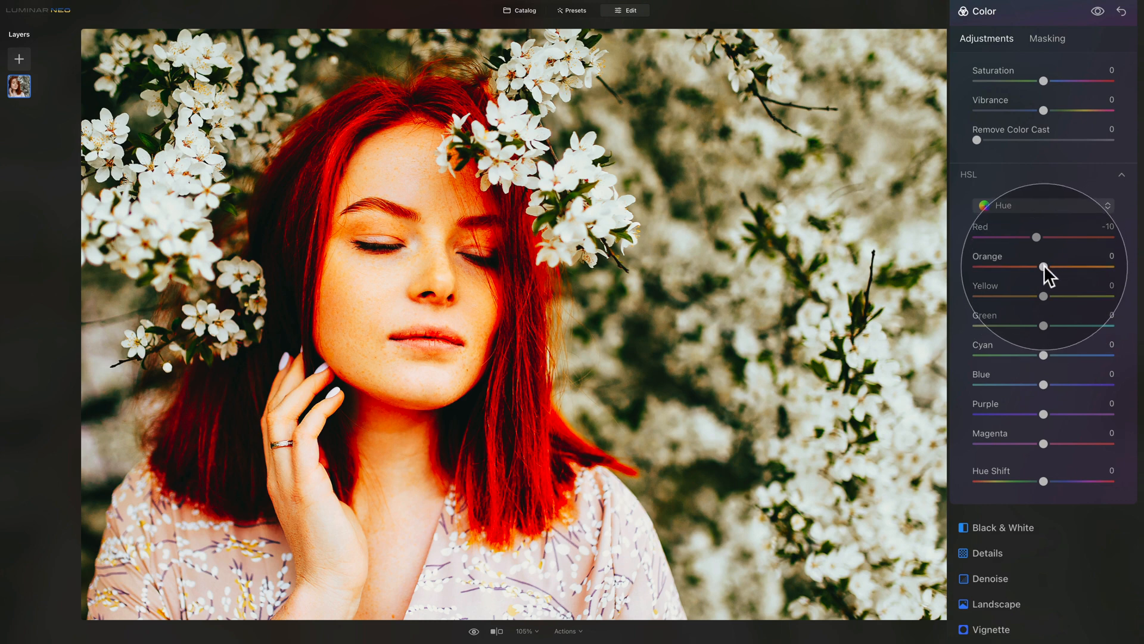
{"action": "left_click_drag", "start_coordinate": [1044, 267], "coordinate": [1035, 267]}
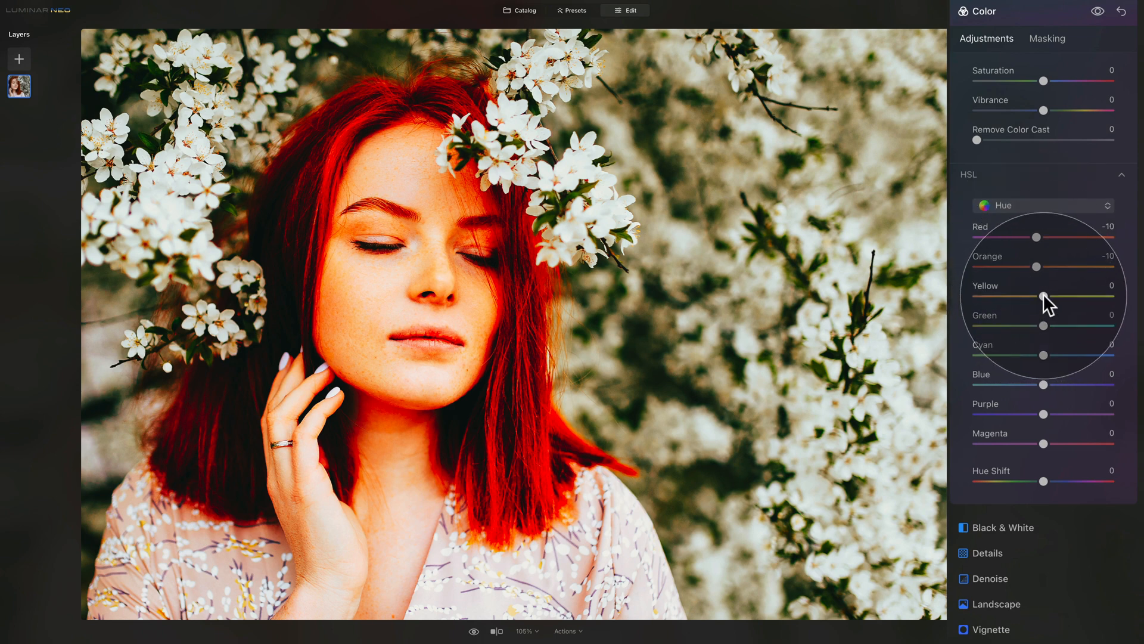
Step: Shift the Yellow hue to -41
{"action": "left_click_drag", "start_coordinate": [1047, 299], "coordinate": [1036, 299]}
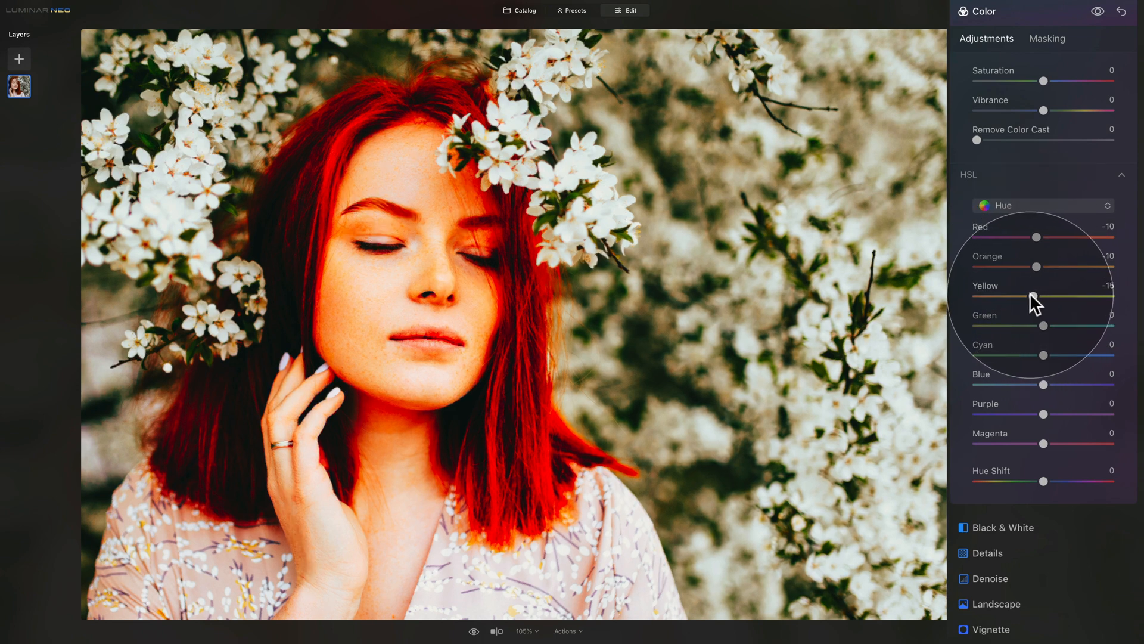
{"action": "left_click_drag", "start_coordinate": [1065, 297], "coordinate": [1035, 297]}
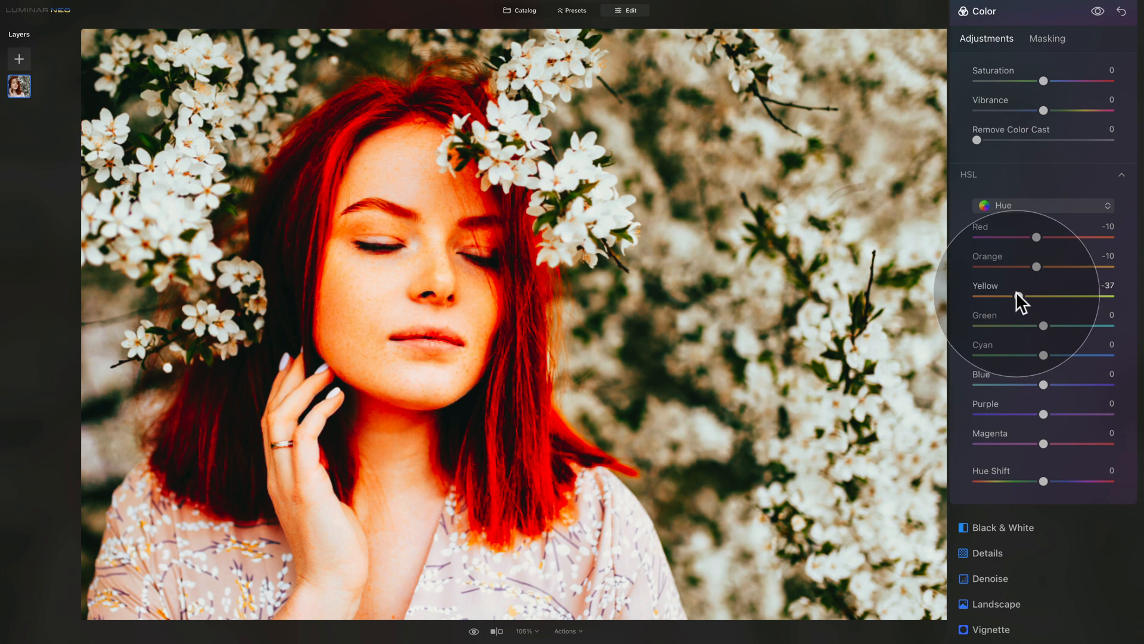
{"action": "left_click_drag", "start_coordinate": [1019, 297], "coordinate": [1013, 297]}
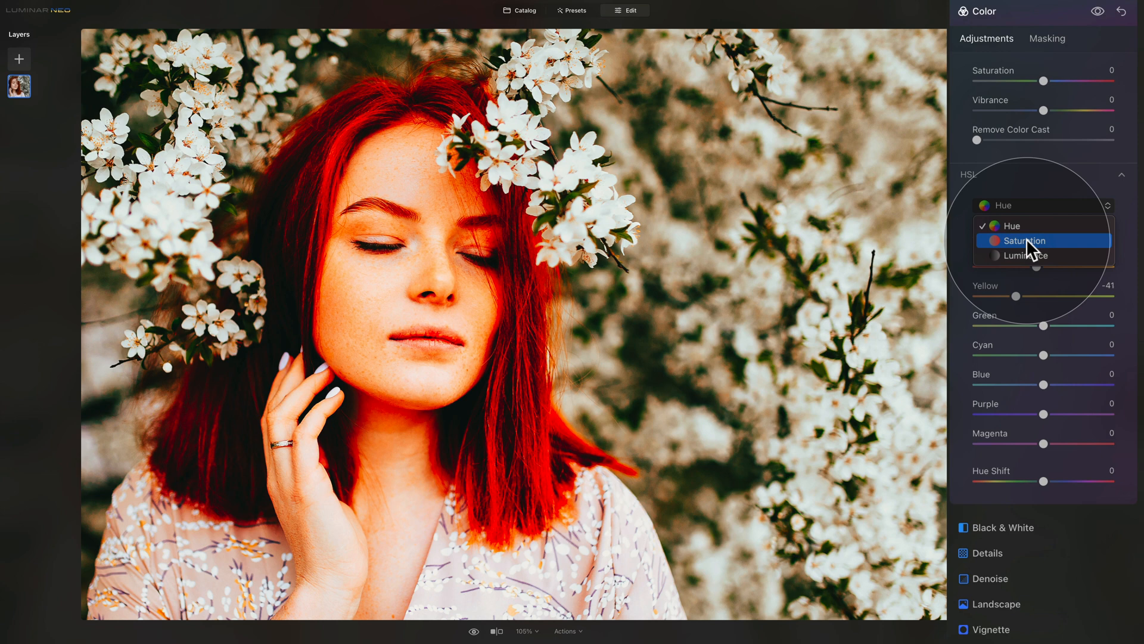
Step: Switch HSL to Saturation and bring Red down to -50
{"action": "left_click", "coordinate": [1024, 241]}
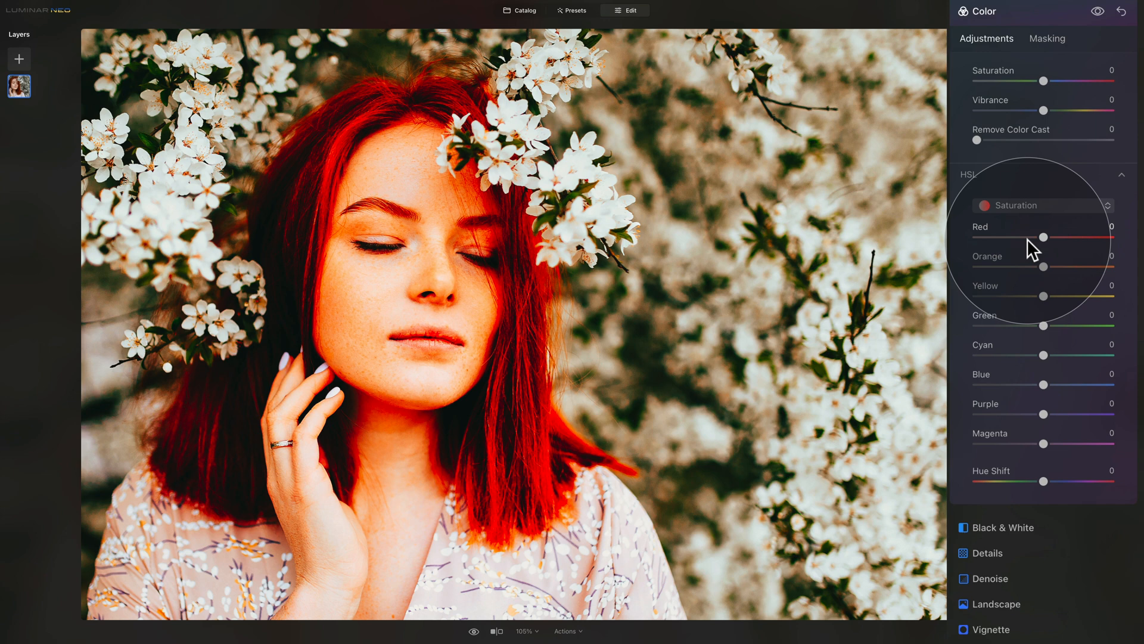
{"action": "left_click_drag", "start_coordinate": [1044, 236], "coordinate": [1026, 236]}
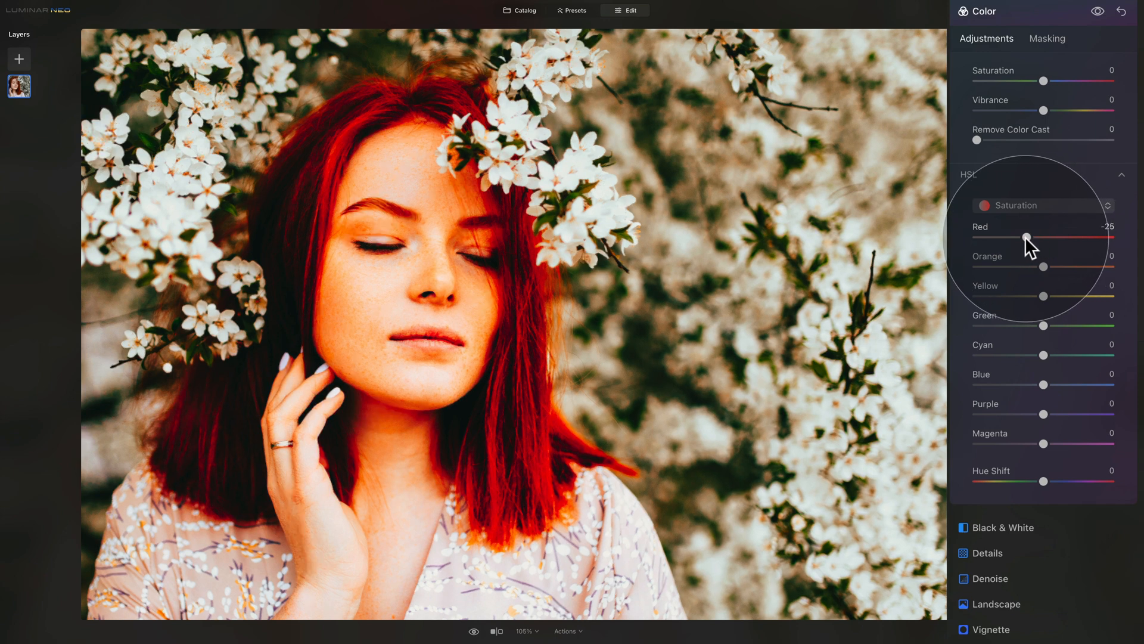
{"action": "left_click_drag", "start_coordinate": [1026, 236], "coordinate": [1007, 236]}
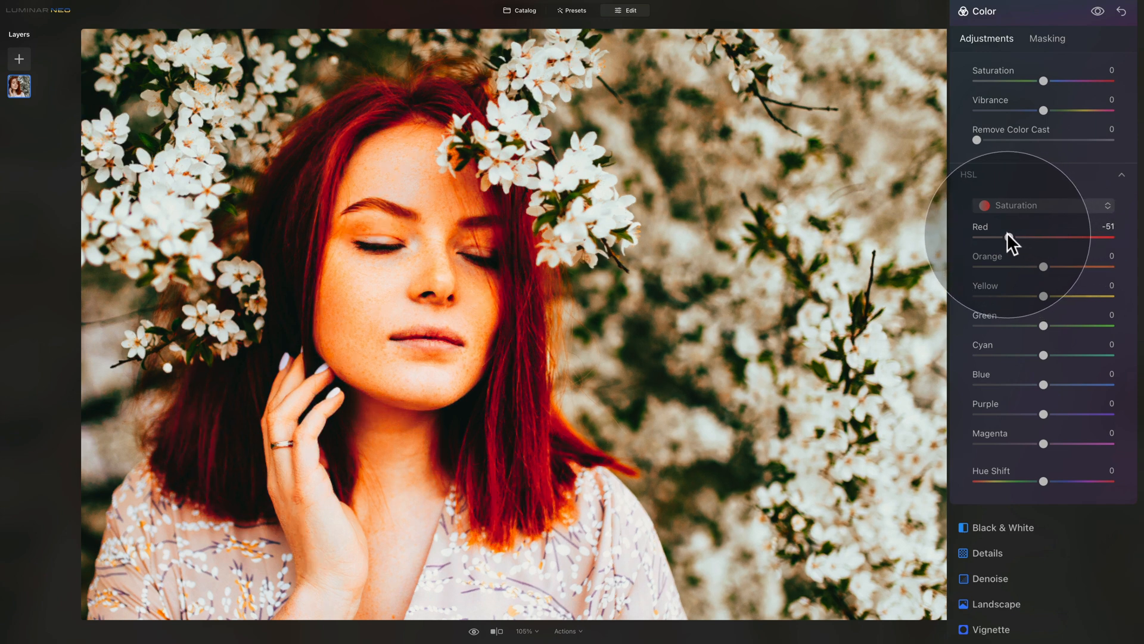
{"action": "left_click_drag", "start_coordinate": [1008, 237], "coordinate": [1011, 237]}
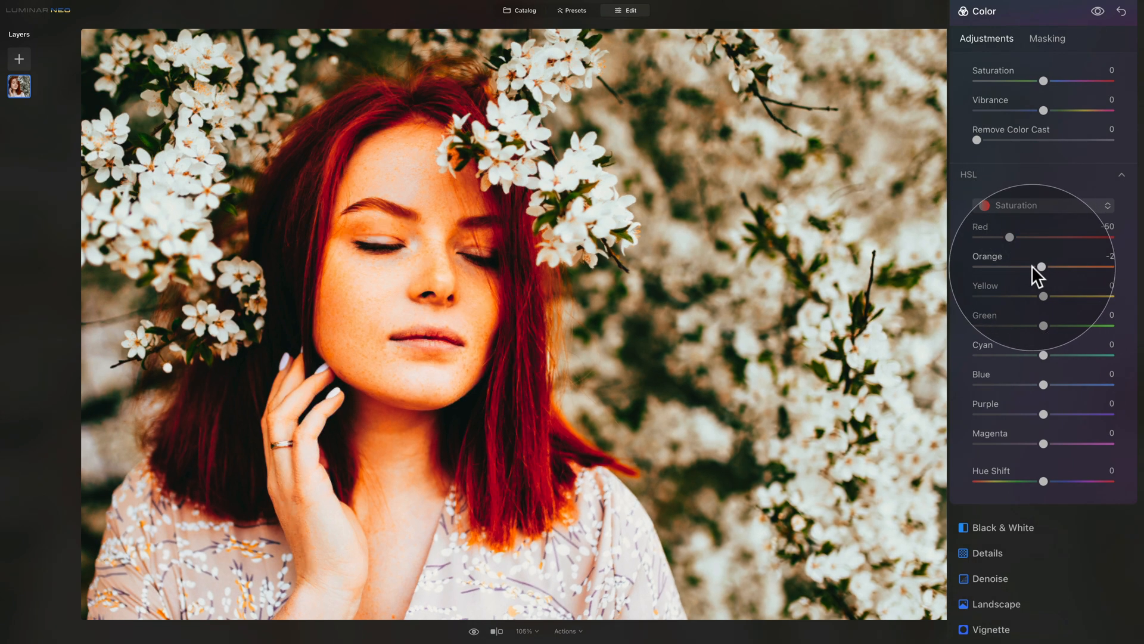
Step: Lower Orange saturation to -45 and Yellow to about -87
{"action": "left_click_drag", "start_coordinate": [1041, 266], "coordinate": [1011, 266]}
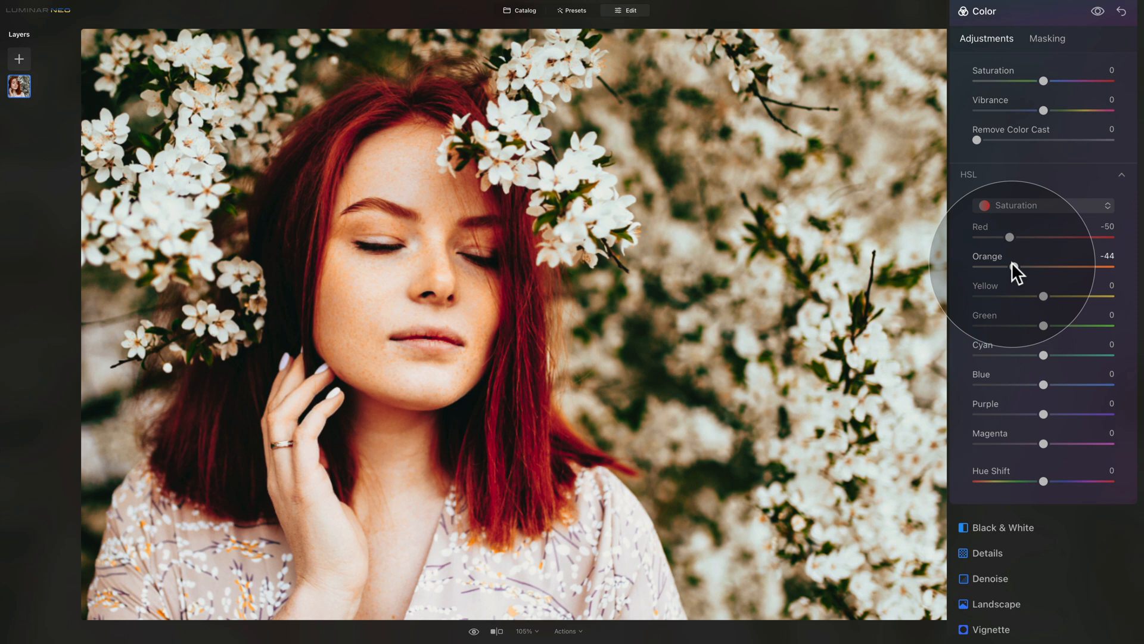
{"action": "left_click_drag", "start_coordinate": [1020, 266], "coordinate": [1018, 265]}
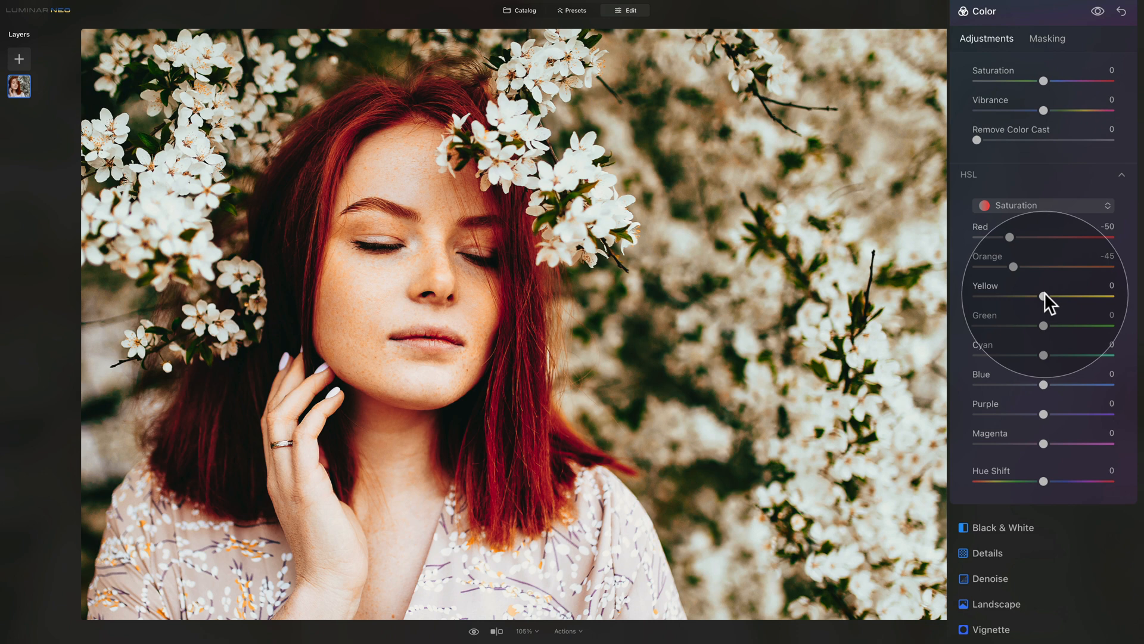
{"action": "left_click_drag", "start_coordinate": [1064, 298], "coordinate": [994, 297]}
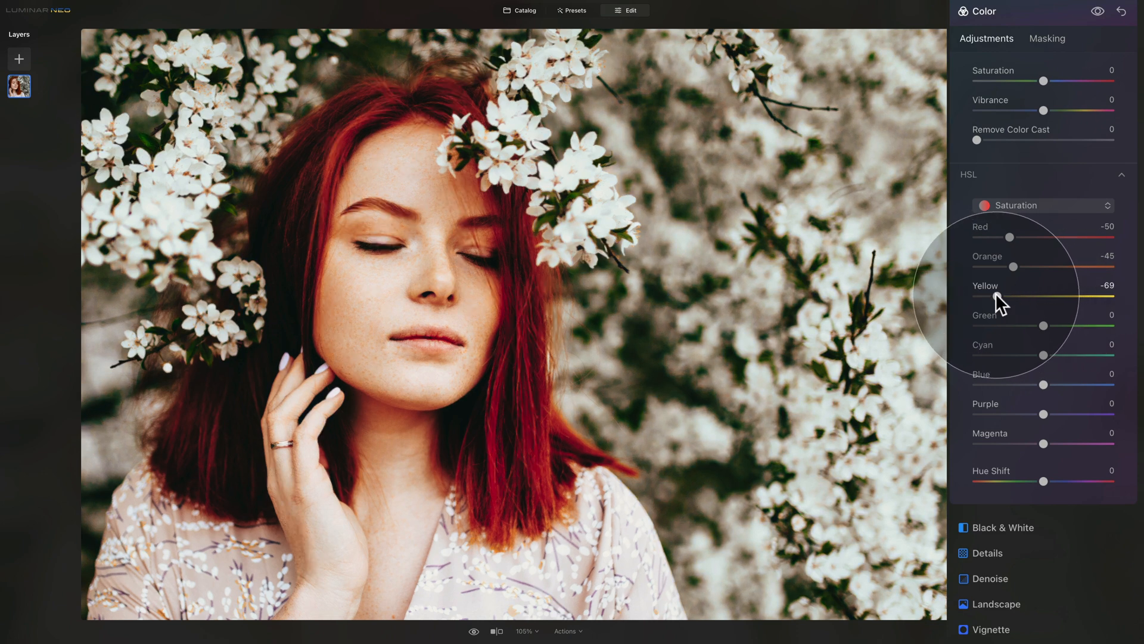
{"action": "left_click_drag", "start_coordinate": [1013, 296], "coordinate": [1004, 297]}
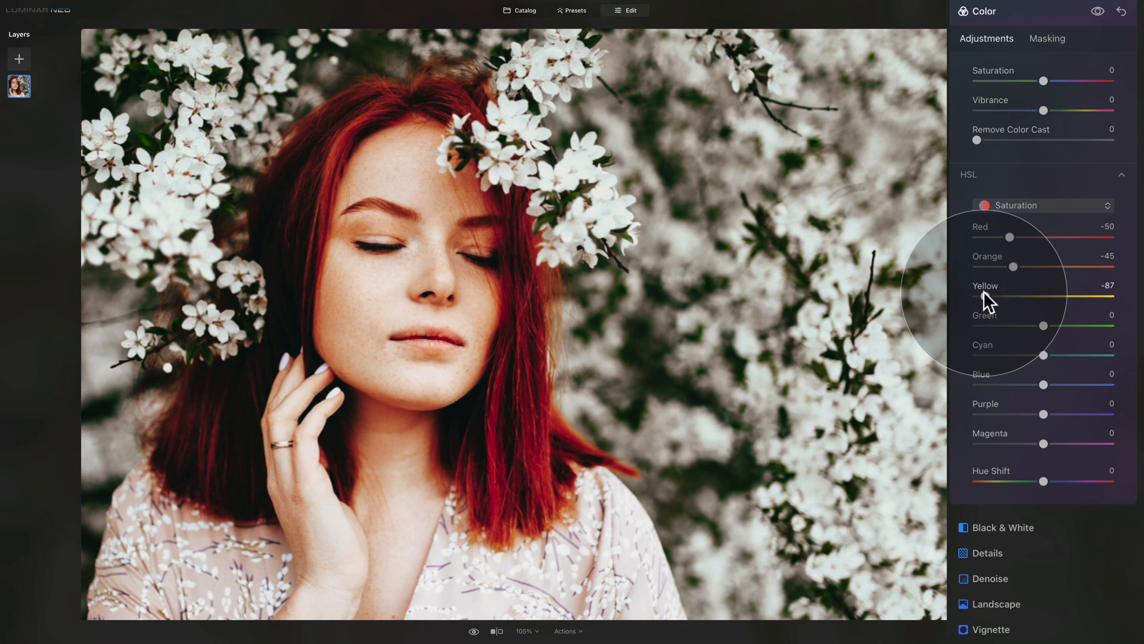
{"action": "left_click_drag", "start_coordinate": [1013, 296], "coordinate": [1010, 296]}
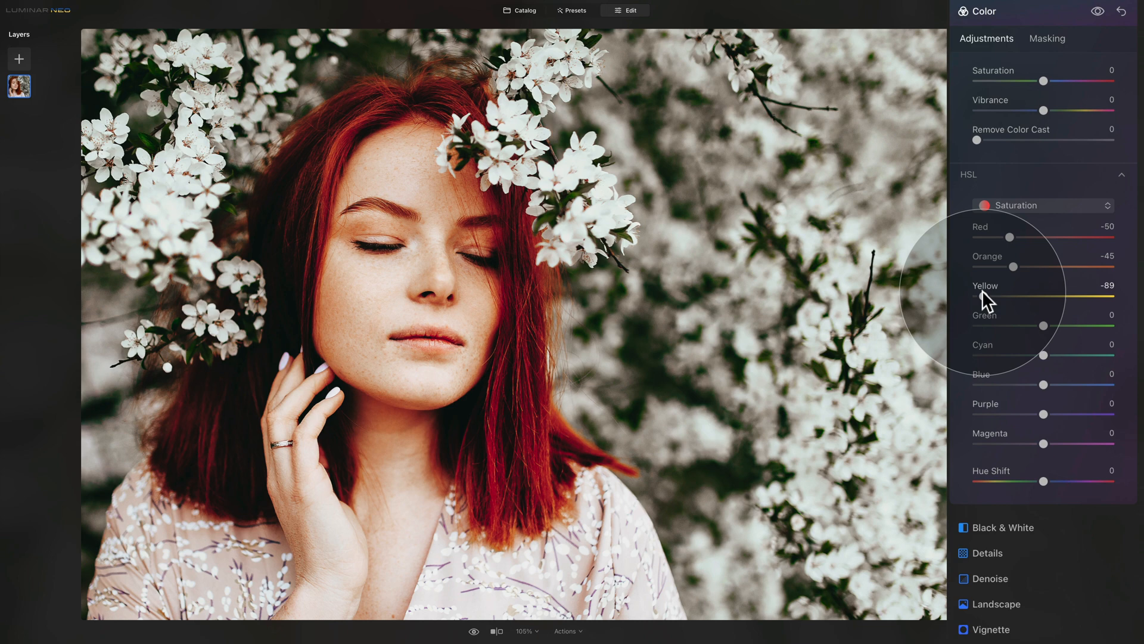
{"action": "mouse_move", "coordinate": [1051, 333]}
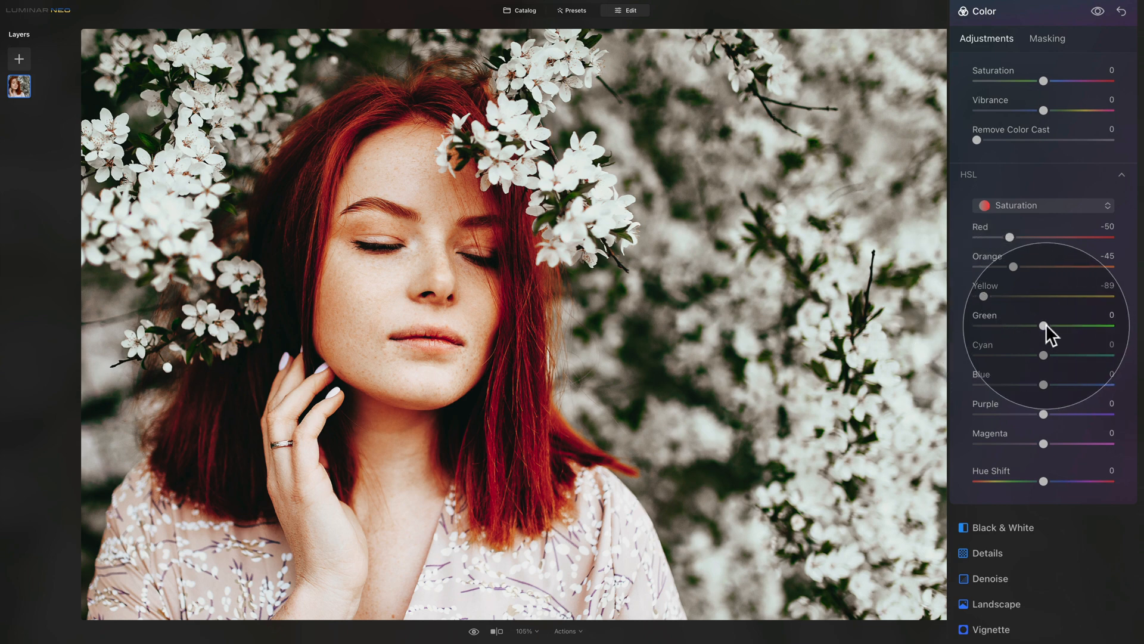
Step: Desaturate Green to -80 and Cyan to -71
{"action": "left_click_drag", "start_coordinate": [1043, 326], "coordinate": [1025, 327]}
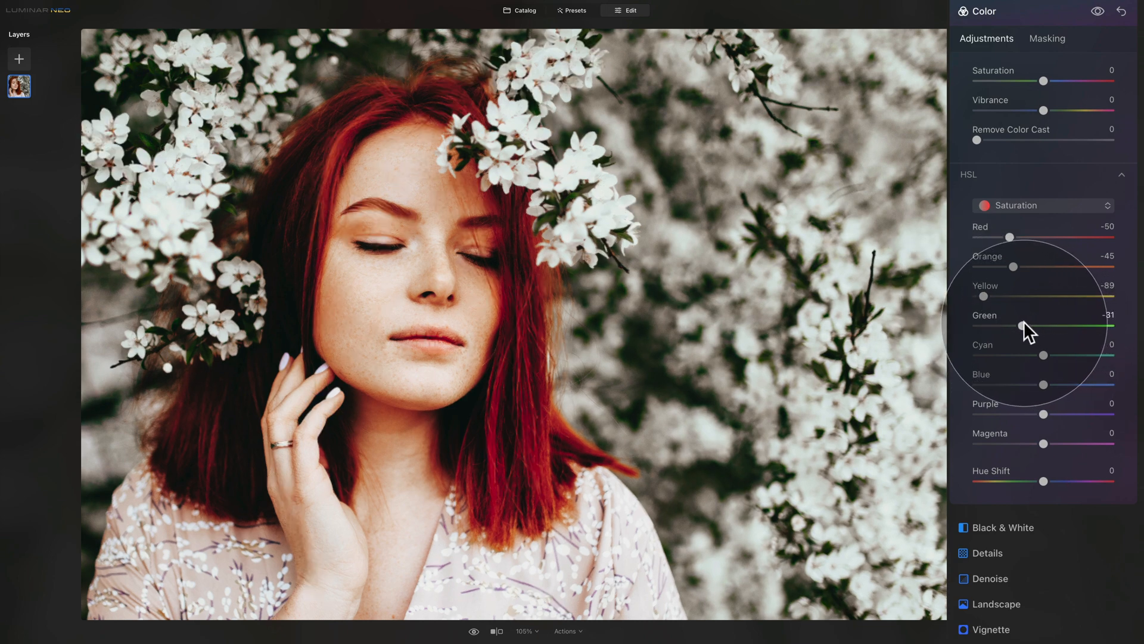
{"action": "left_click_drag", "start_coordinate": [1051, 326], "coordinate": [1025, 326]}
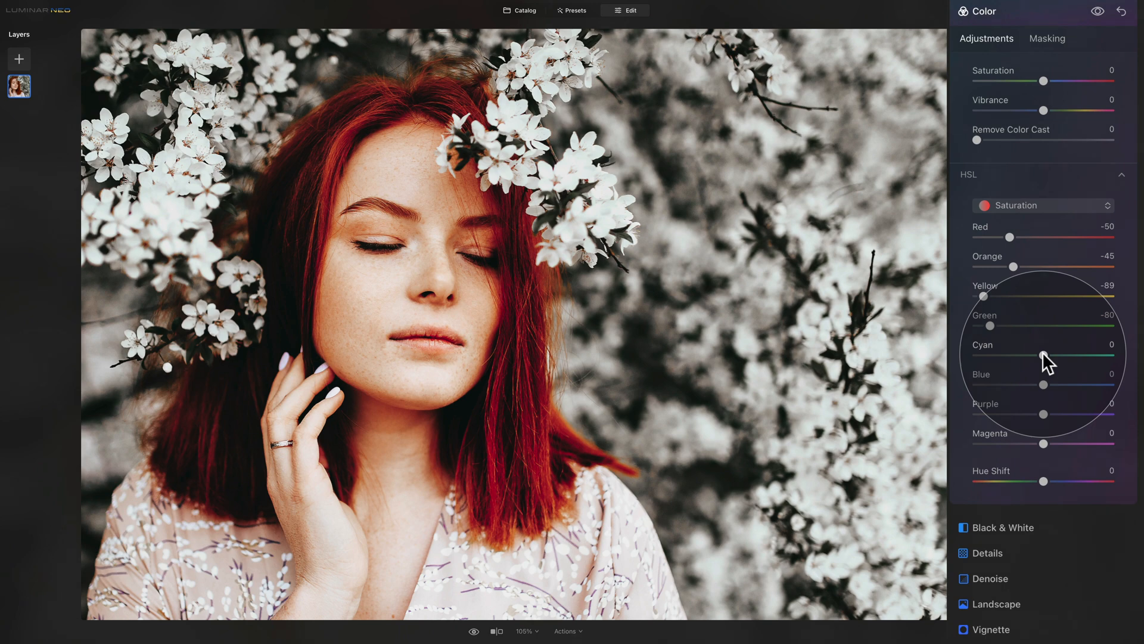
{"action": "left_click_drag", "start_coordinate": [1044, 359], "coordinate": [1013, 359]}
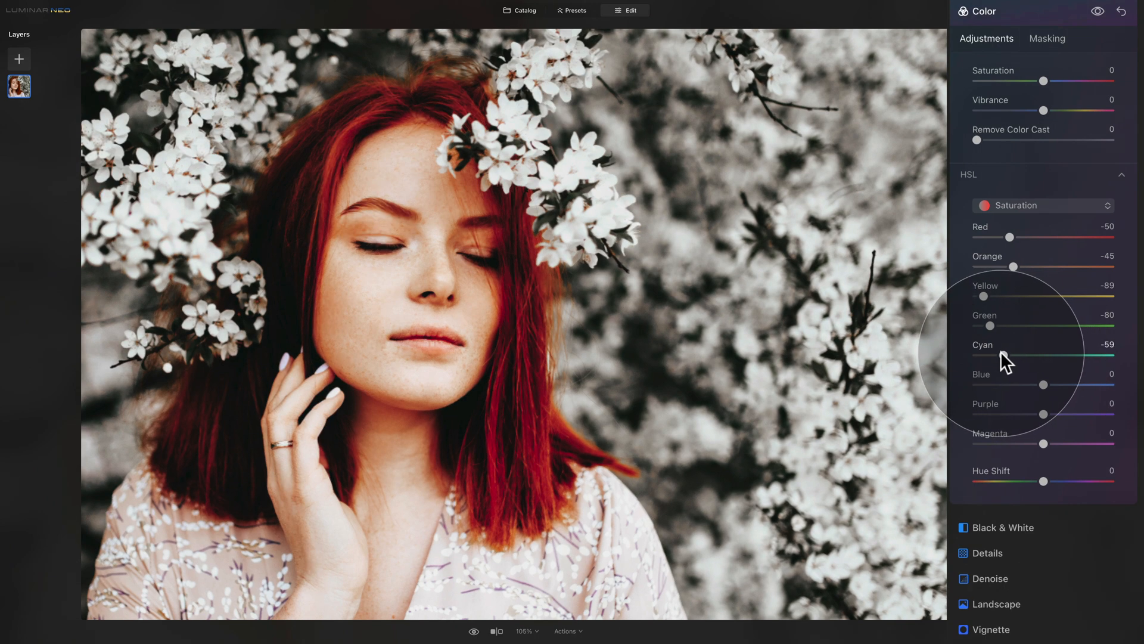
{"action": "left_click_drag", "start_coordinate": [1013, 355], "coordinate": [996, 356]}
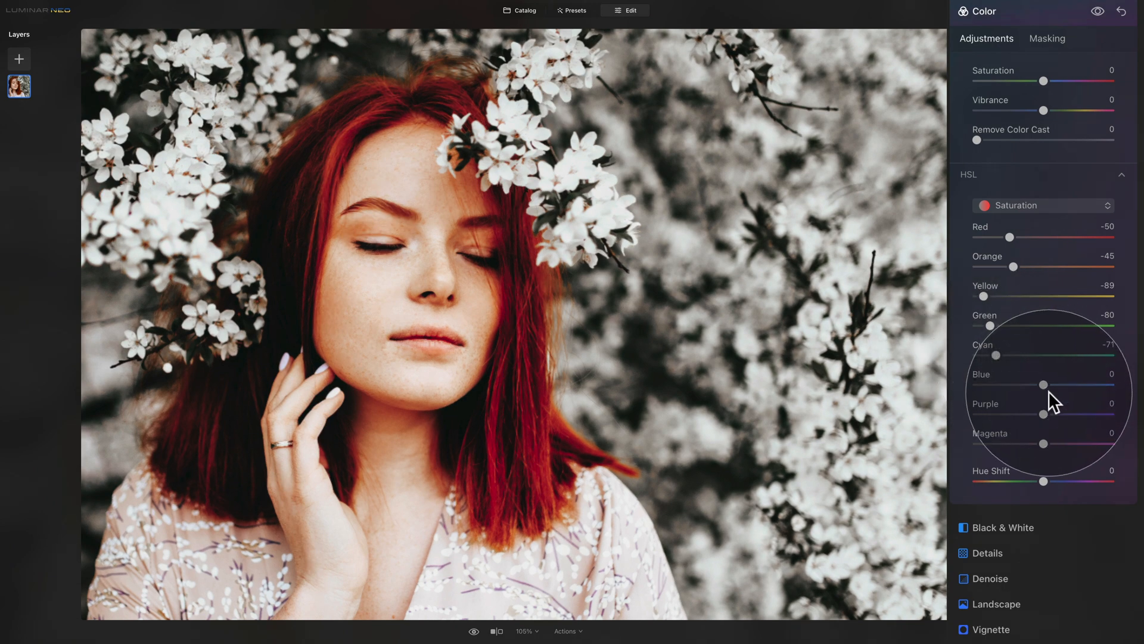
Step: Desaturate Blue to -76, Purple to -90 and Magenta to -88
{"action": "left_click_drag", "start_coordinate": [1044, 385], "coordinate": [1006, 385]}
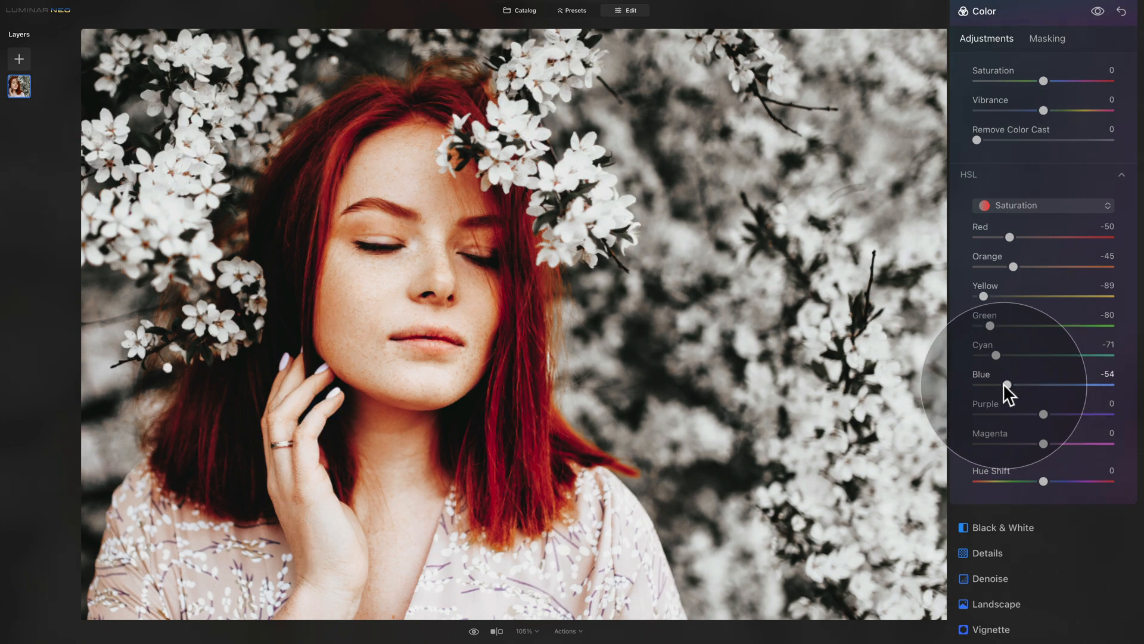
{"action": "left_click_drag", "start_coordinate": [1005, 385], "coordinate": [993, 385]}
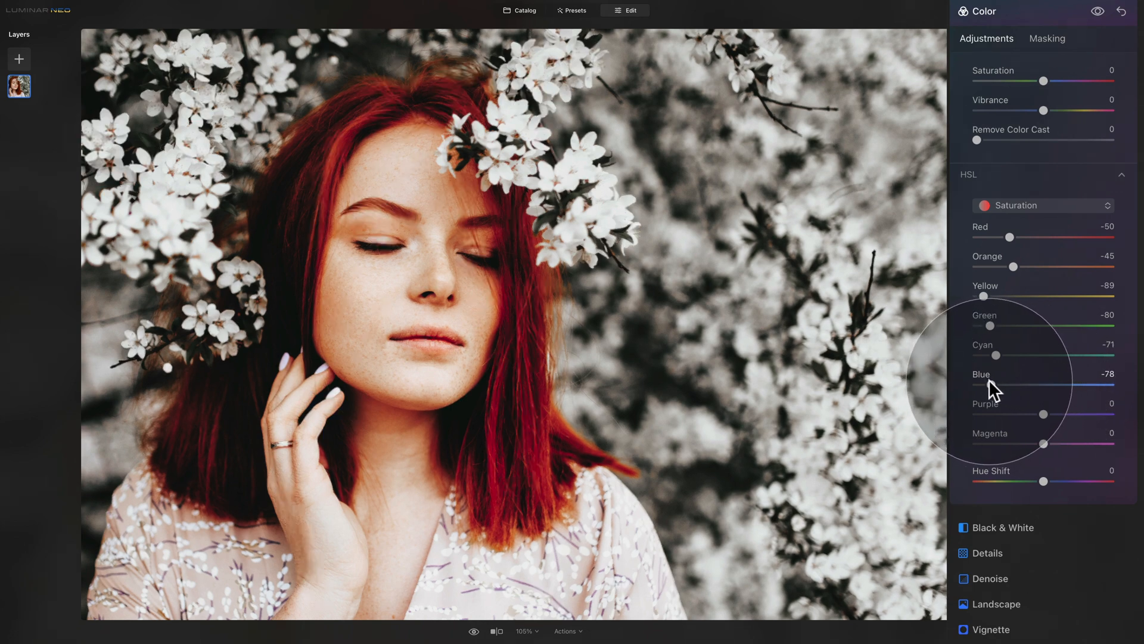
{"action": "left_click_drag", "start_coordinate": [1020, 385], "coordinate": [1023, 385]}
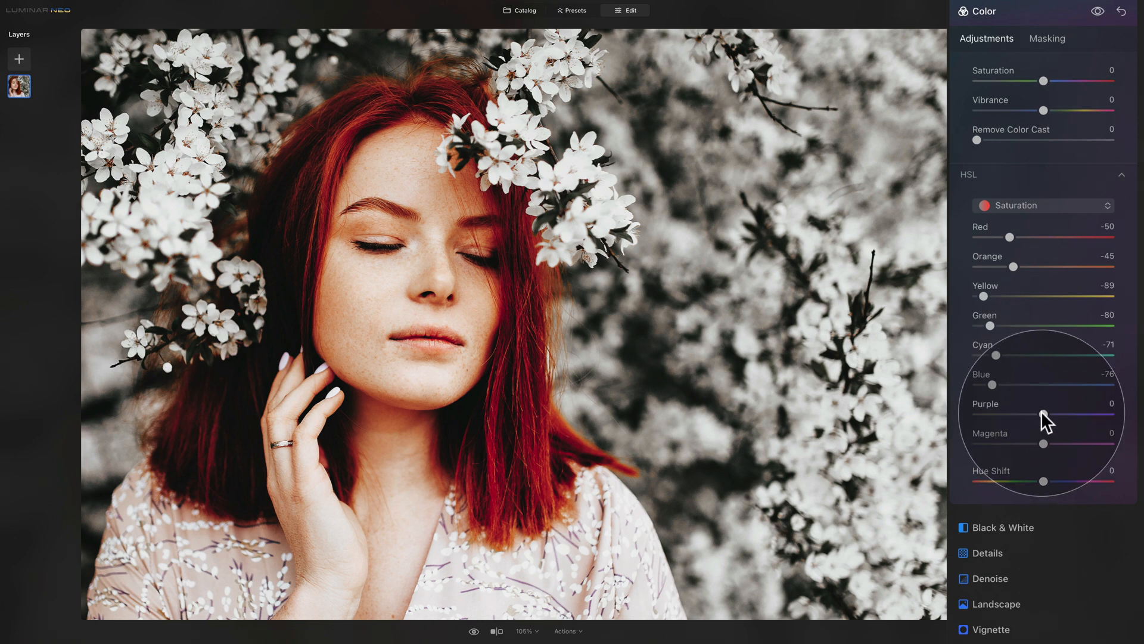
{"action": "left_click_drag", "start_coordinate": [1043, 413], "coordinate": [1012, 413]}
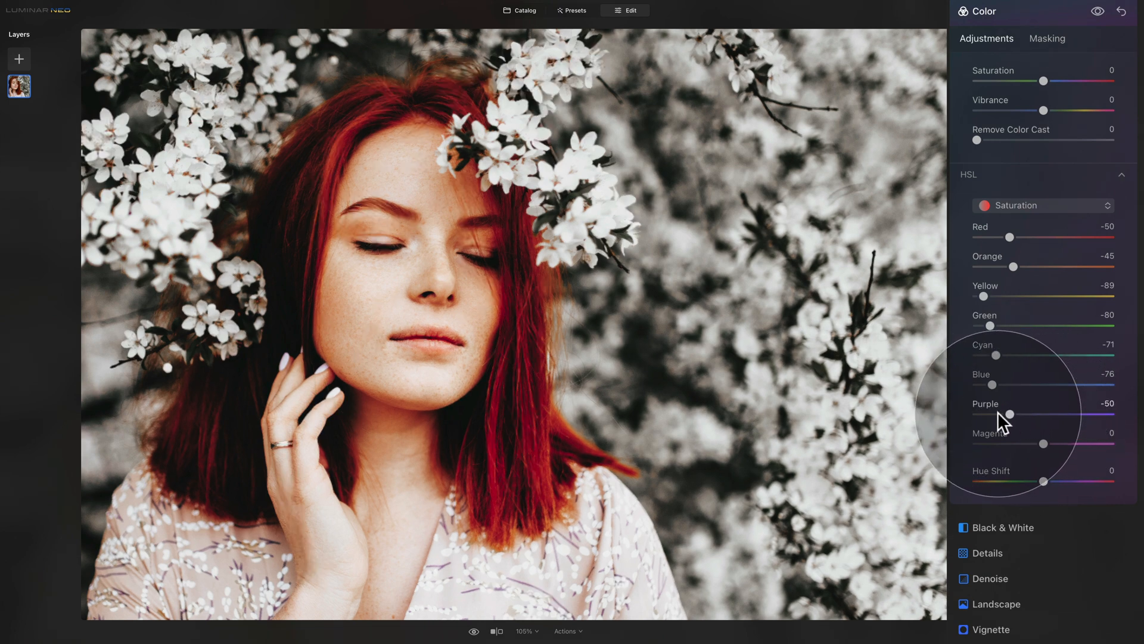
{"action": "left_click_drag", "start_coordinate": [1012, 413], "coordinate": [984, 413]}
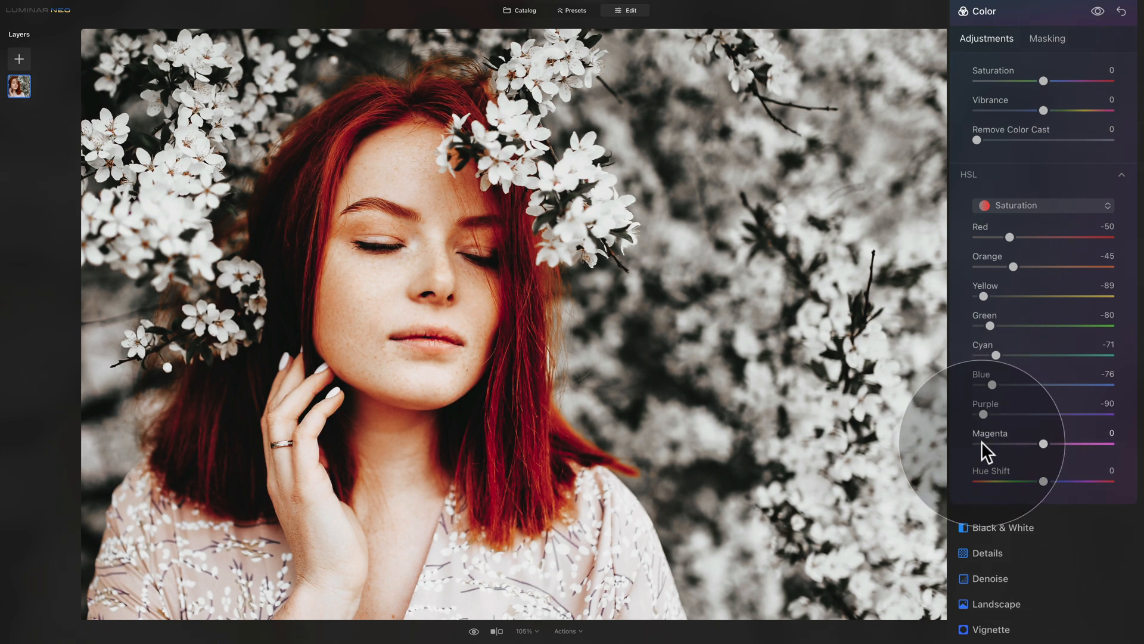
{"action": "left_click_drag", "start_coordinate": [1042, 443], "coordinate": [977, 443]}
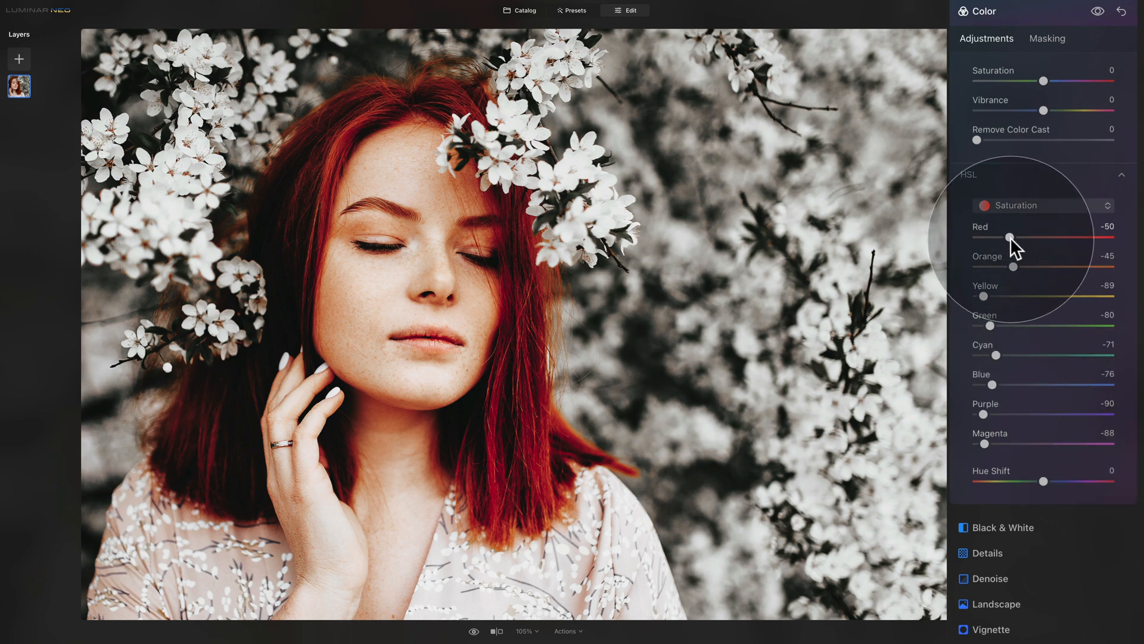
{"action": "mouse_move", "coordinate": [426, 274]}
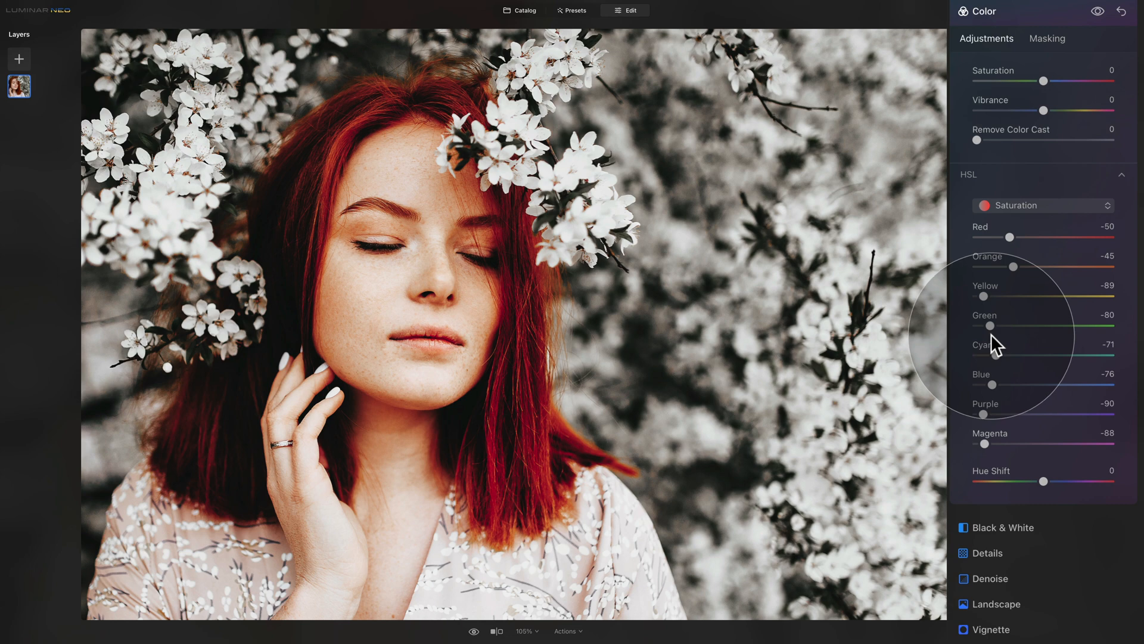
{"action": "mouse_move", "coordinate": [994, 324]}
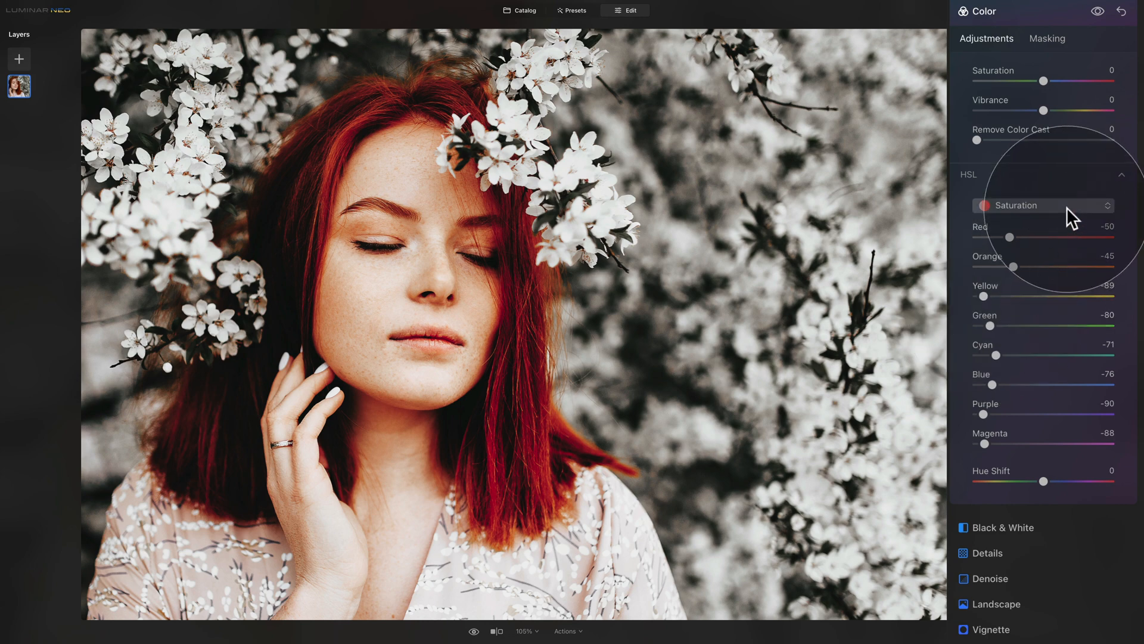
Step: Switch HSL to Luminance and darken Red and Orange to -30 each
{"action": "left_click", "coordinate": [1041, 205]}
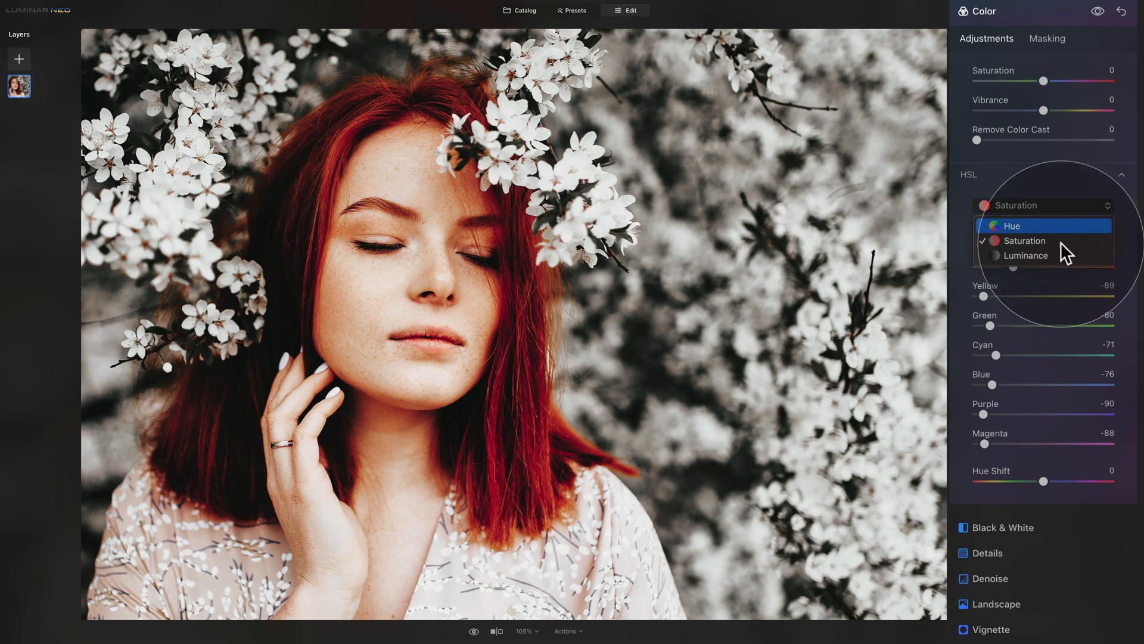
{"action": "left_click", "coordinate": [1025, 255]}
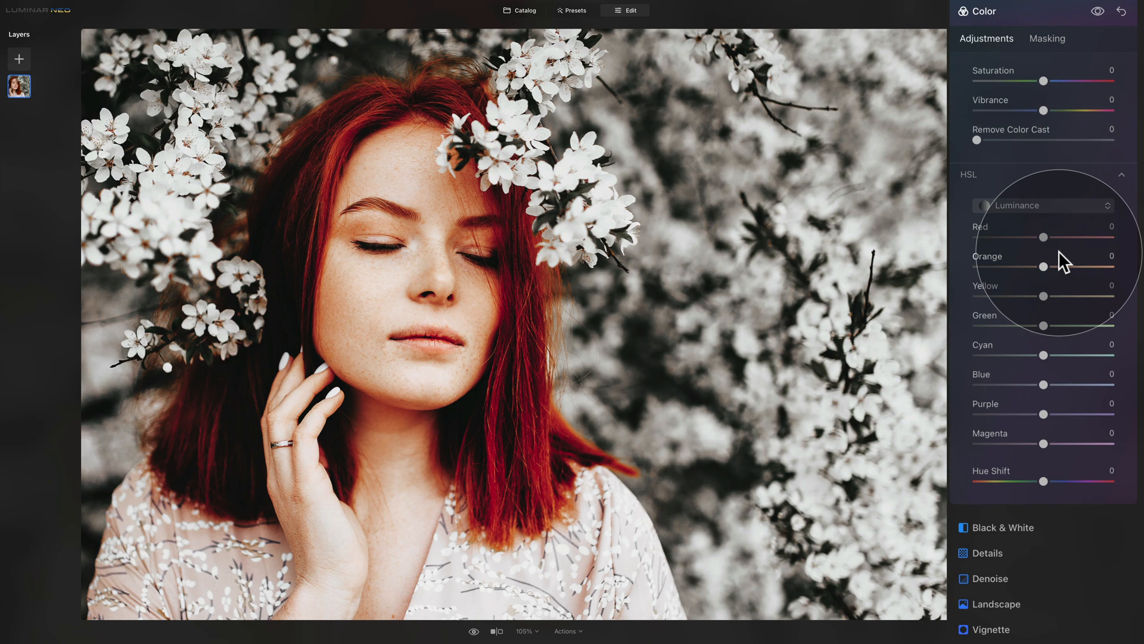
{"action": "left_click_drag", "start_coordinate": [1043, 237], "coordinate": [1032, 237]}
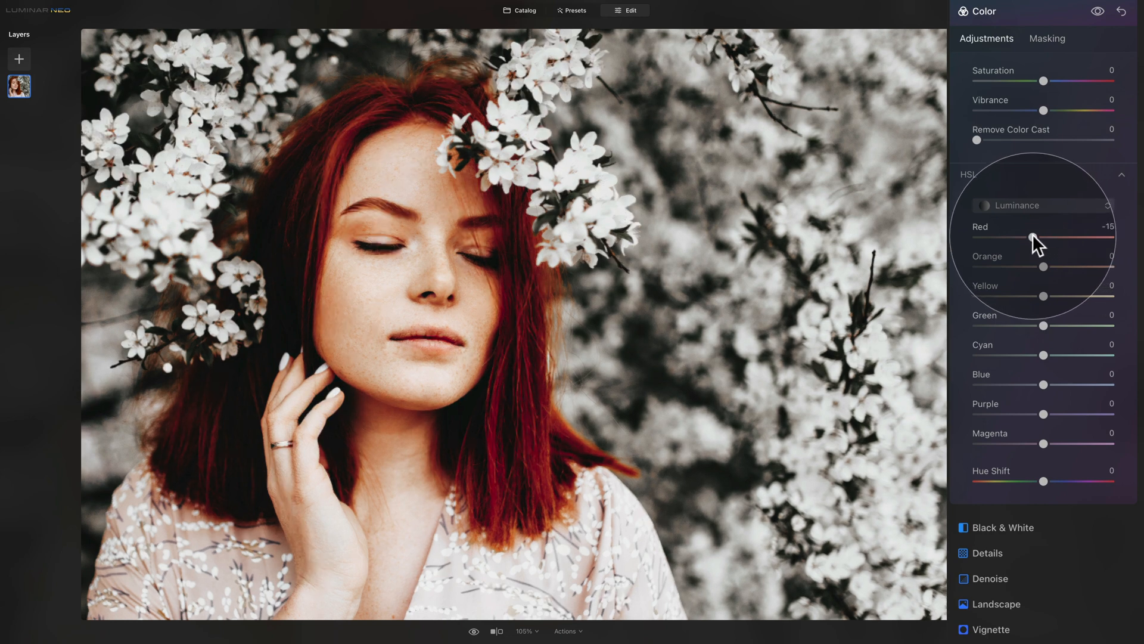
{"action": "left_click_drag", "start_coordinate": [1032, 238], "coordinate": [1022, 238]}
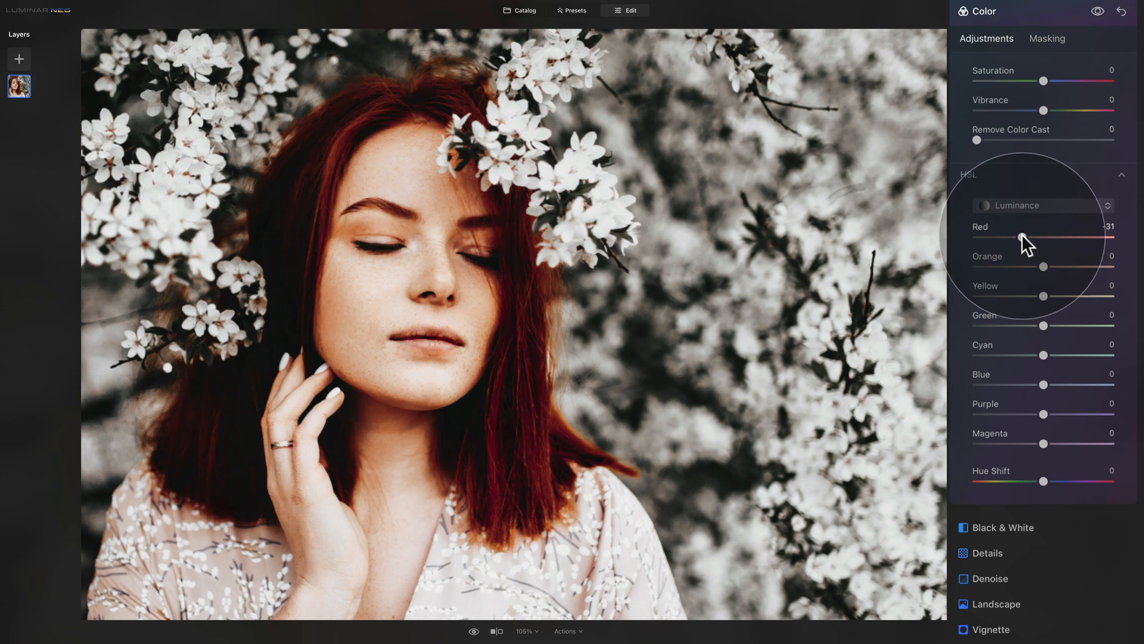
{"action": "left_click_drag", "start_coordinate": [1044, 266], "coordinate": [1025, 266]}
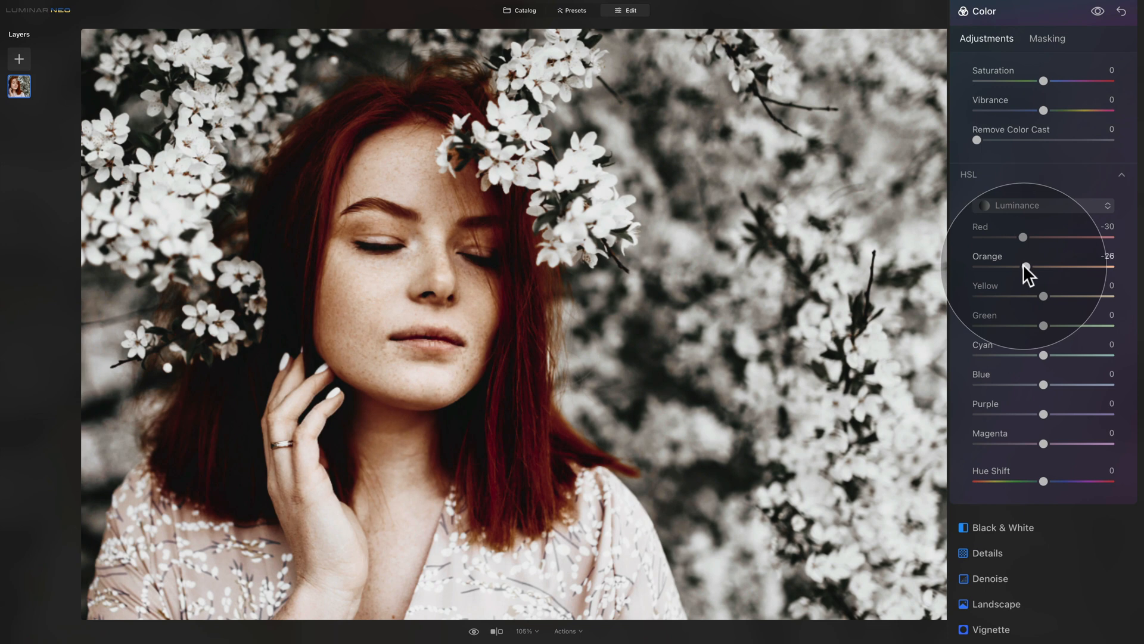
{"action": "left_click_drag", "start_coordinate": [1028, 267], "coordinate": [1023, 267]}
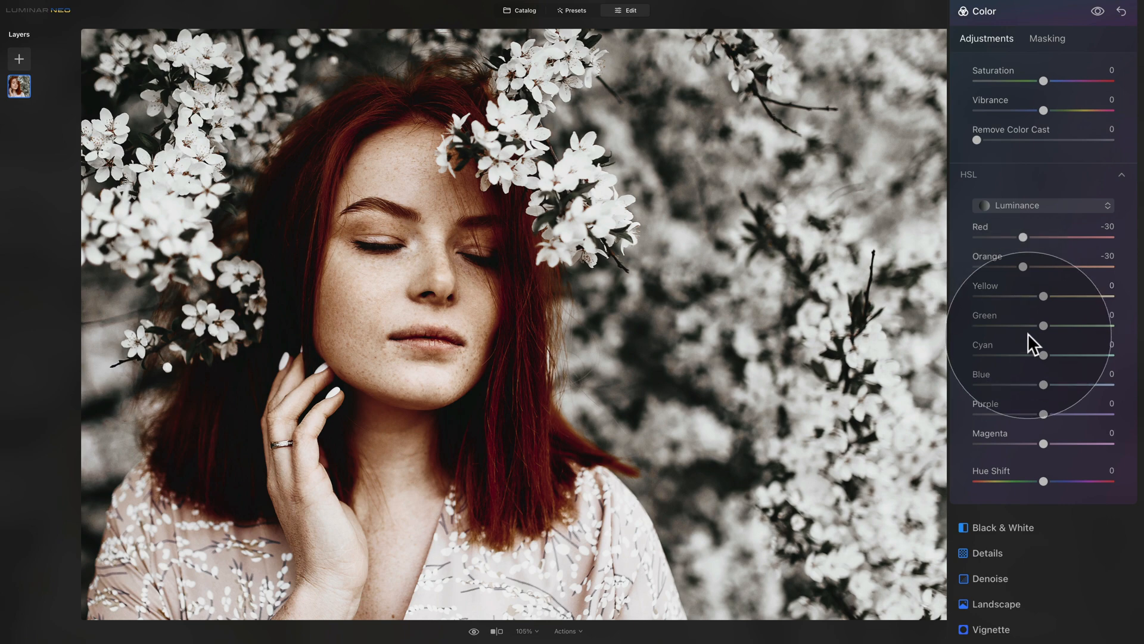
{"action": "mouse_move", "coordinate": [1032, 336]}
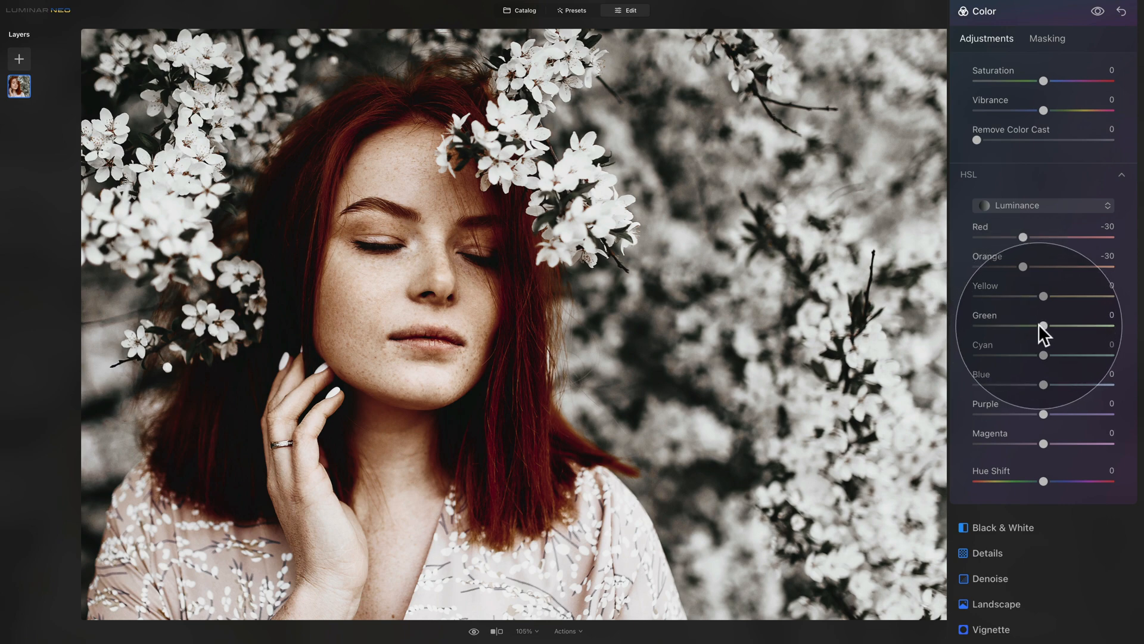
Step: Darken Green luminance to -50 and Blue to -48
{"action": "left_click_drag", "start_coordinate": [1044, 326], "coordinate": [1021, 325]}
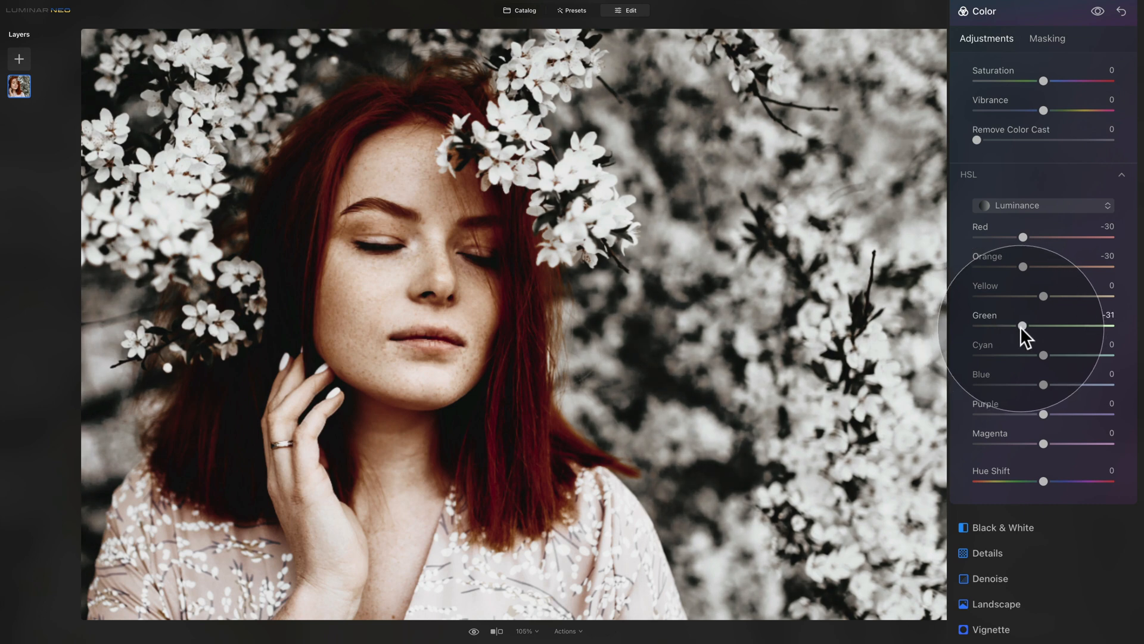
{"action": "left_click_drag", "start_coordinate": [1022, 327], "coordinate": [1010, 327]}
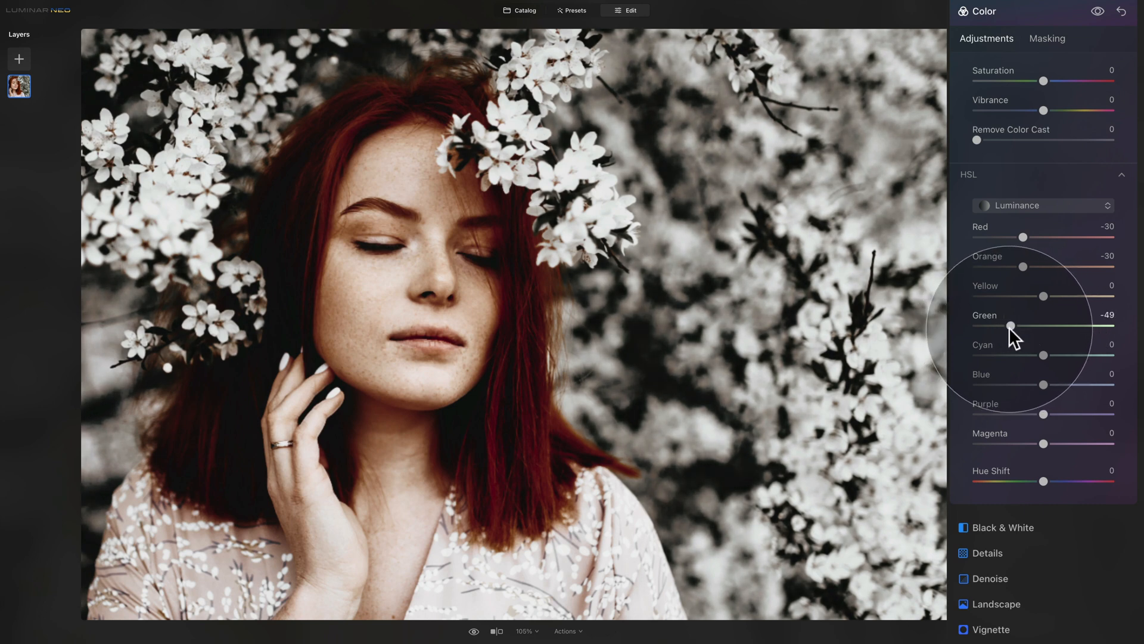
{"action": "left_click_drag", "start_coordinate": [1012, 327], "coordinate": [1009, 327]}
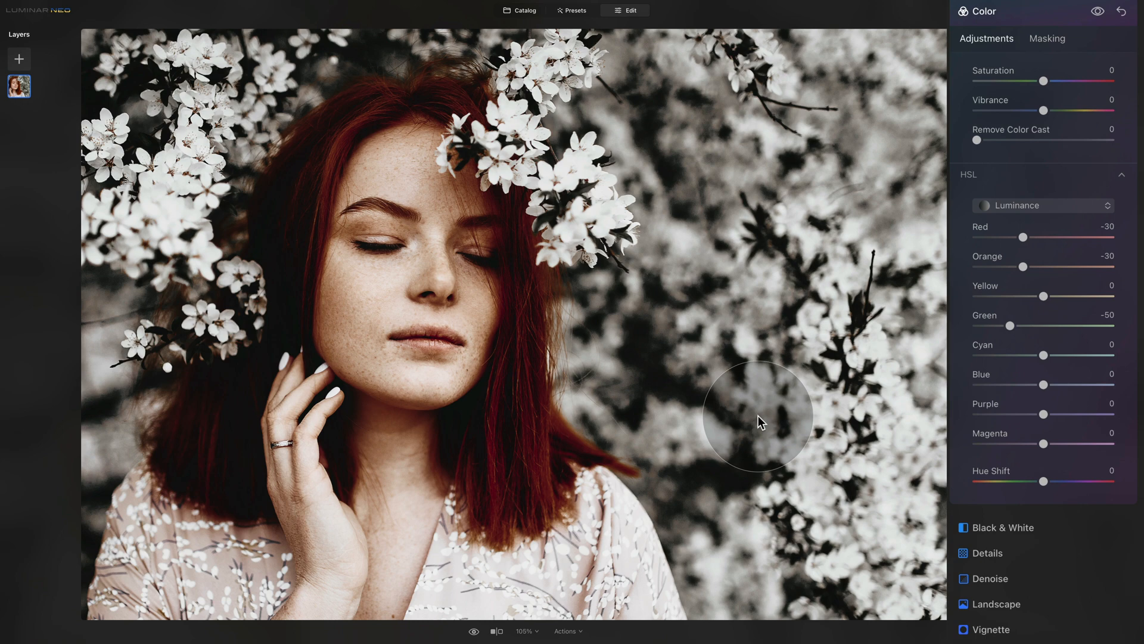
{"action": "mouse_move", "coordinate": [771, 418]}
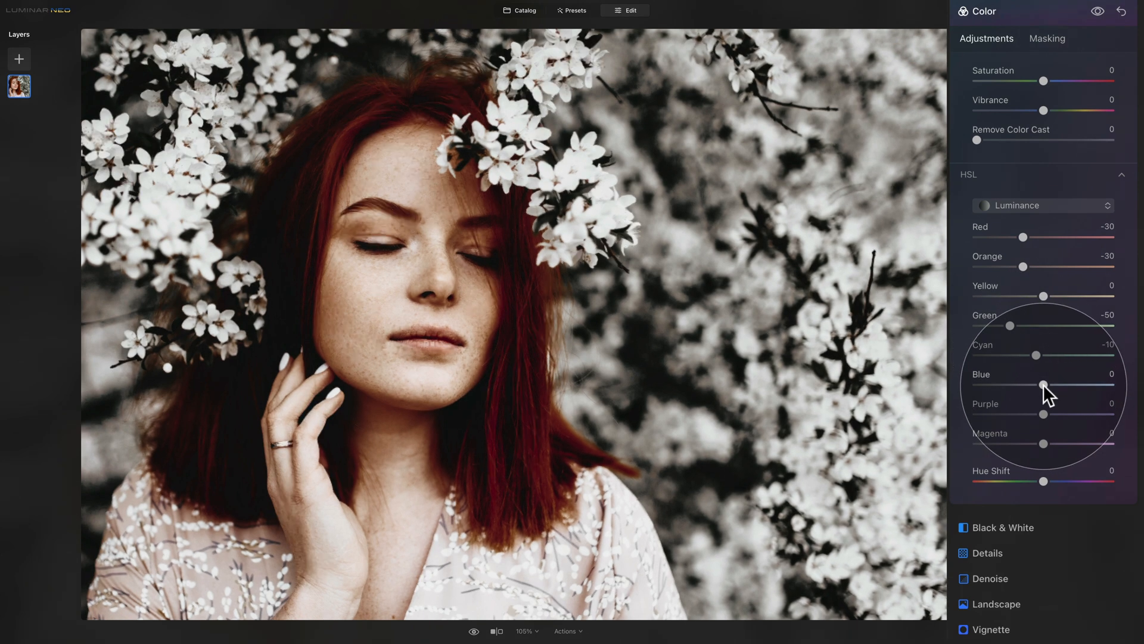
{"action": "left_click_drag", "start_coordinate": [1043, 385], "coordinate": [1007, 385]}
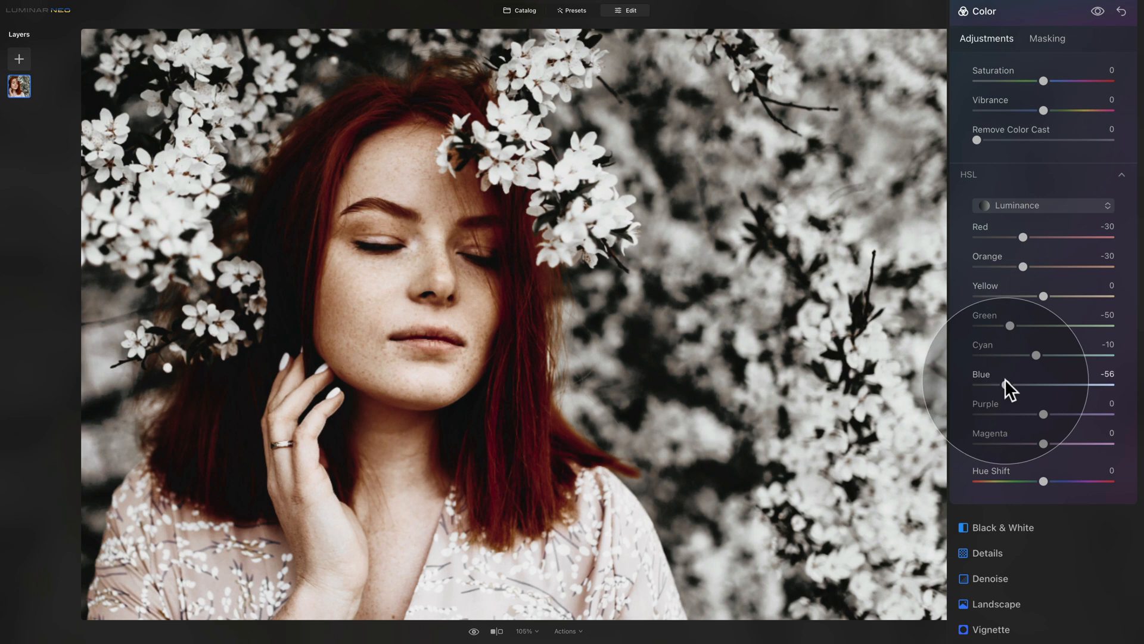
{"action": "left_click_drag", "start_coordinate": [1005, 385], "coordinate": [1014, 385]}
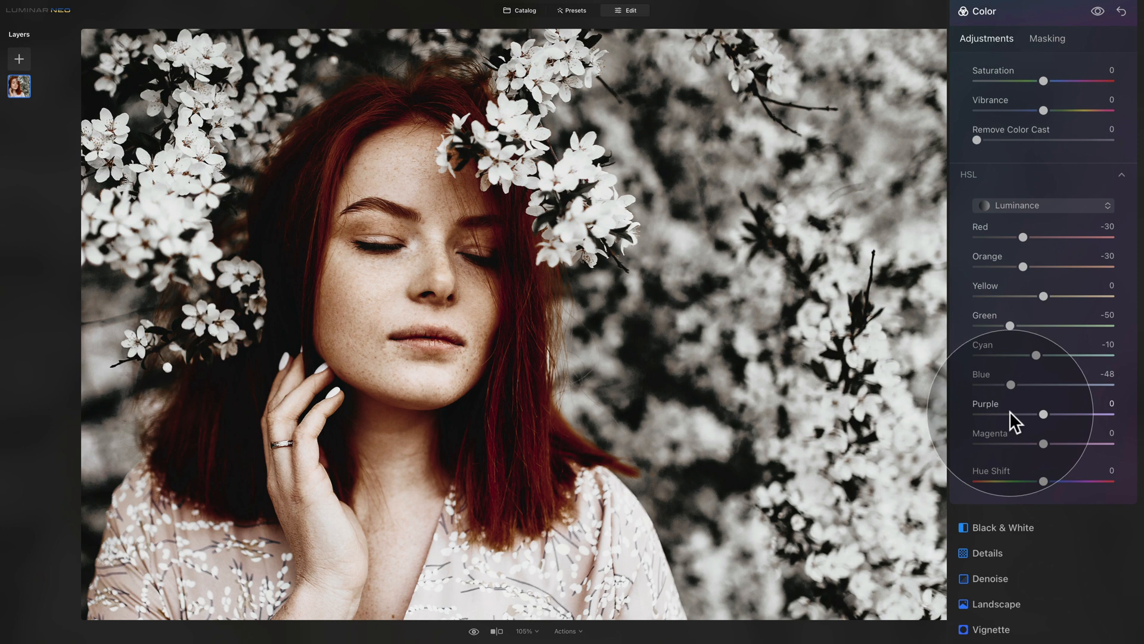
{"action": "mouse_move", "coordinate": [993, 428]}
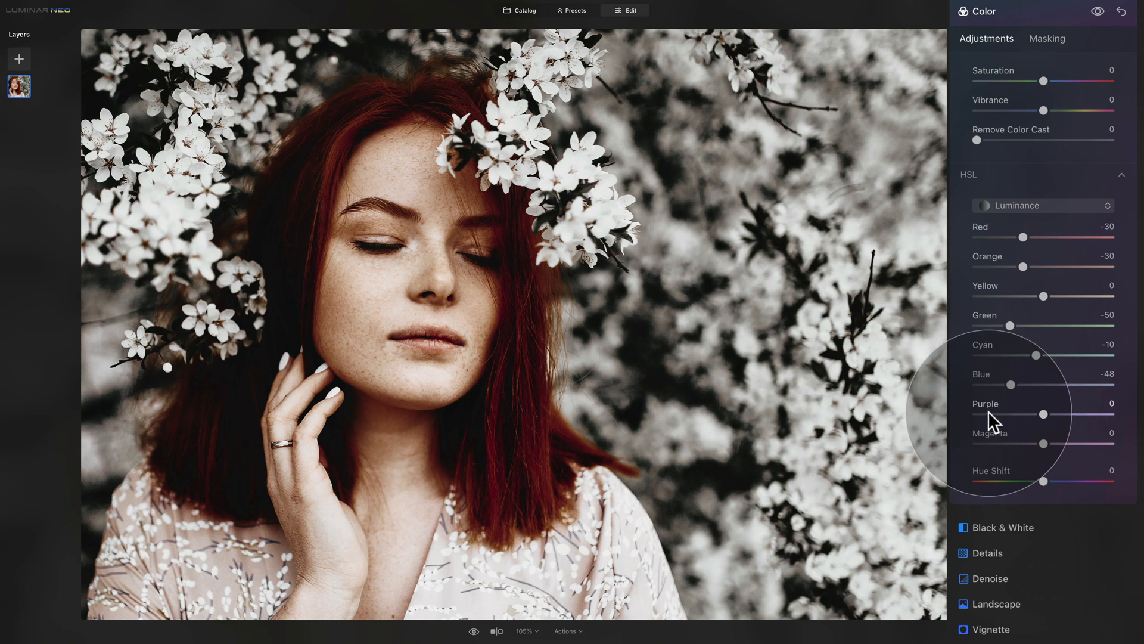
{"action": "left_click", "coordinate": [1121, 174]}
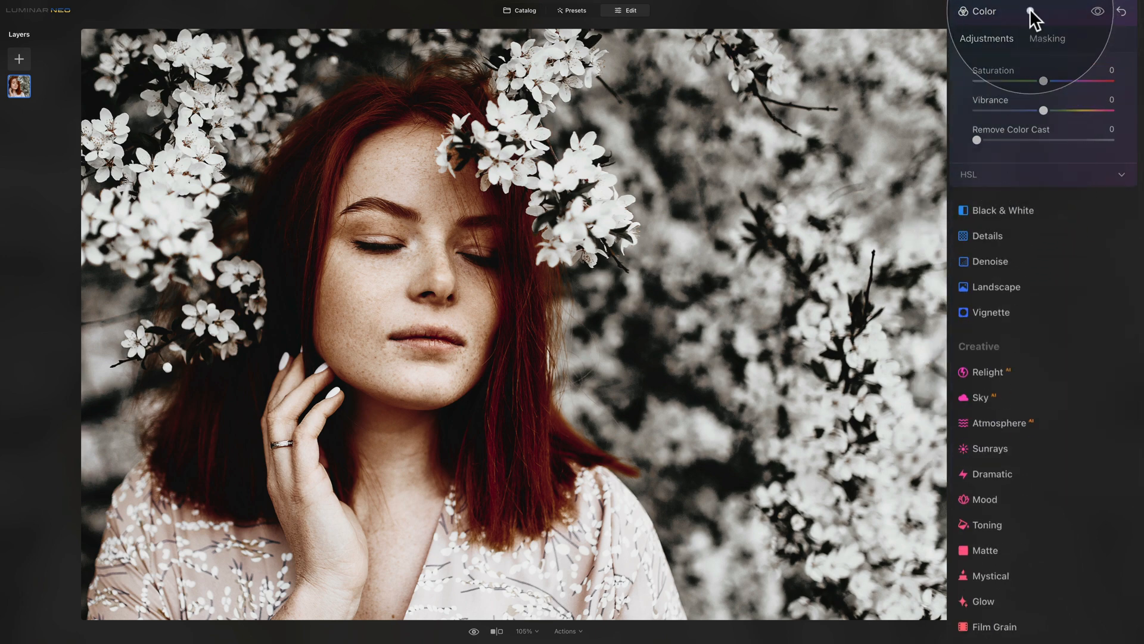
{"action": "scroll", "scroll_direction": "down", "scroll_amount": 3}
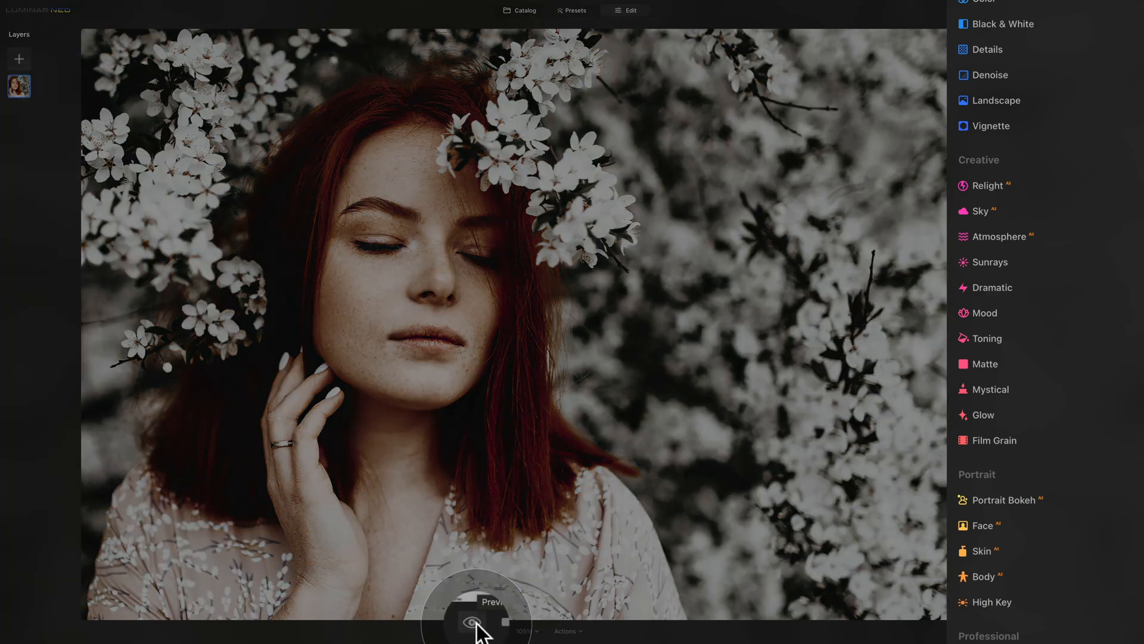
{"action": "left_click", "coordinate": [475, 621]}
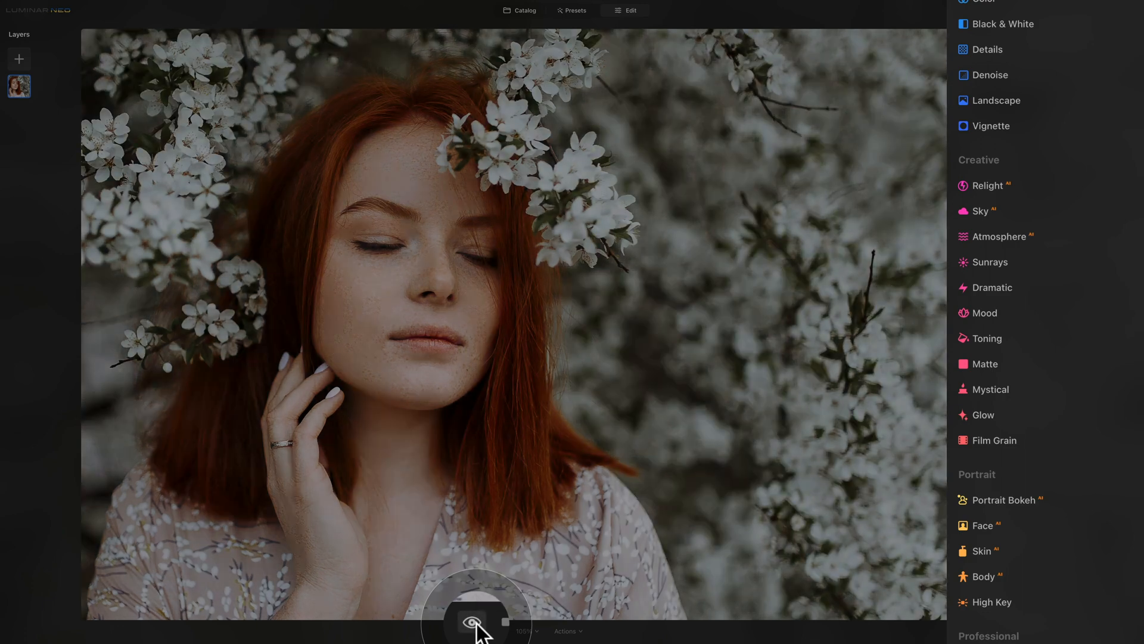
{"action": "left_click", "coordinate": [473, 631]}
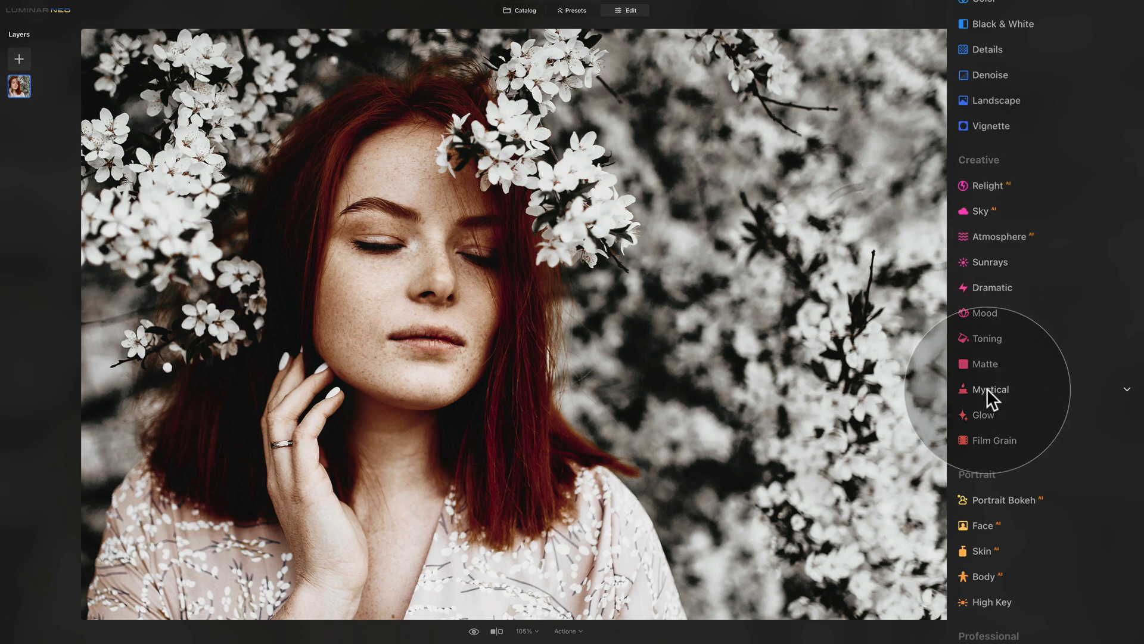
Step: Apply the Mystical effect at Amount 20 and compare it against the original
{"action": "left_click", "coordinate": [991, 389]}
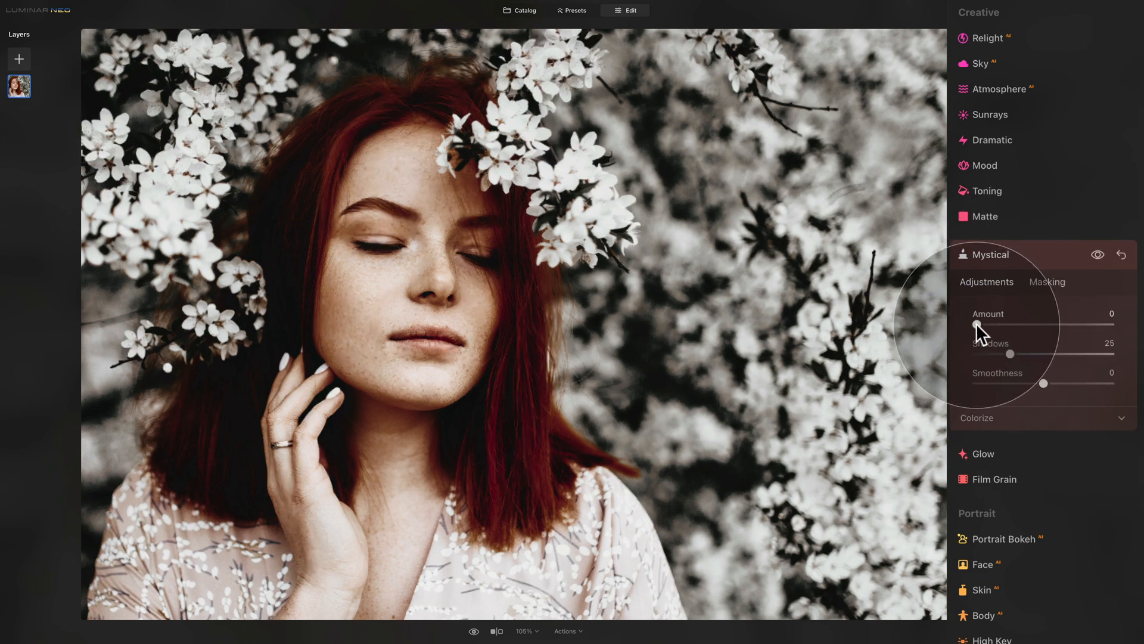
{"action": "left_click_drag", "start_coordinate": [976, 326], "coordinate": [1000, 325]}
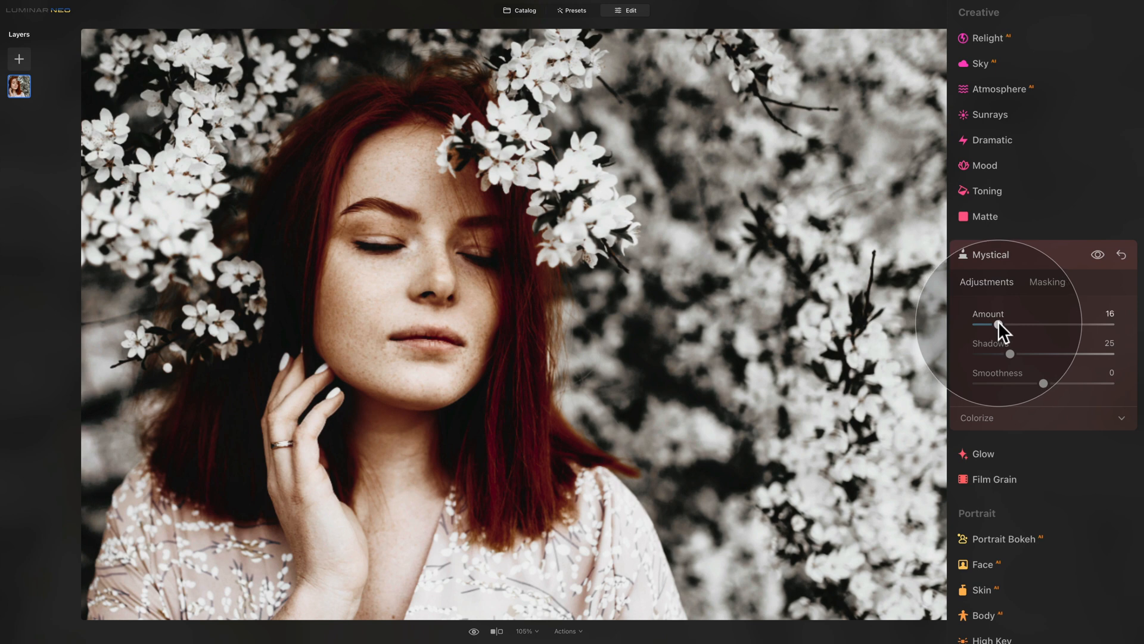
{"action": "left_click_drag", "start_coordinate": [998, 325], "coordinate": [1007, 326]}
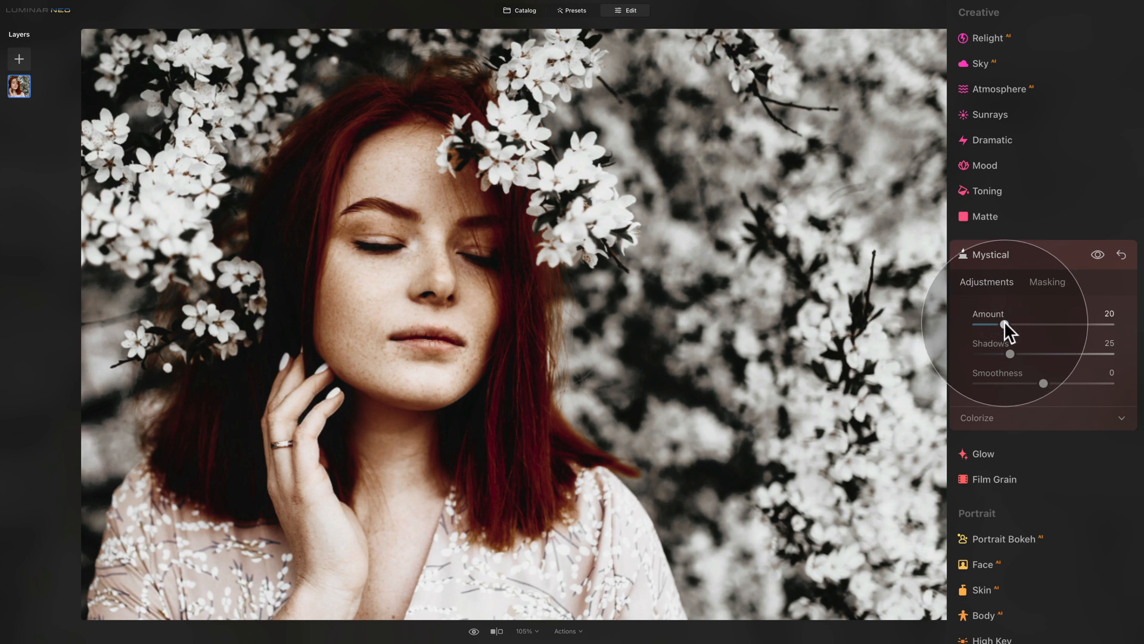
{"action": "left_click", "coordinate": [1098, 255]}
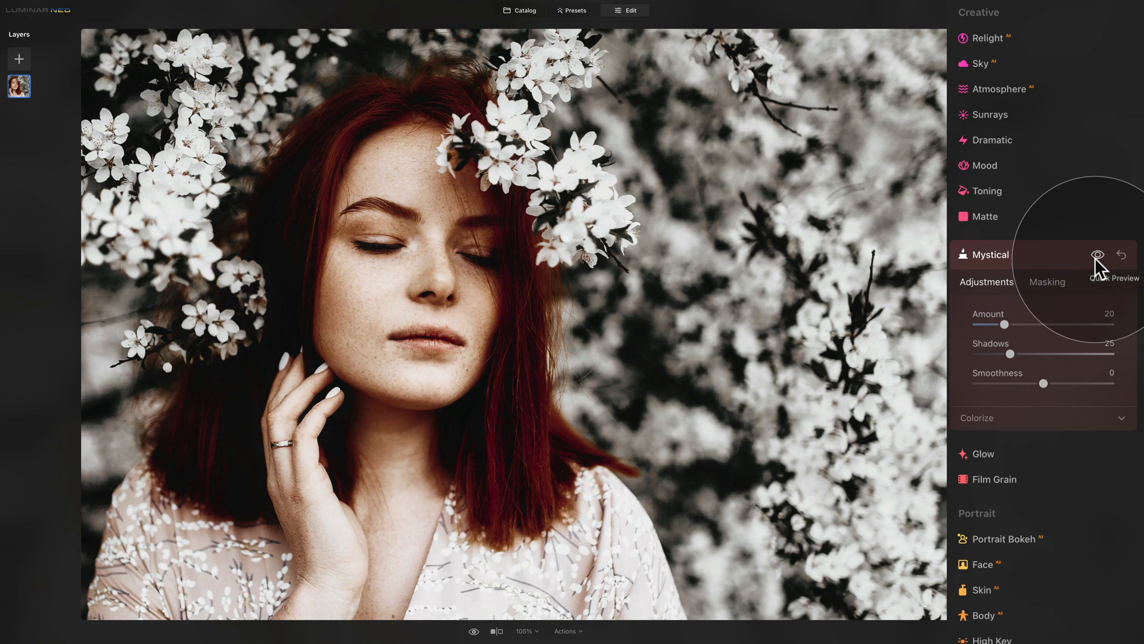
{"action": "mouse_move", "coordinate": [1104, 269]}
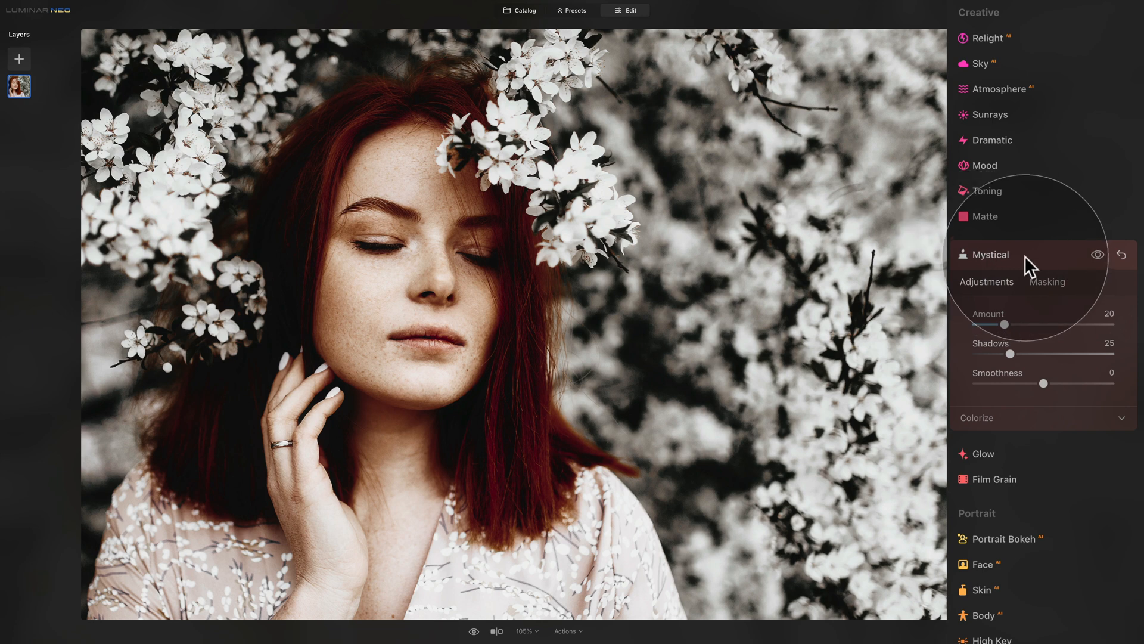
{"action": "left_click", "coordinate": [990, 254]}
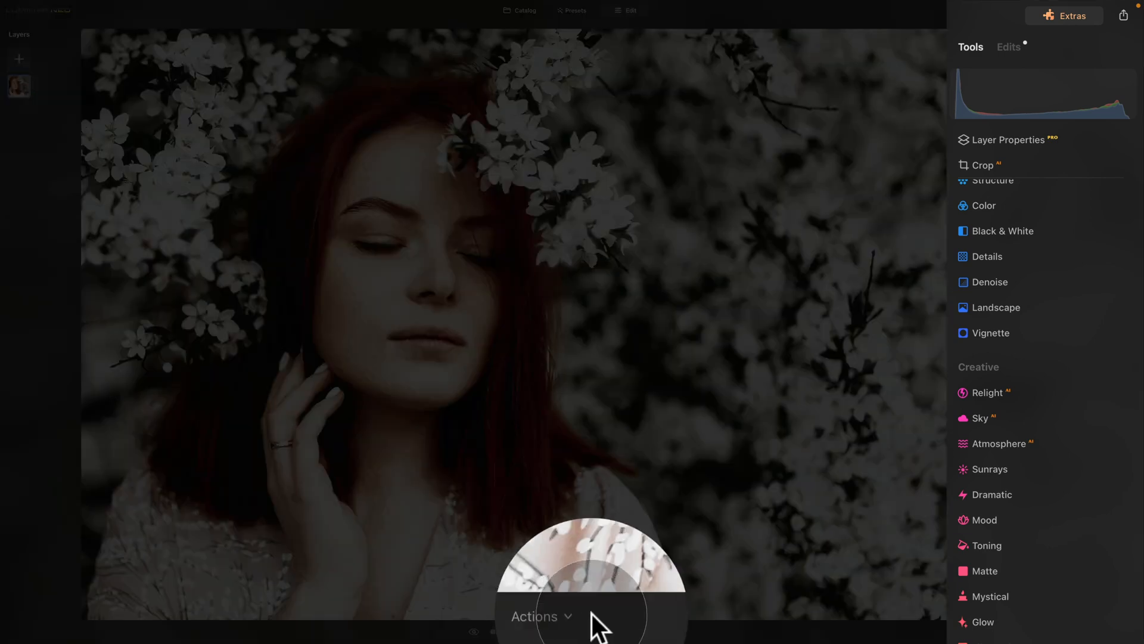
Step: Save the current adjustments via Actions as a preset named Minimal White
{"action": "left_click", "coordinate": [541, 615]}
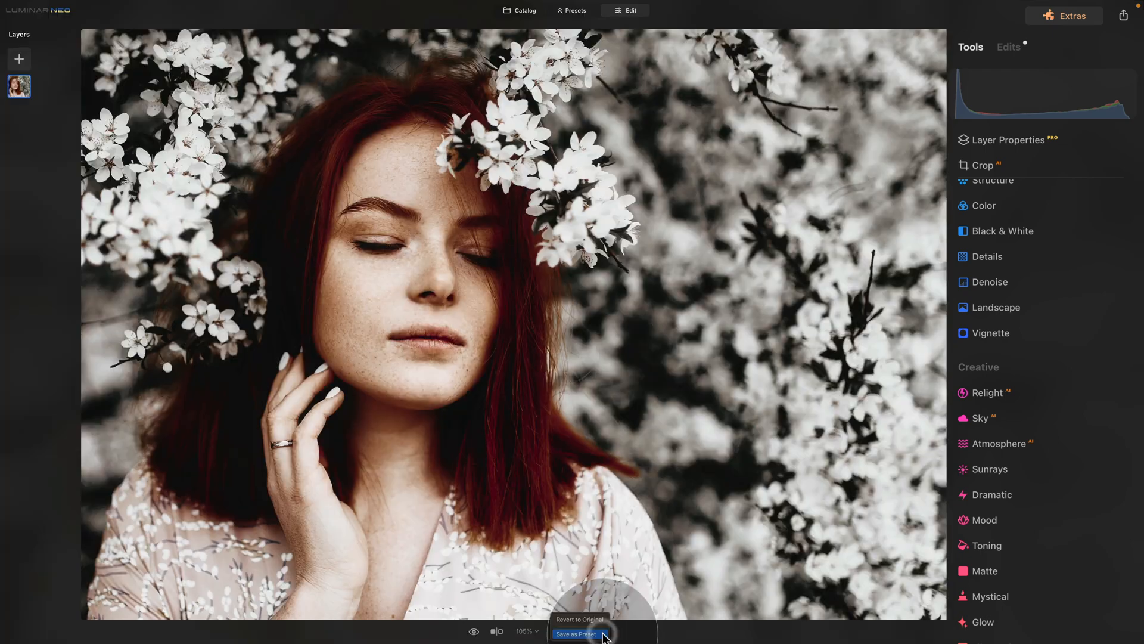
{"action": "left_click", "coordinate": [575, 633]}
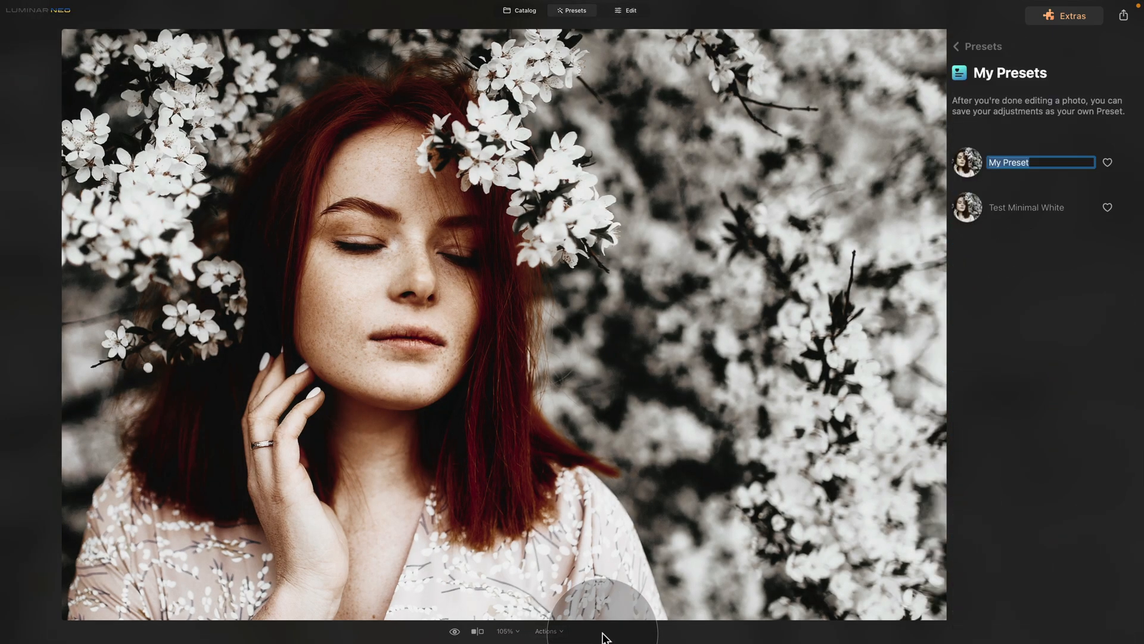
{"action": "mouse_move", "coordinate": [638, 333]}
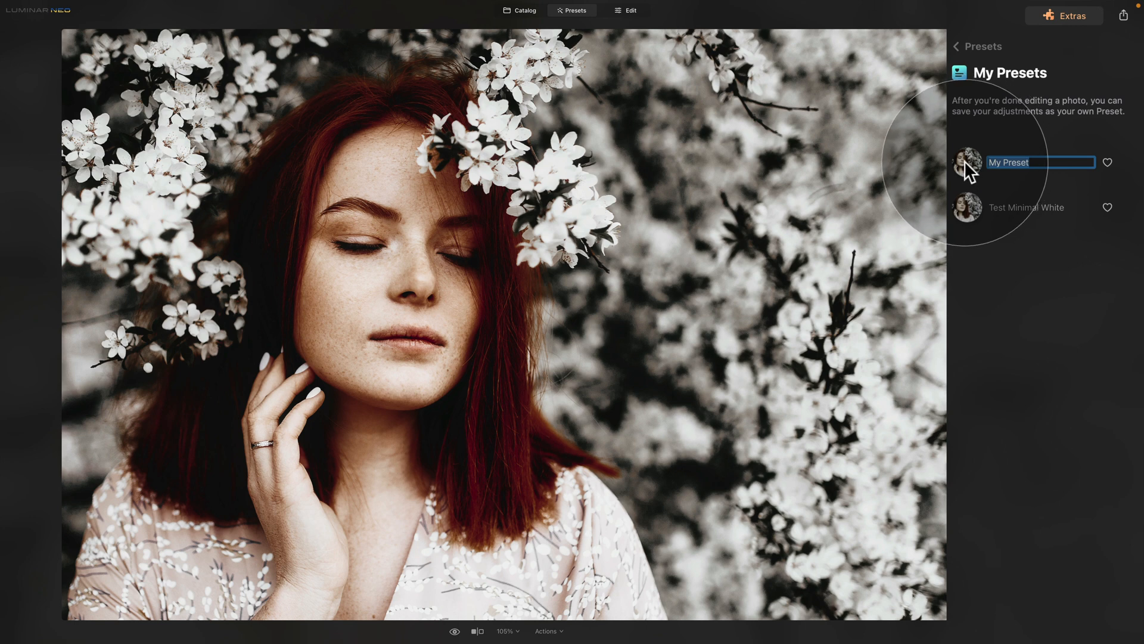
{"action": "type", "text": "Minimal White"}
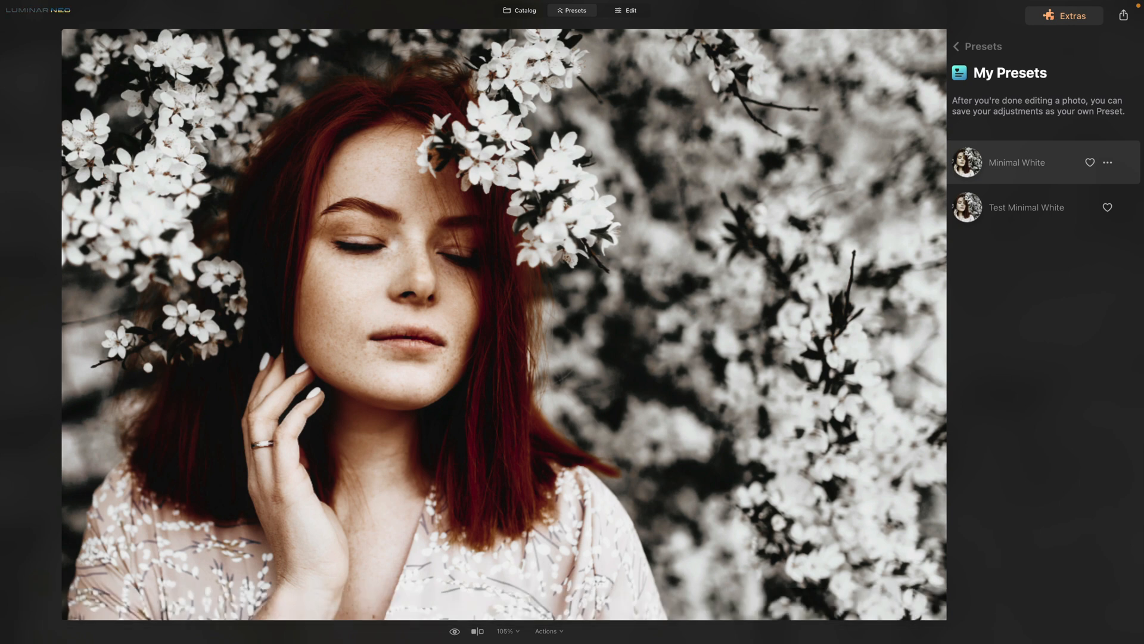
Step: From the Catalog, select the photo of the woman in white with sunglasses
{"action": "left_click", "coordinate": [955, 46]}
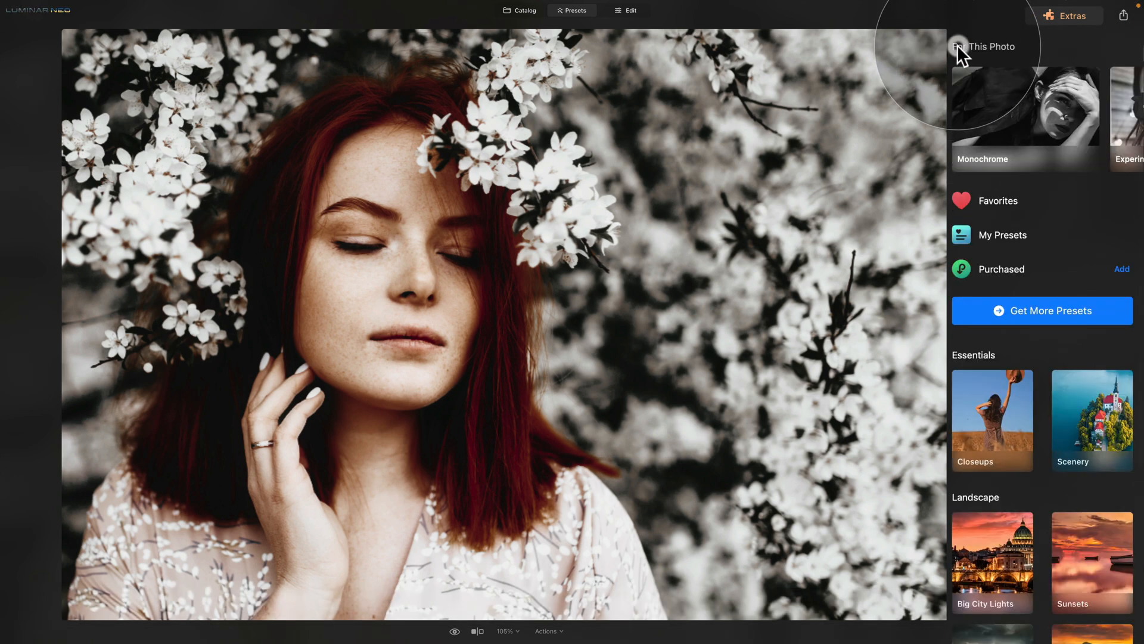
{"action": "mouse_move", "coordinate": [525, 11]}
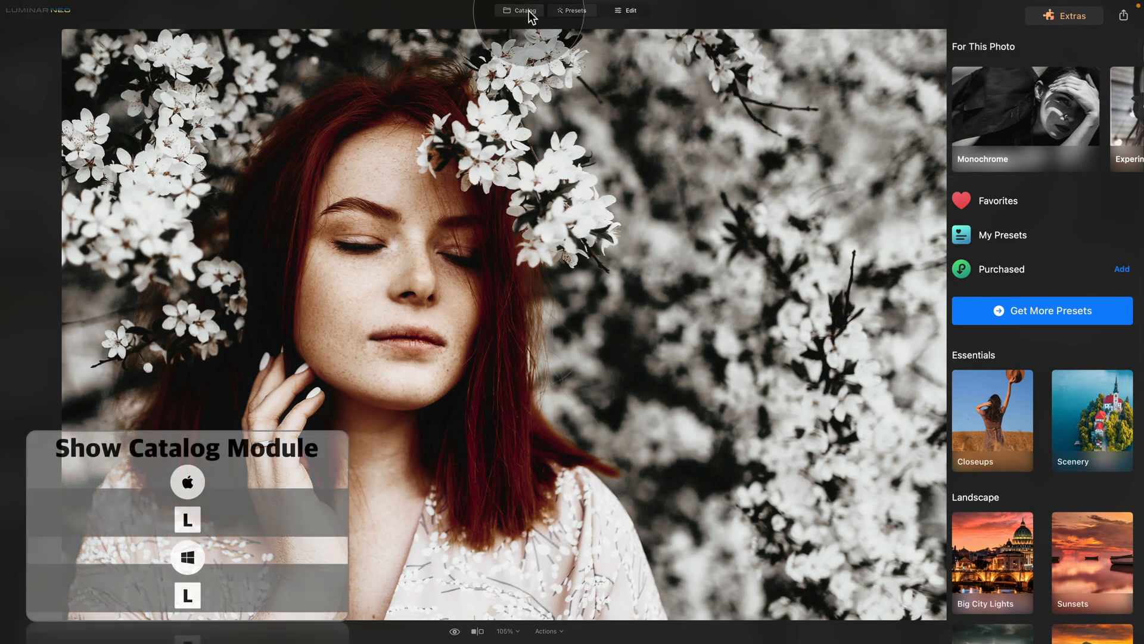
{"action": "left_click", "coordinate": [525, 11]}
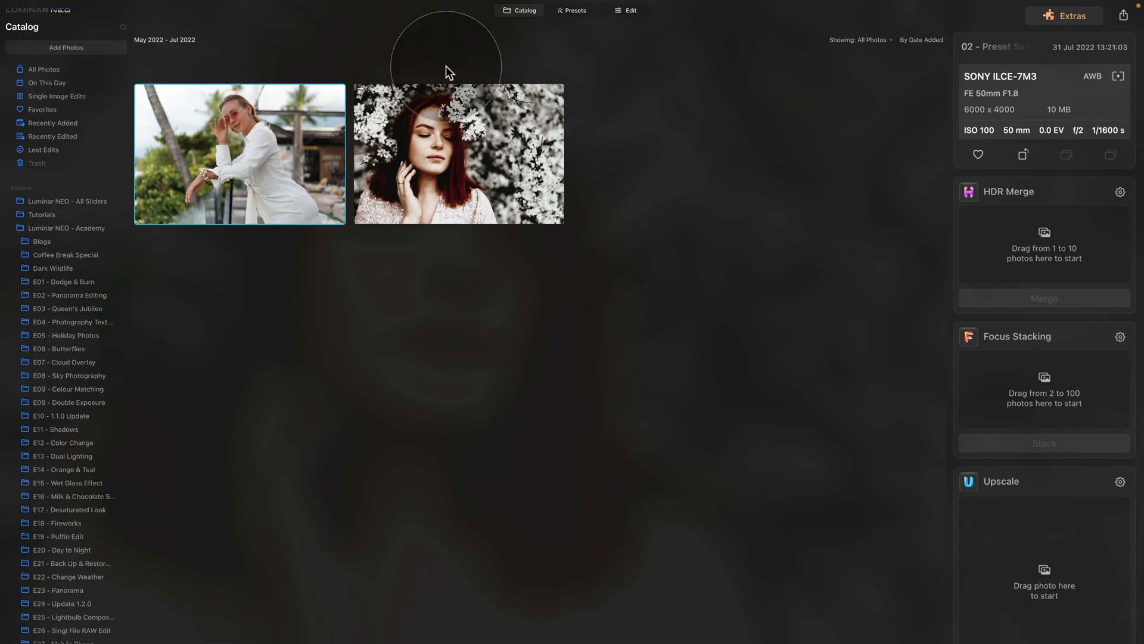
{"action": "left_click", "coordinate": [577, 11]}
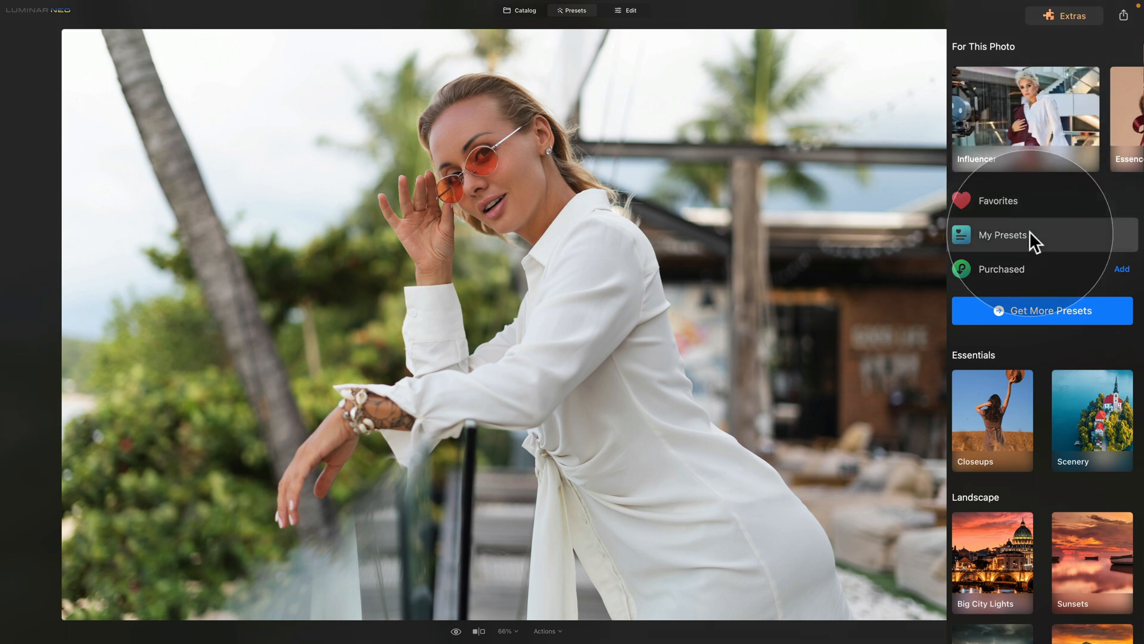
Step: Apply the Minimal White preset from My Presets to the photo
{"action": "left_click", "coordinate": [1002, 234]}
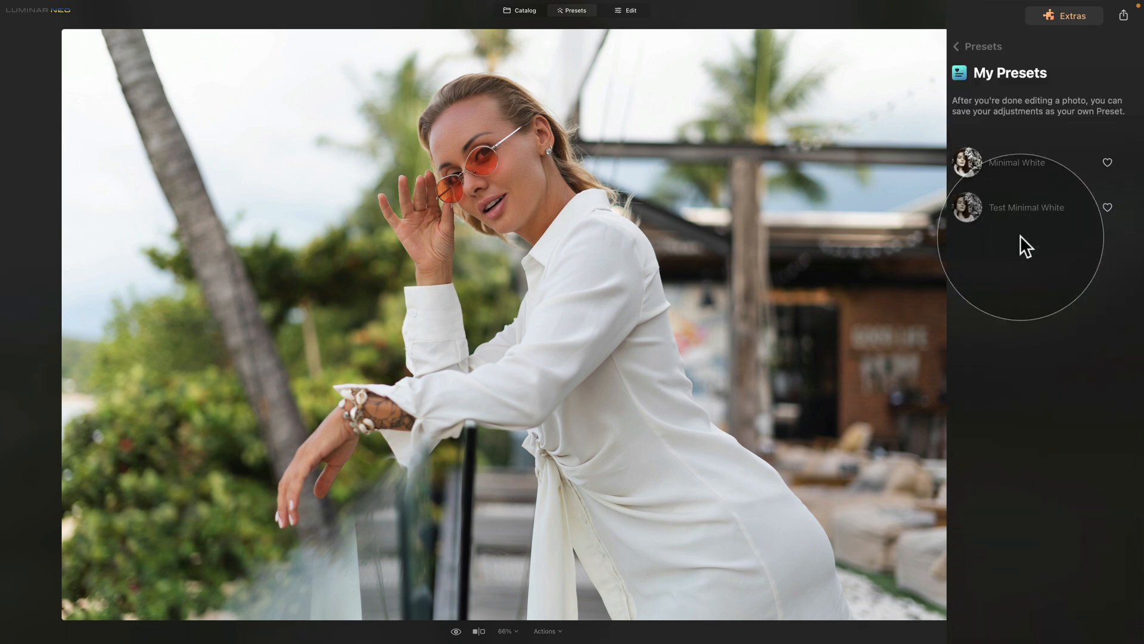
{"action": "left_click", "coordinate": [1016, 162]}
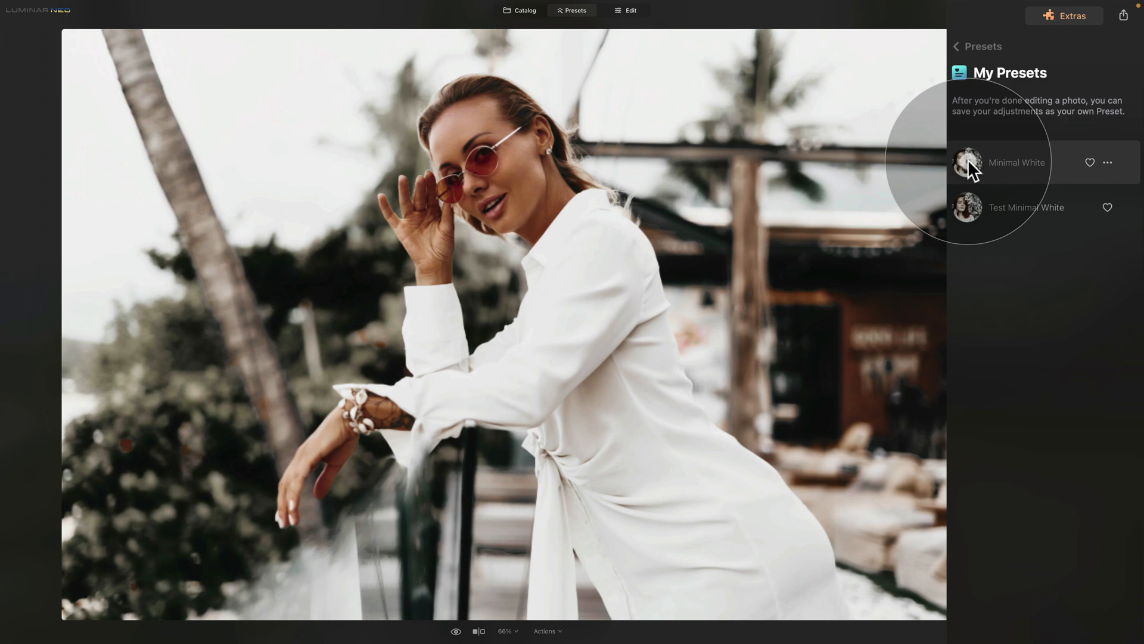
{"action": "left_click", "coordinate": [968, 162]}
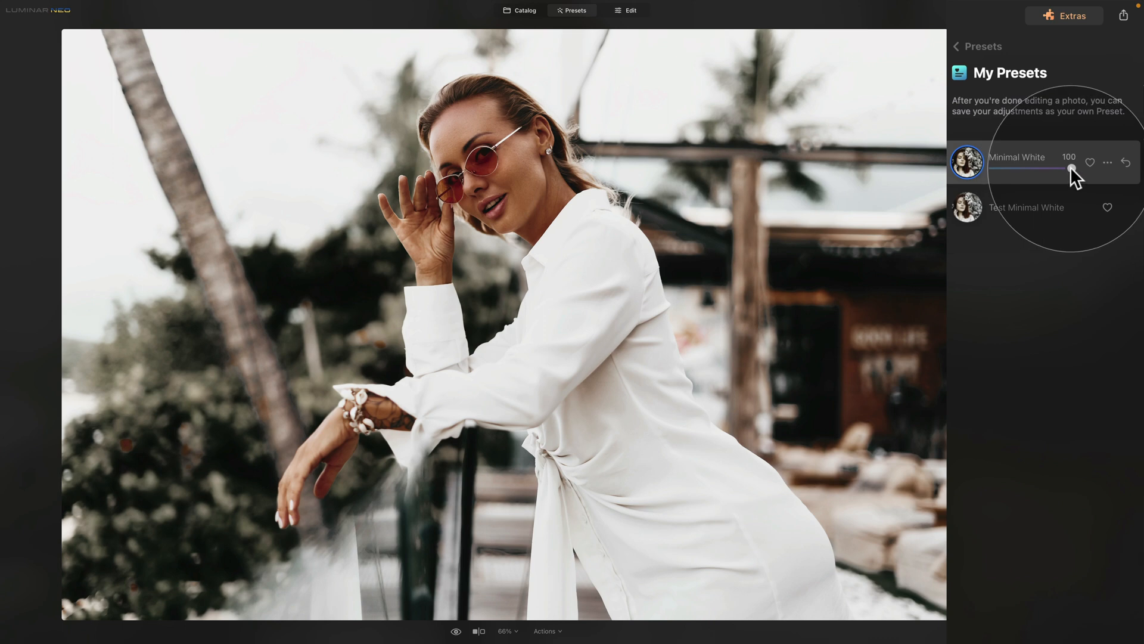
Step: Test the preset strength at about half and 74, ending back at 100
{"action": "left_click_drag", "start_coordinate": [1071, 170], "coordinate": [1068, 171]}
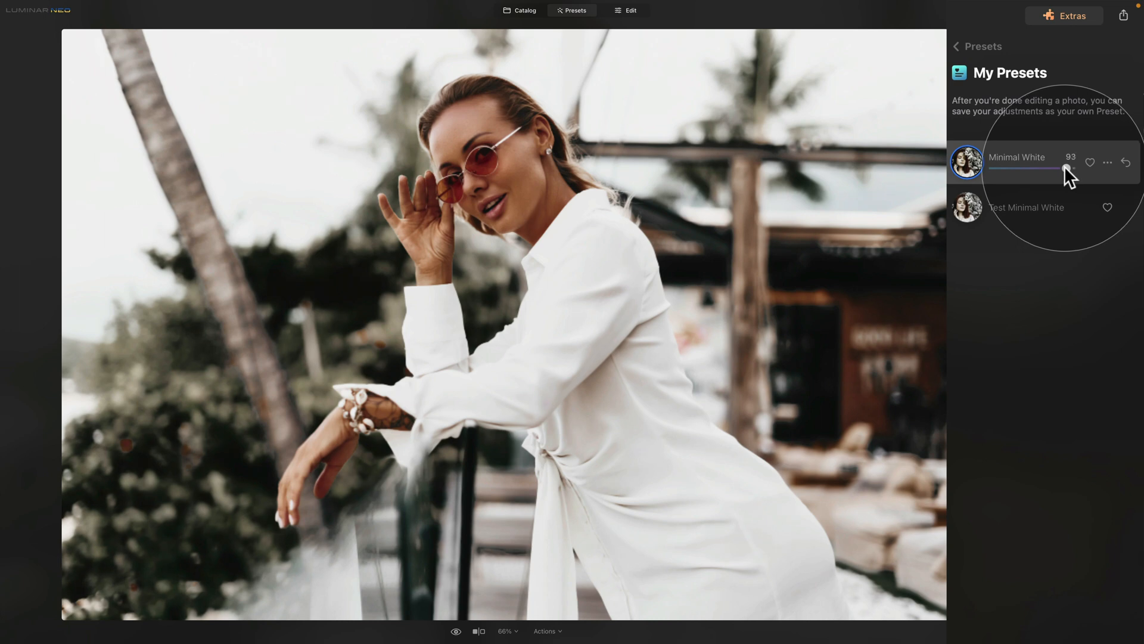
{"action": "left_click_drag", "start_coordinate": [1065, 168], "coordinate": [1030, 168]}
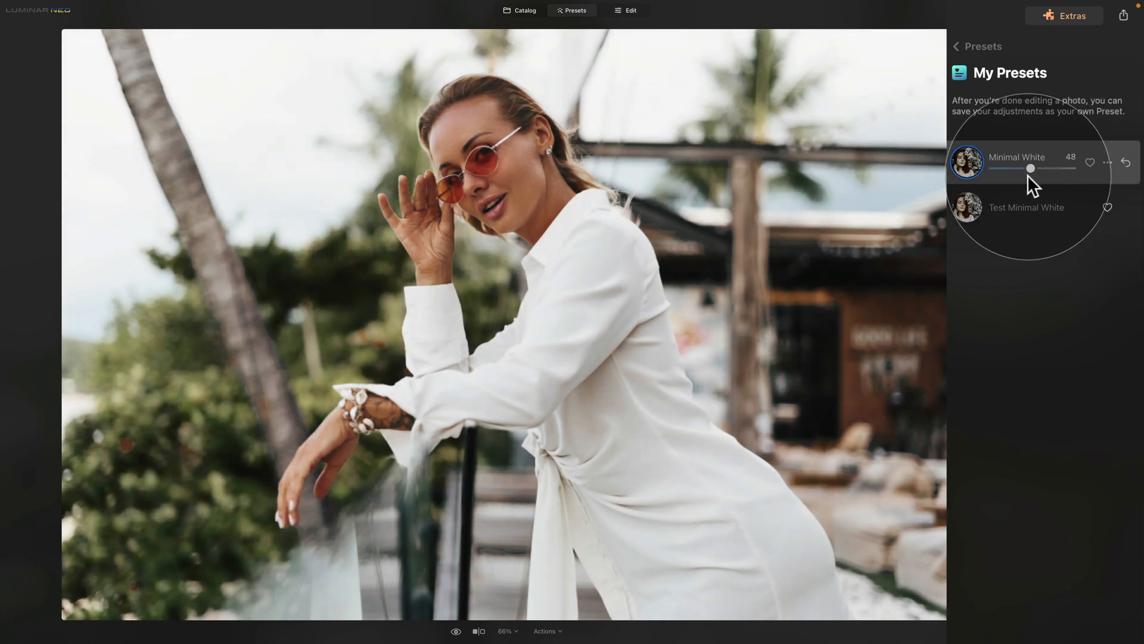
{"action": "left_click_drag", "start_coordinate": [1030, 168], "coordinate": [1051, 168]}
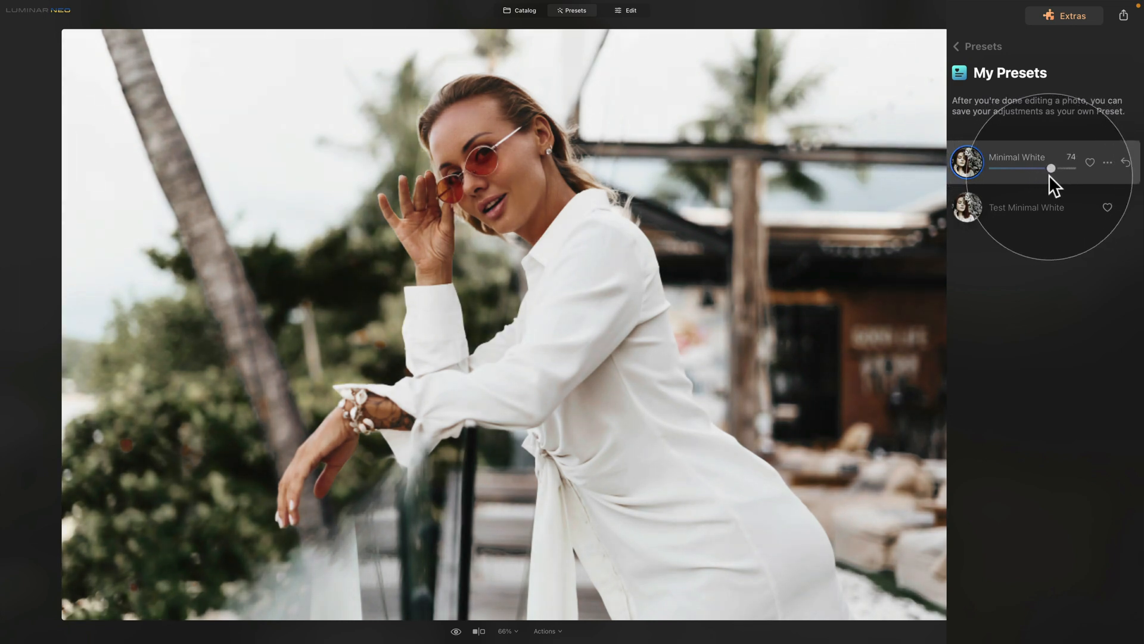
{"action": "left_click_drag", "start_coordinate": [1051, 168], "coordinate": [1072, 168]}
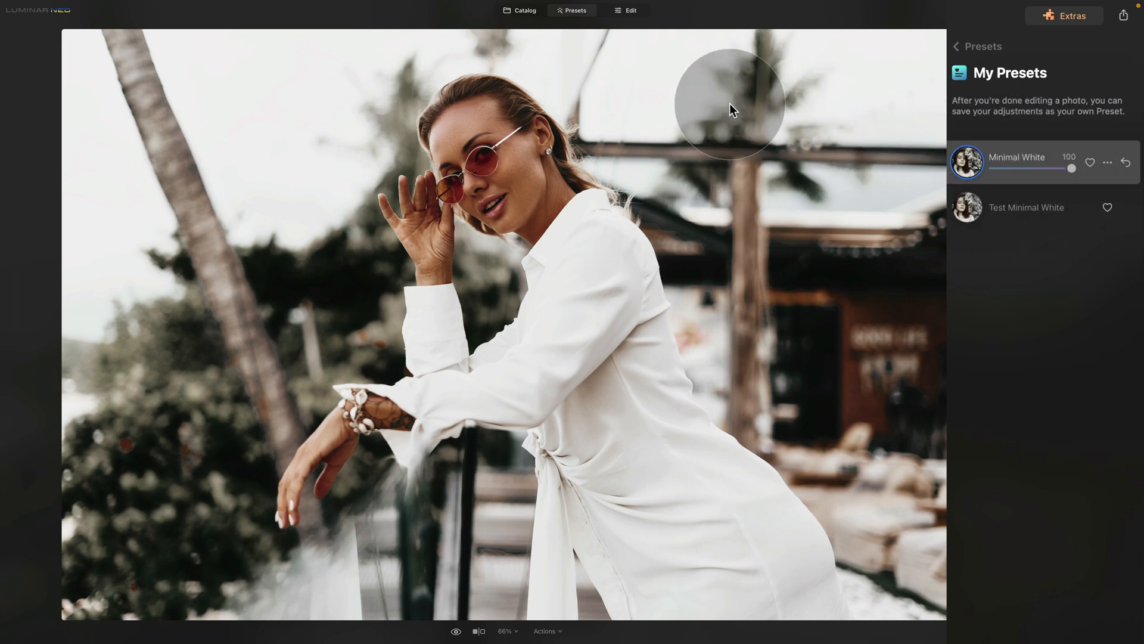
Step: Enter Edit view and show the Edits list with Mystical, Color and Develop
{"action": "left_click", "coordinate": [629, 11]}
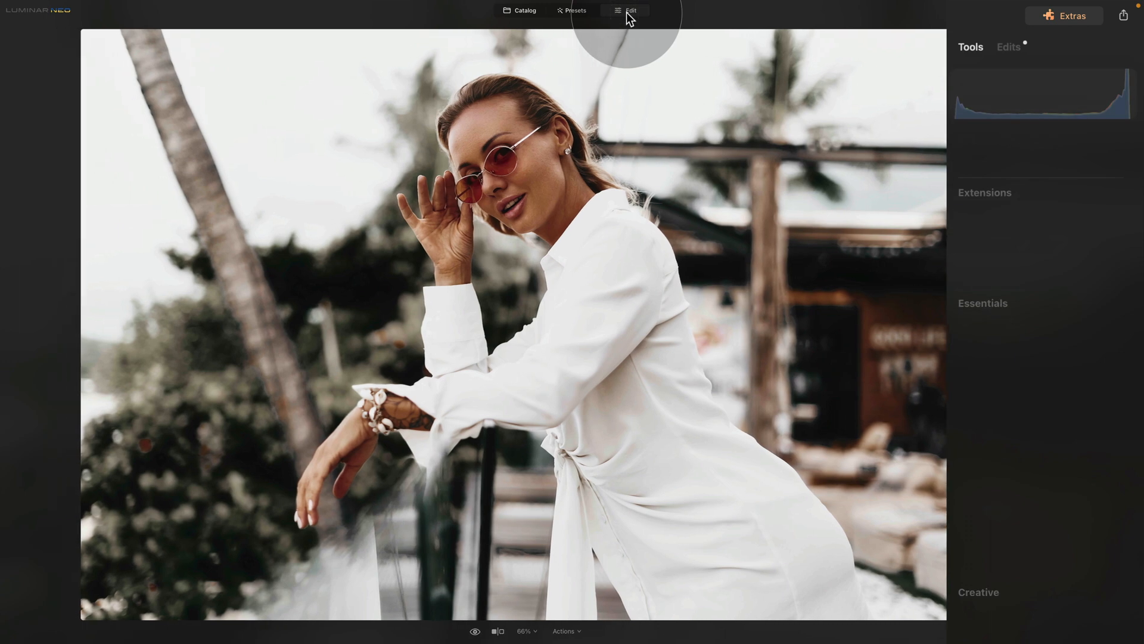
{"action": "left_click", "coordinate": [630, 11]}
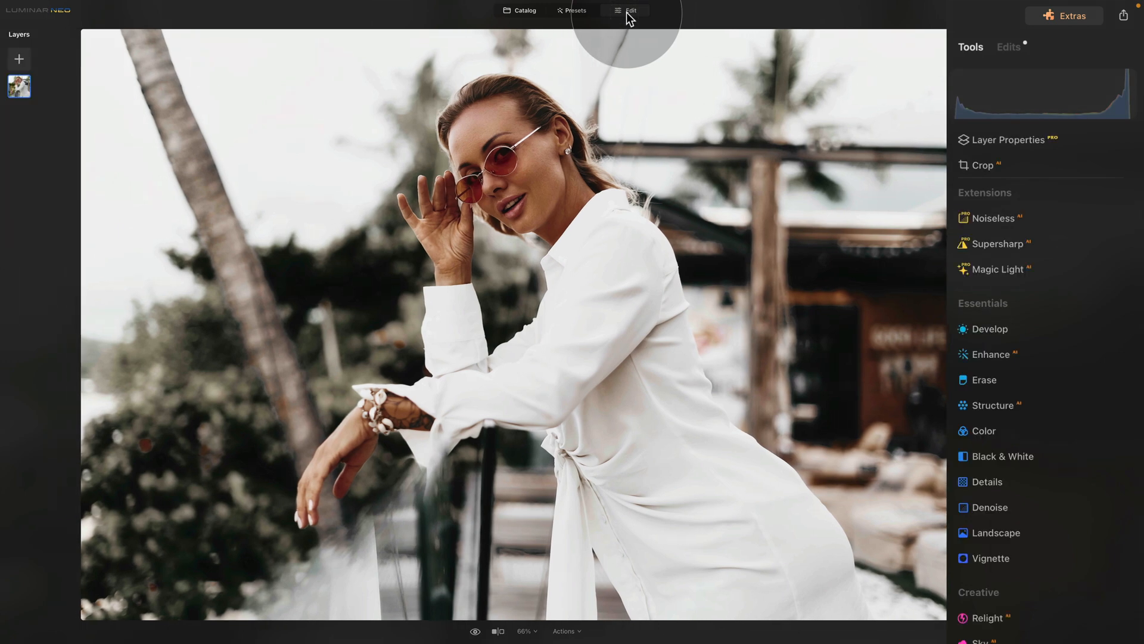
{"action": "mouse_move", "coordinate": [1019, 69]}
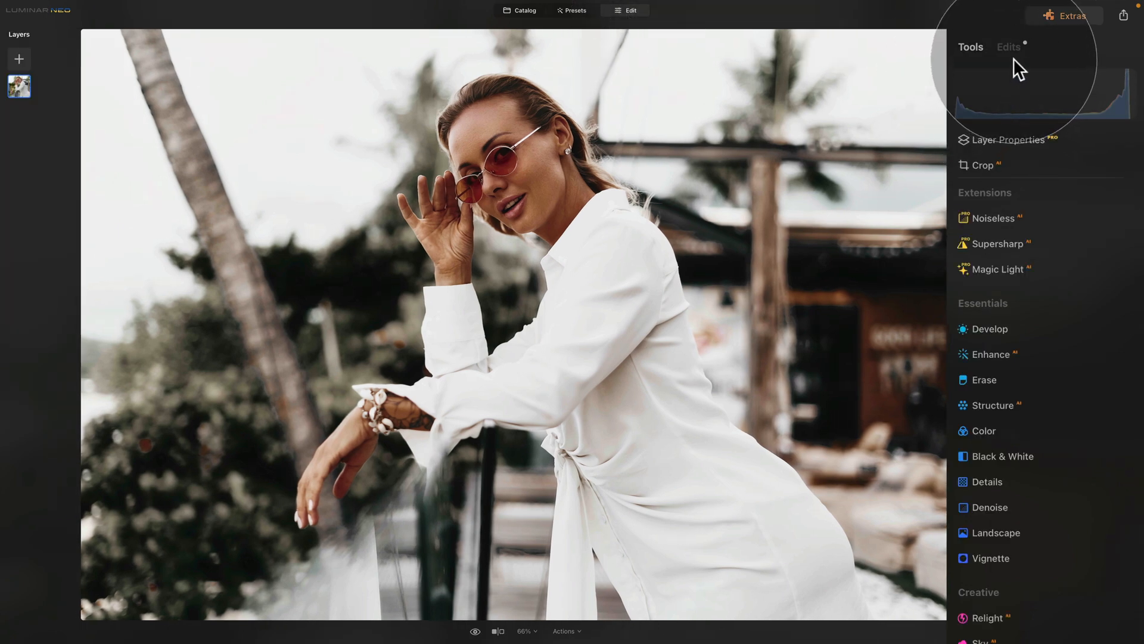
{"action": "left_click", "coordinate": [1008, 46]}
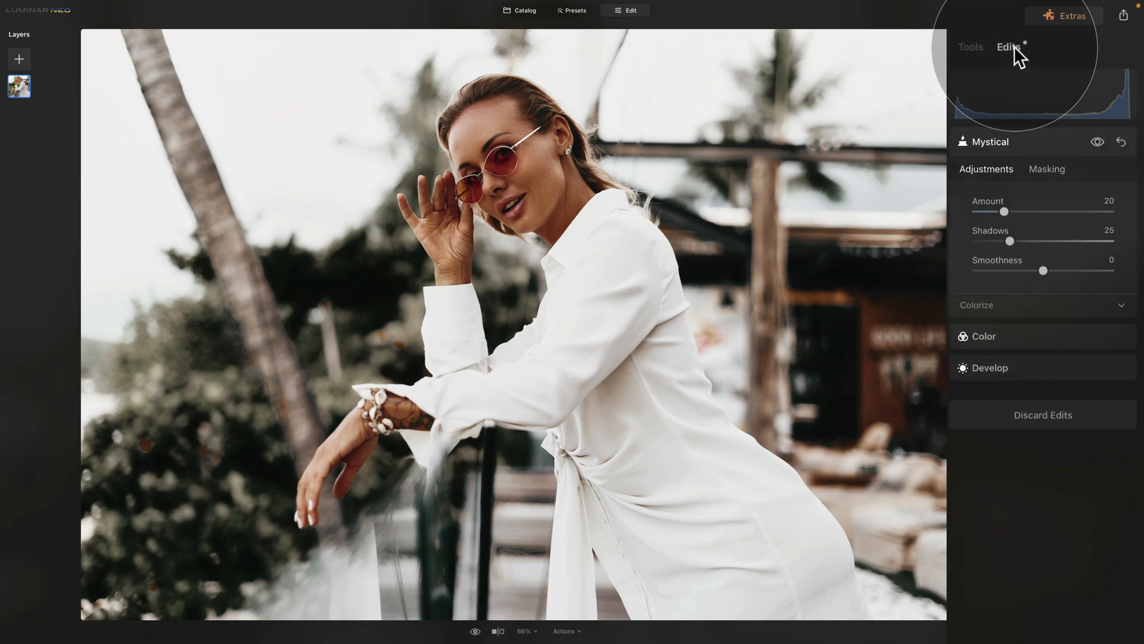